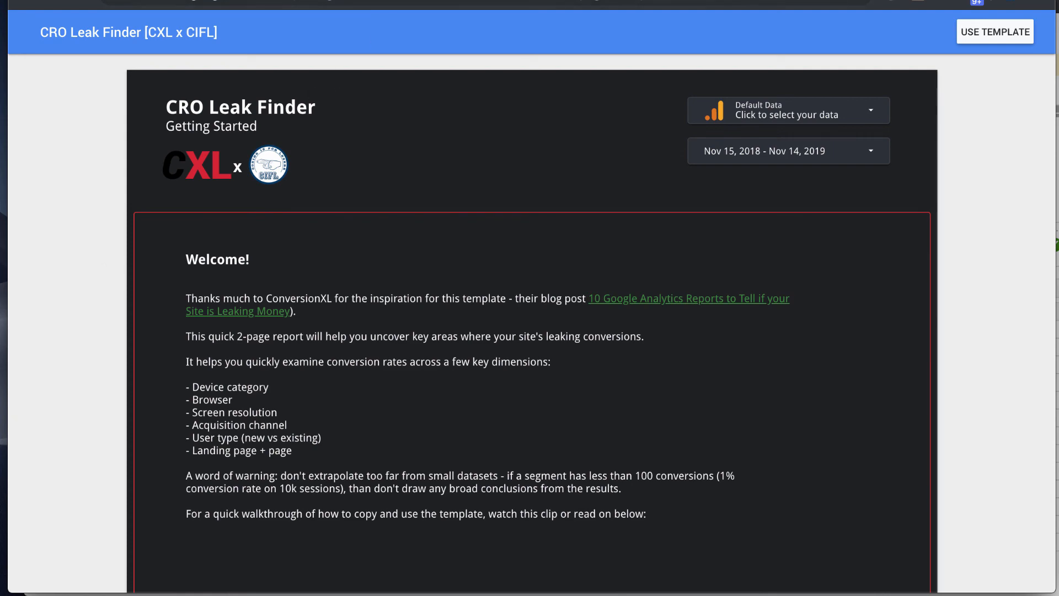
Open the CXL '10 Google Analytics Reports' article and read down to its funnel visualization section.
click(688, 298)
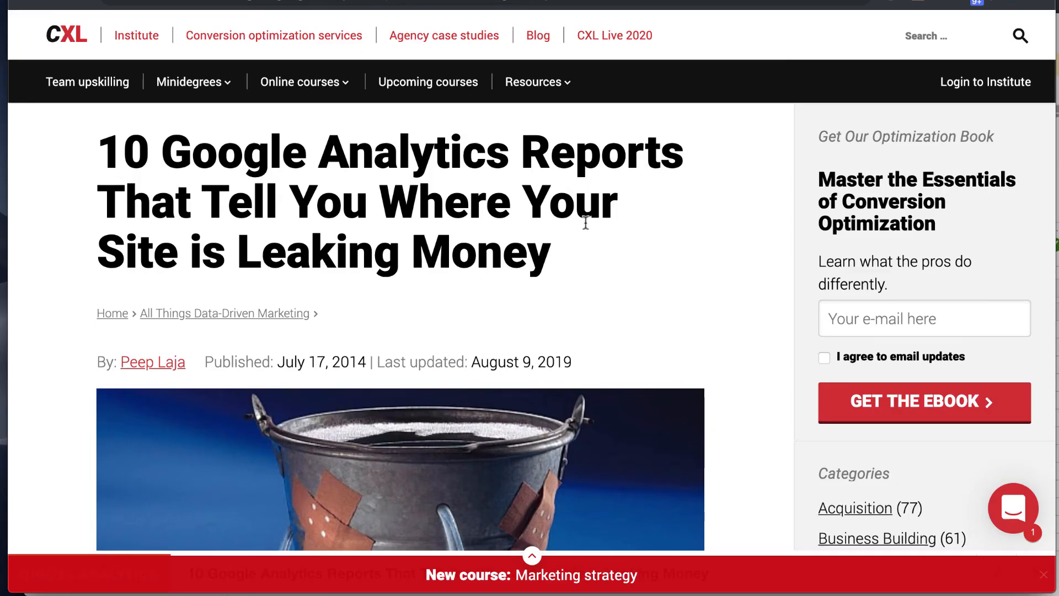
mouse_move(284, 202)
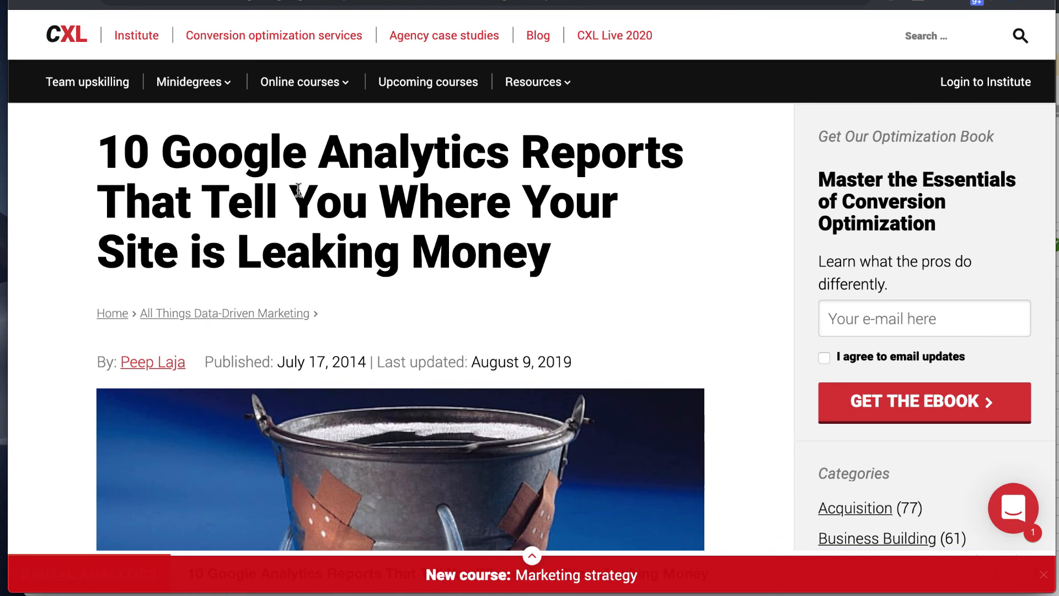
mouse_move(333, 197)
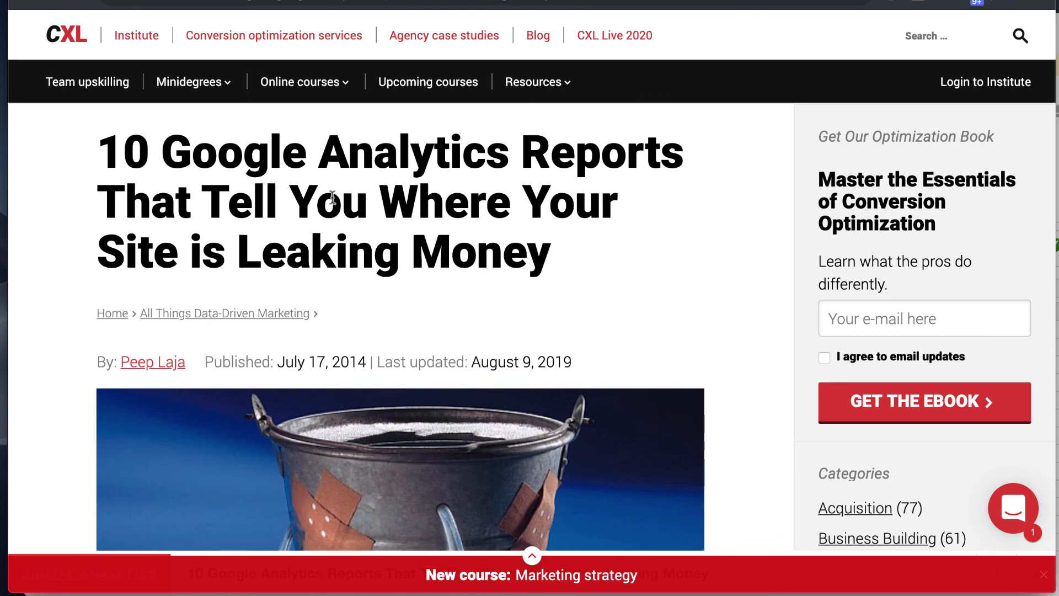
scroll(down, 3)
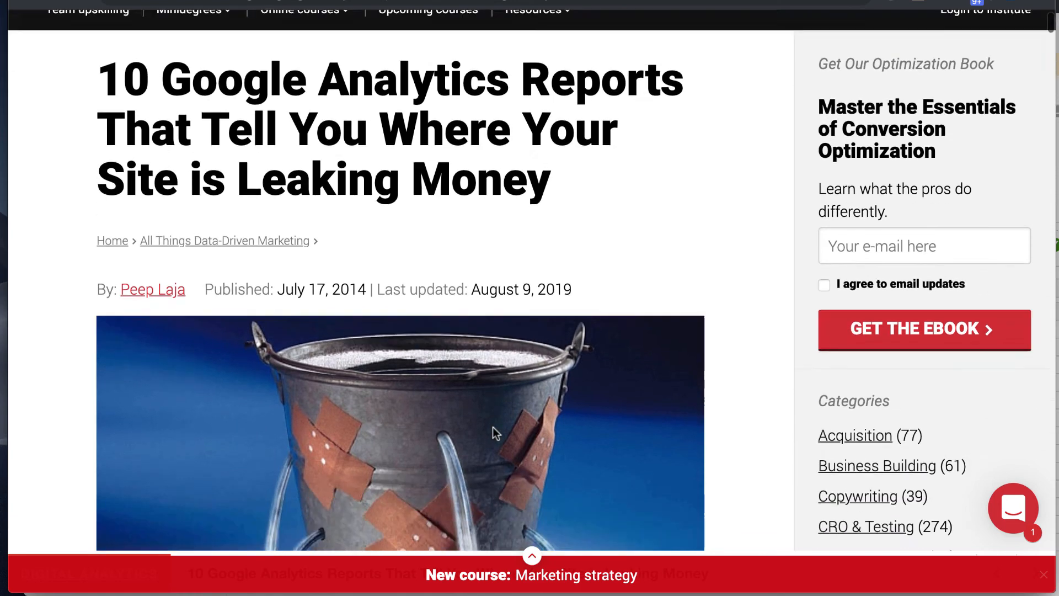
scroll(down, 3)
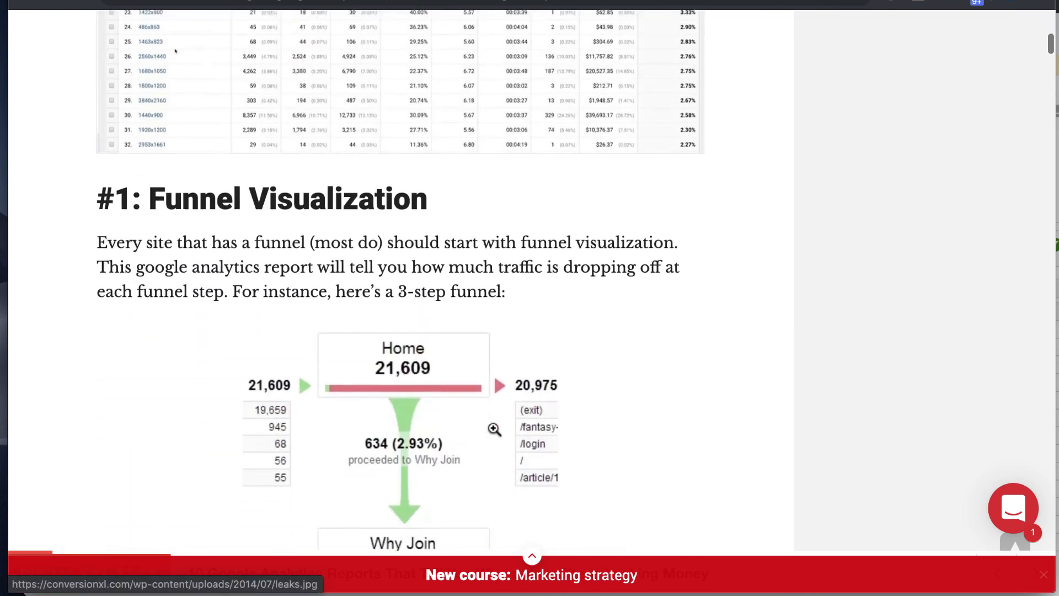
scroll(down, 3)
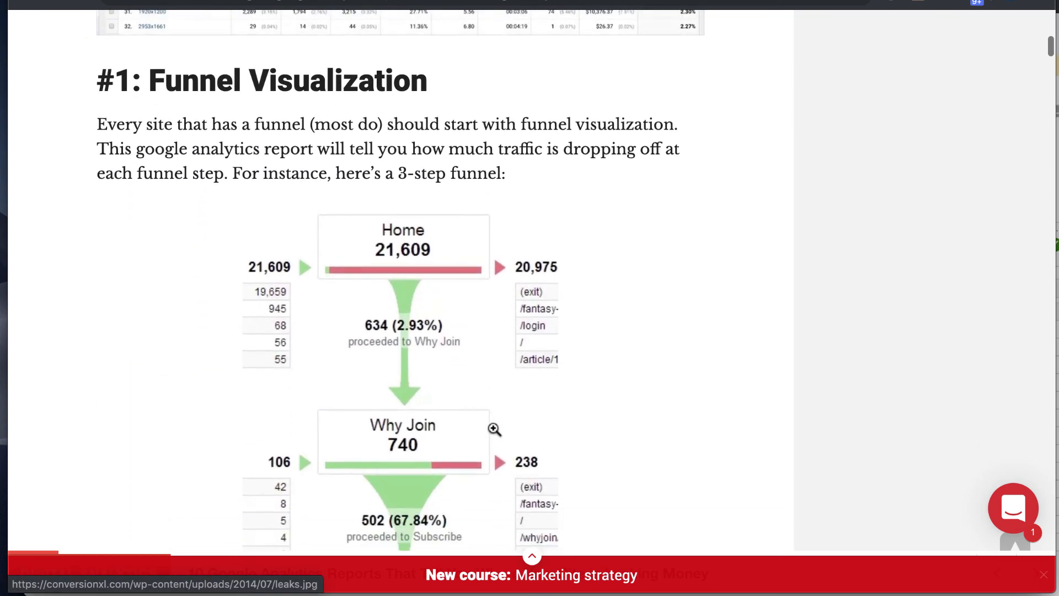
scroll(down, 3)
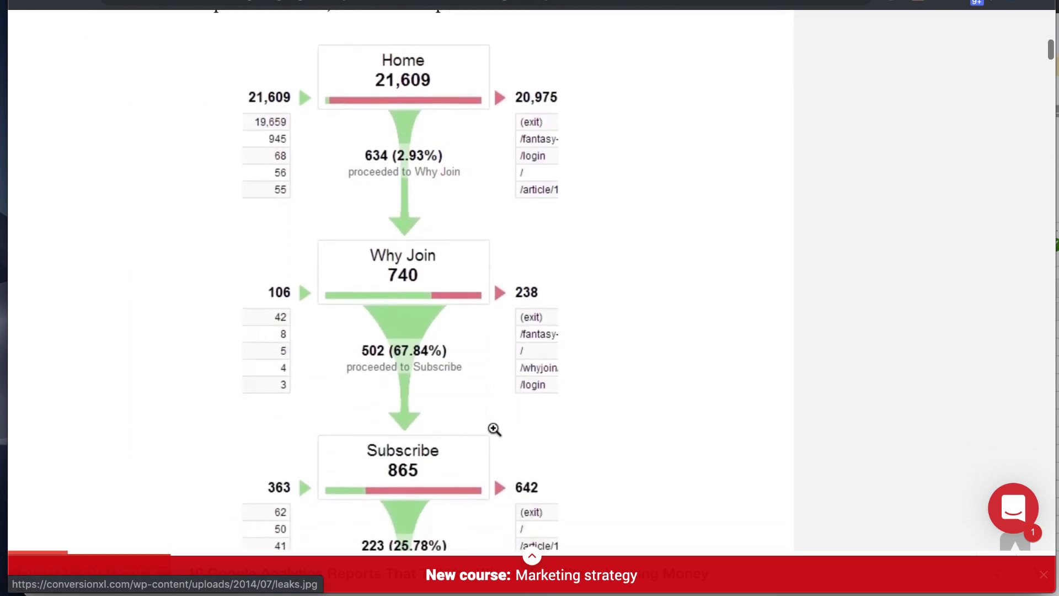
scroll(down, 3)
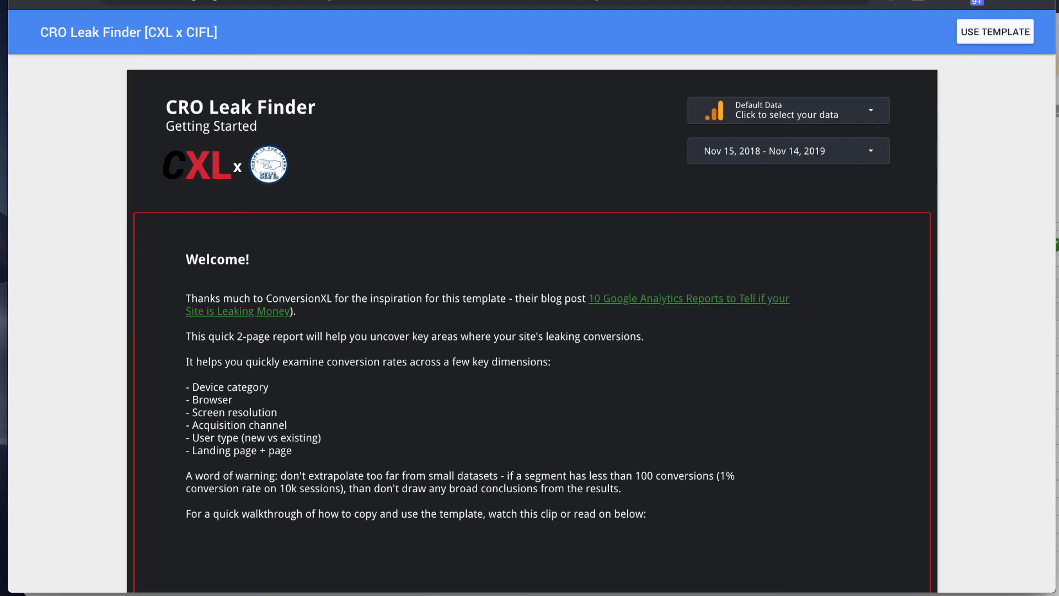
mouse_move(172, 365)
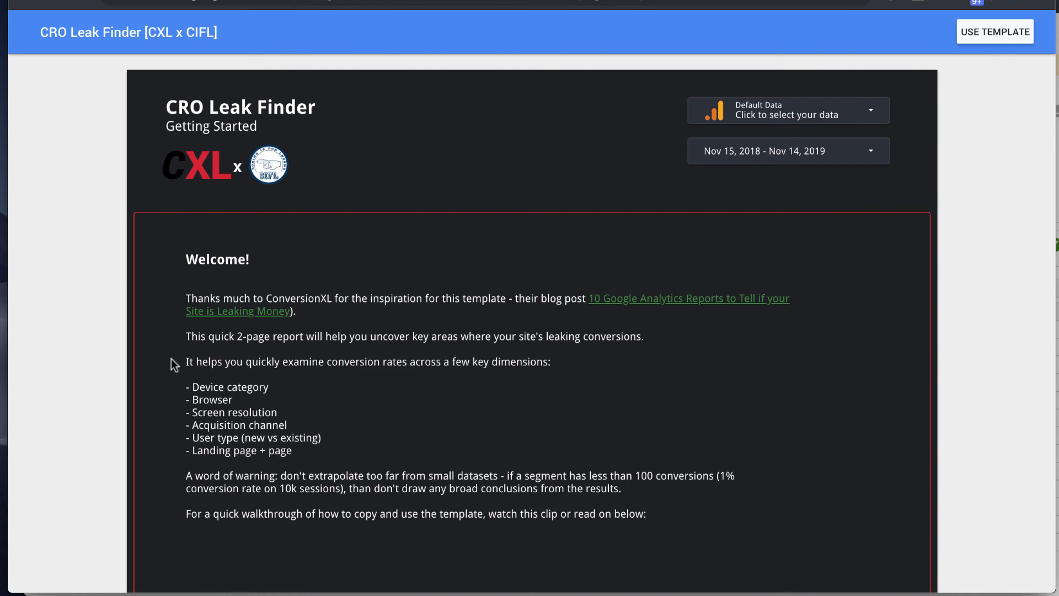
scroll(down, 3)
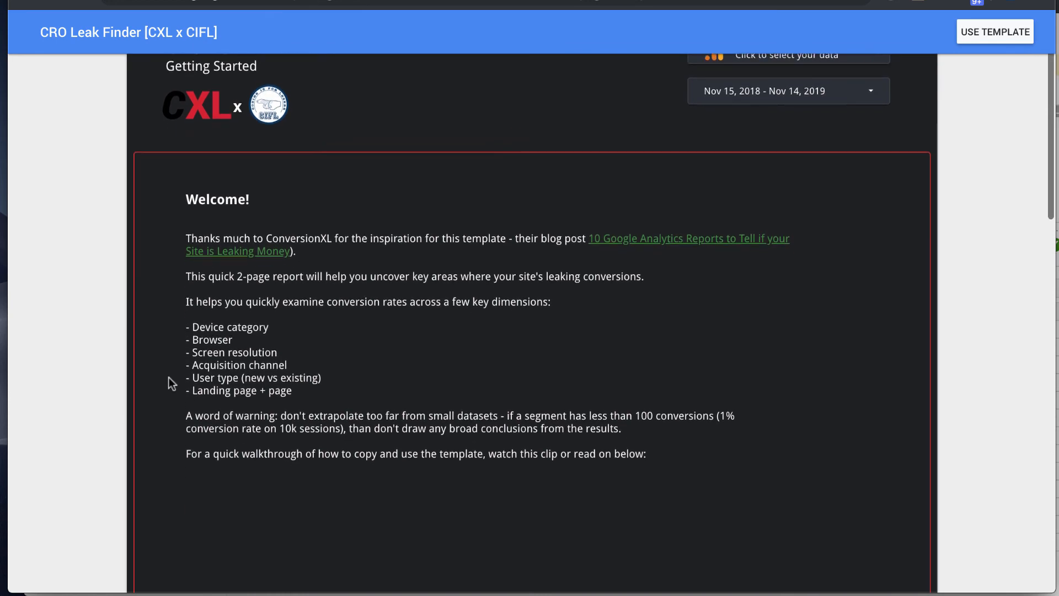
scroll(down, 3)
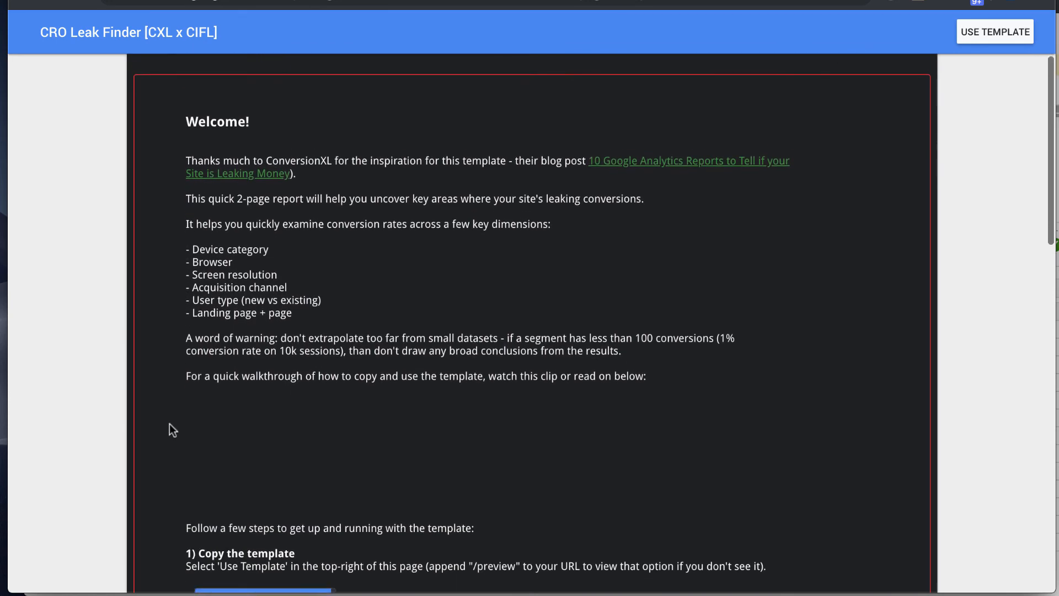
scroll(down, 3)
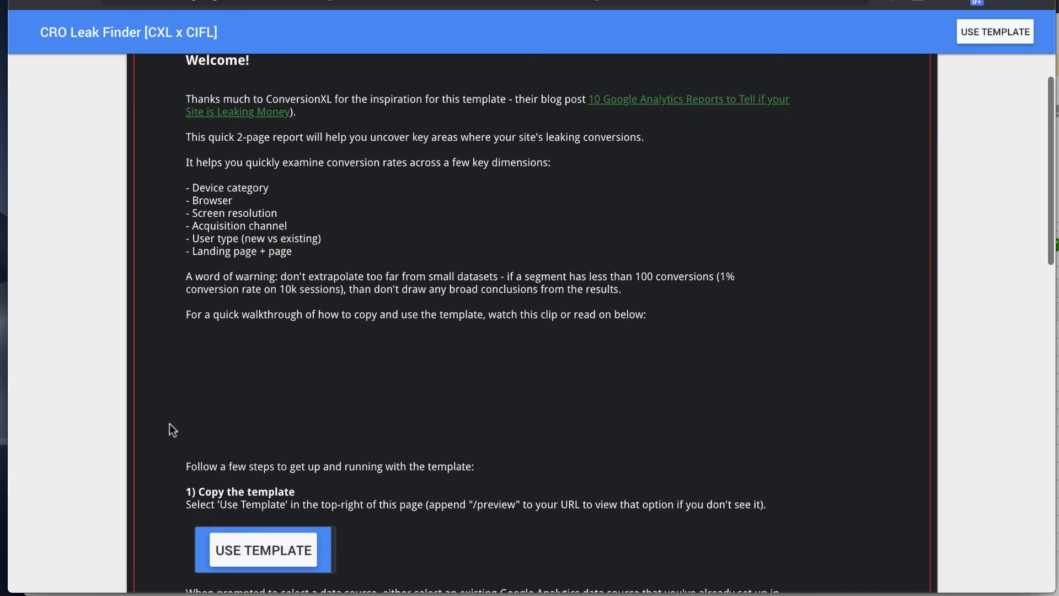
scroll(down, 3)
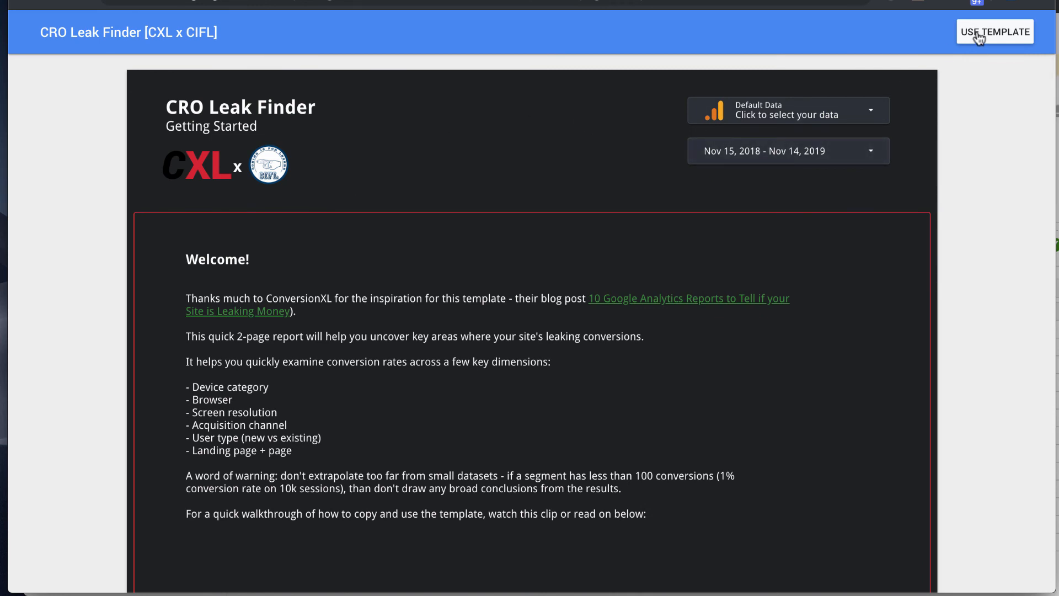
mouse_move(1000, 39)
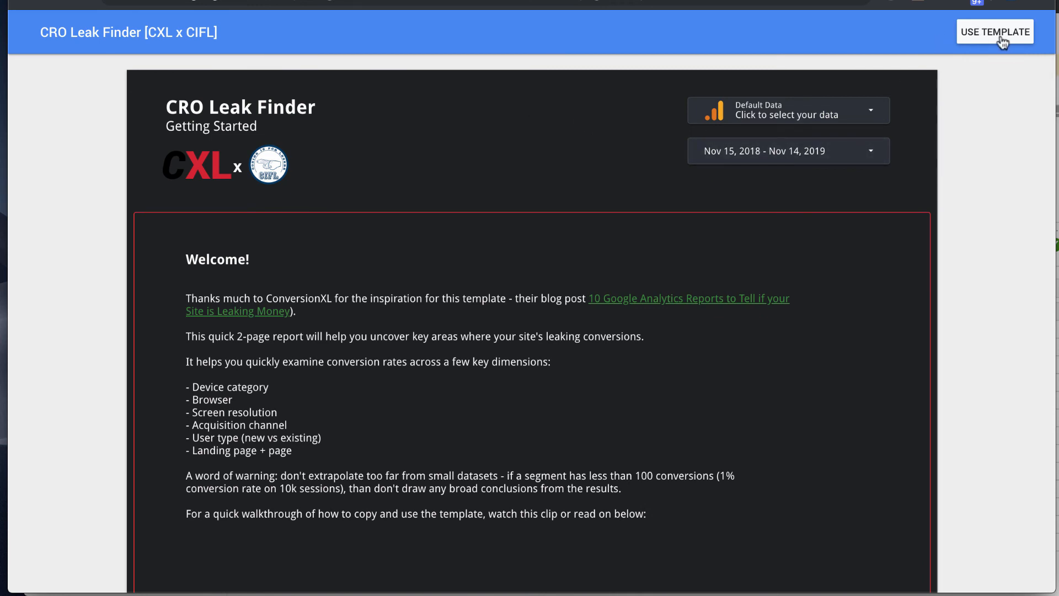
Use the template to copy the report with All Web Site Data as its new data source.
click(995, 30)
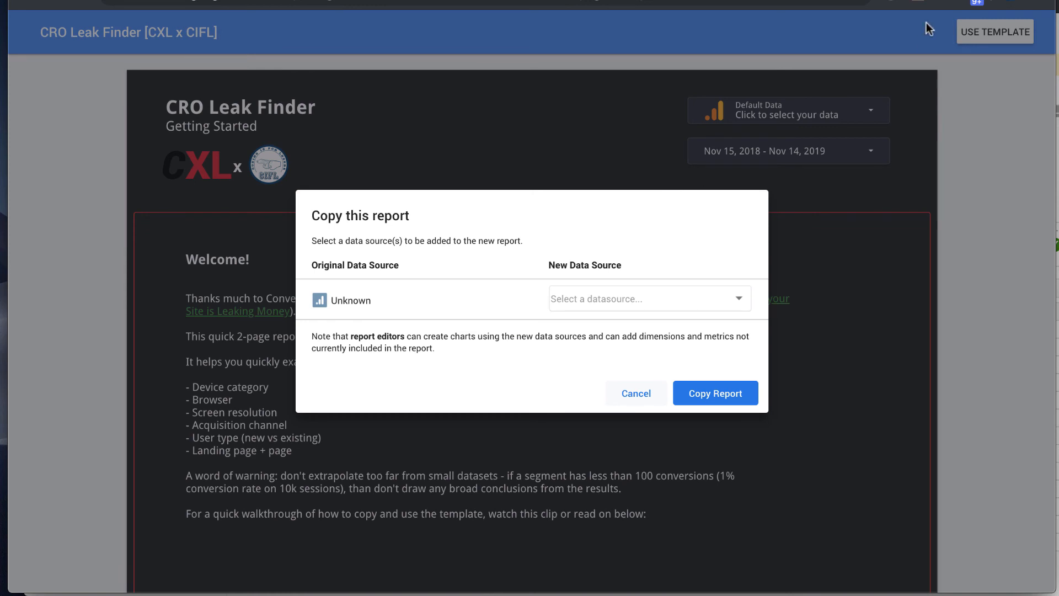
mouse_move(379, 320)
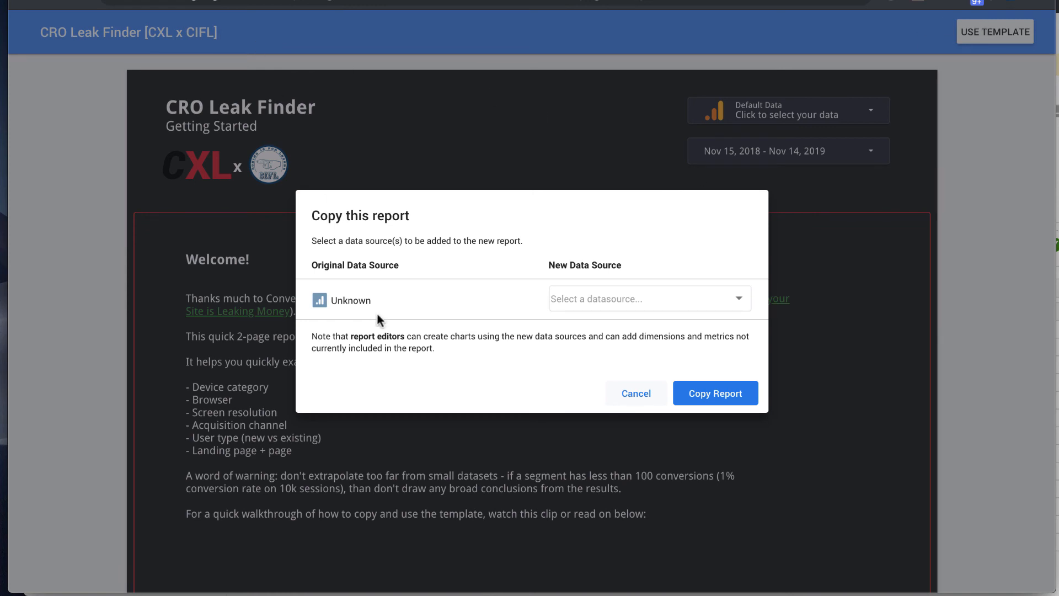
click(650, 298)
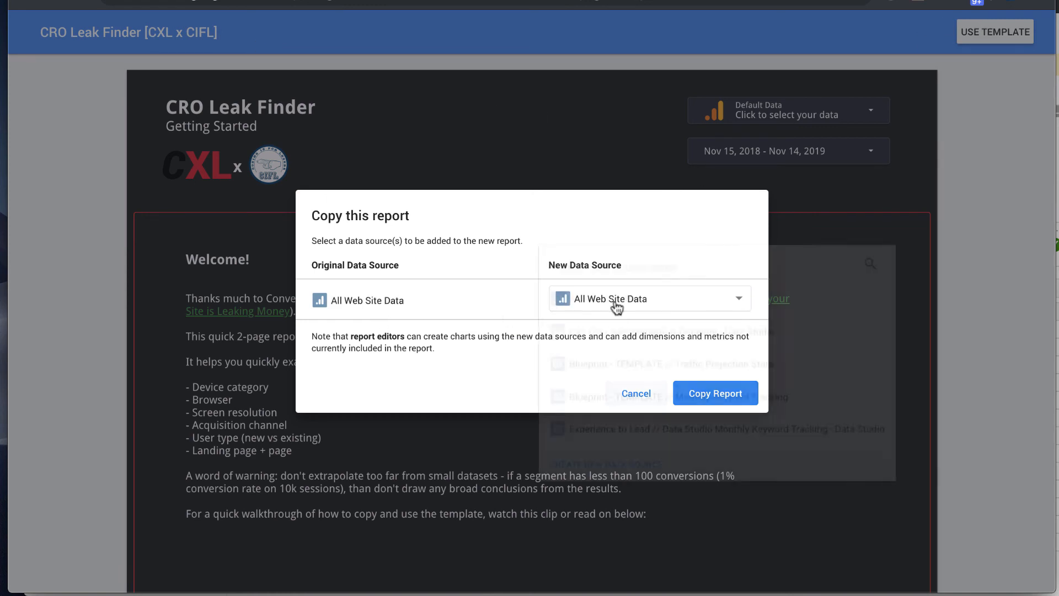
click(648, 297)
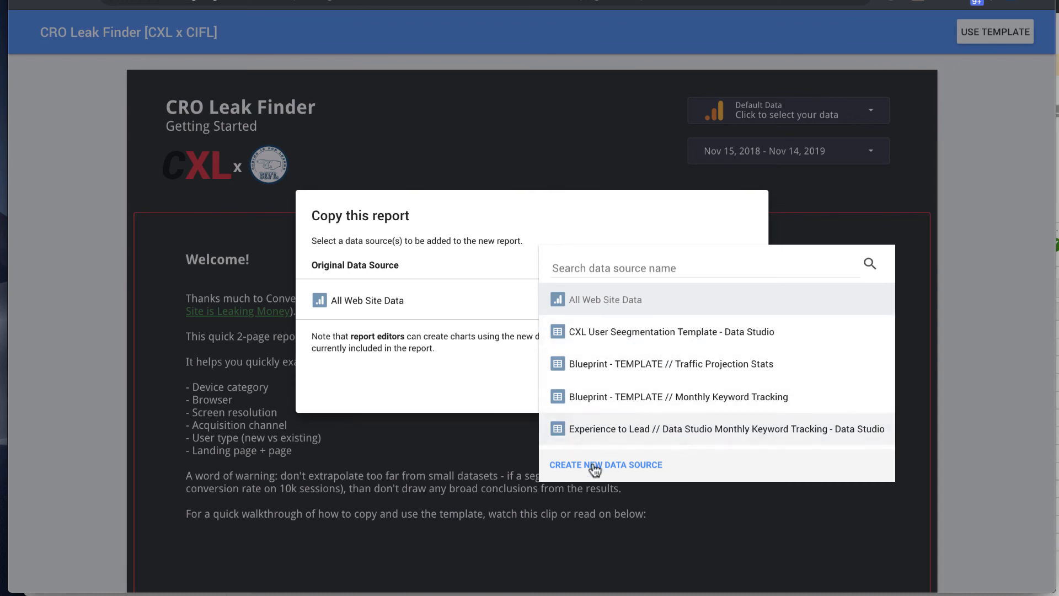
mouse_move(628, 335)
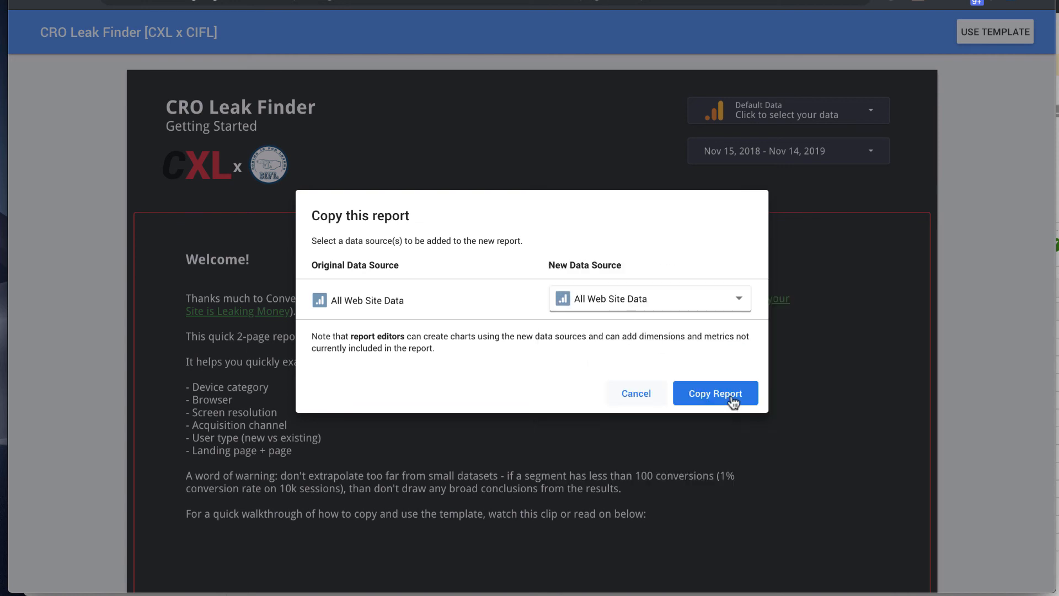
click(714, 393)
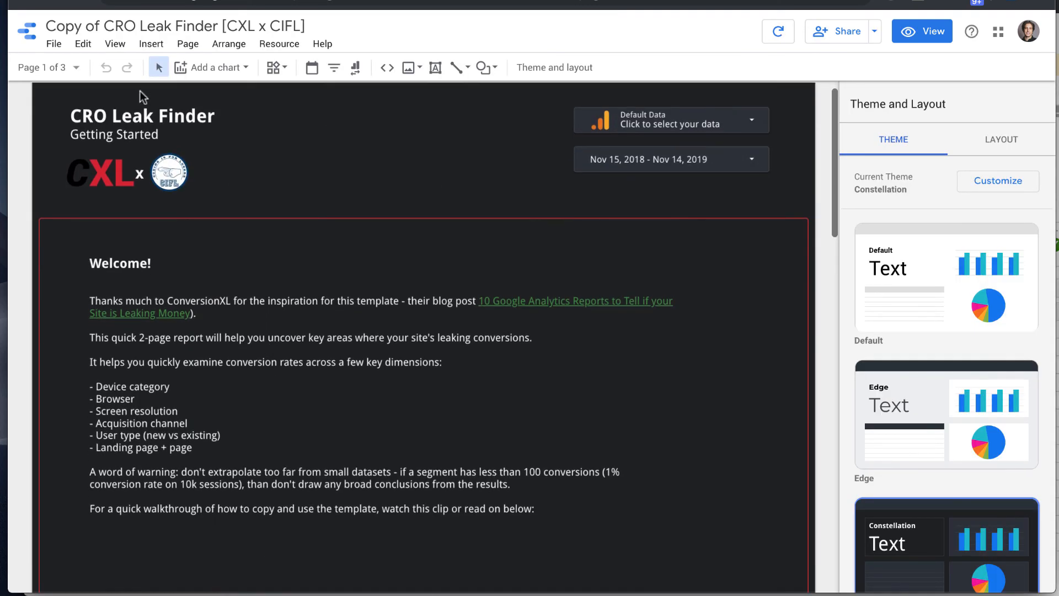
Switch the copied report to View mode and read through the Getting Started instructions.
click(922, 31)
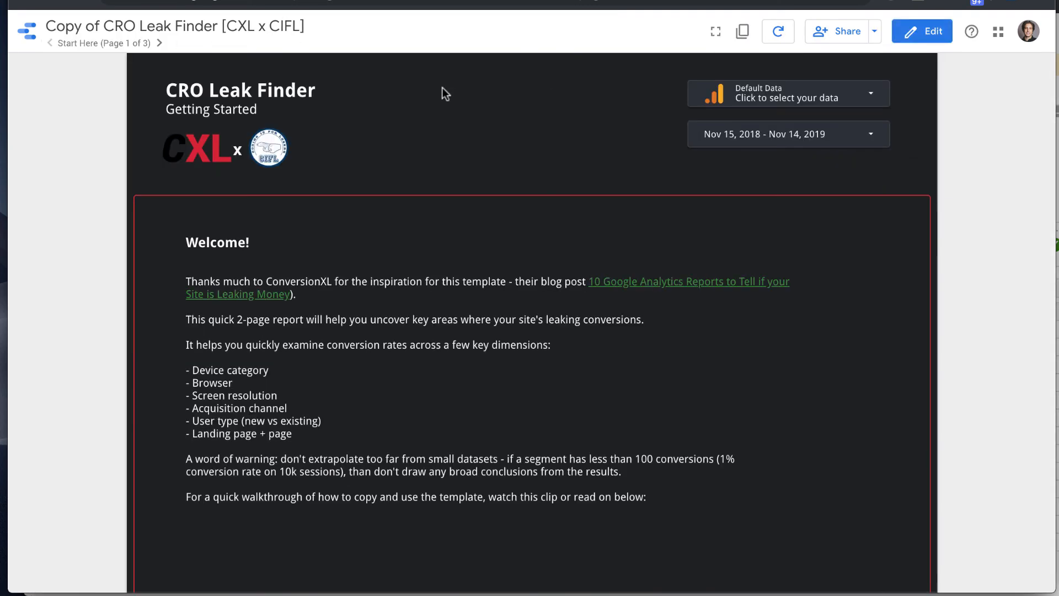
mouse_move(296, 357)
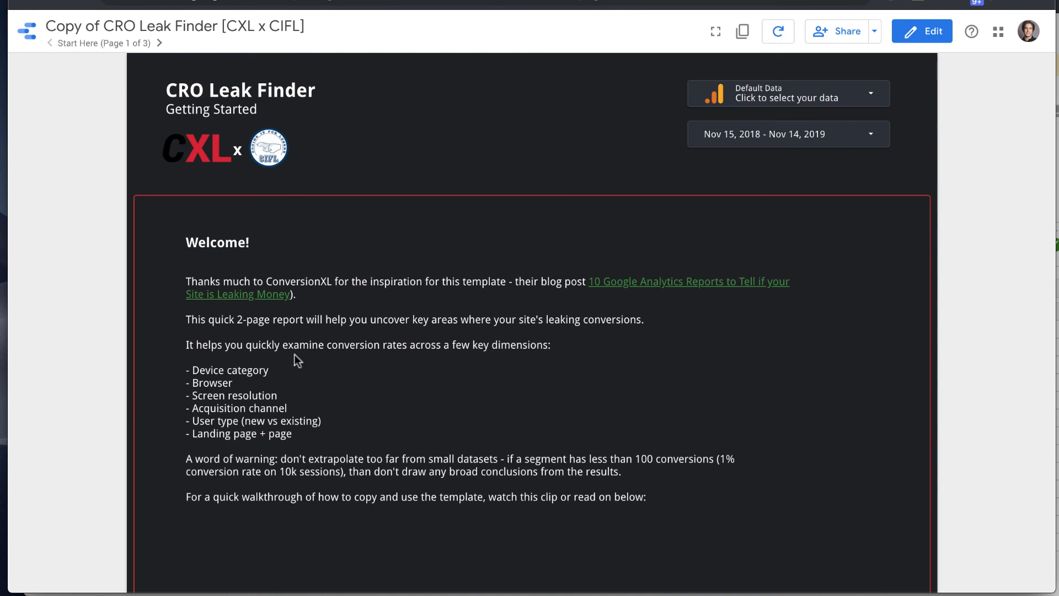
scroll(down, 3)
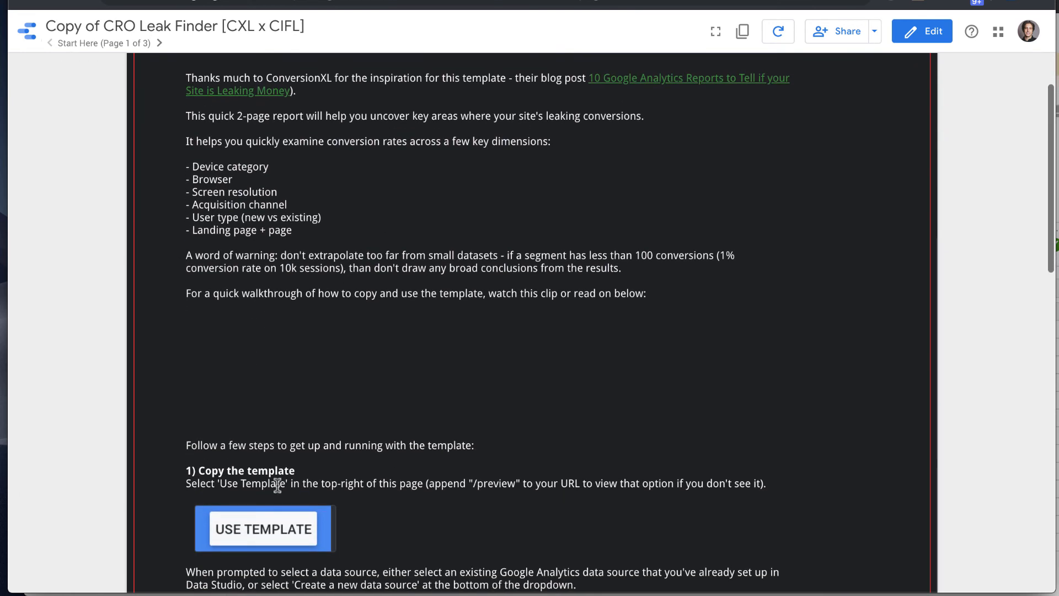
scroll(down, 3)
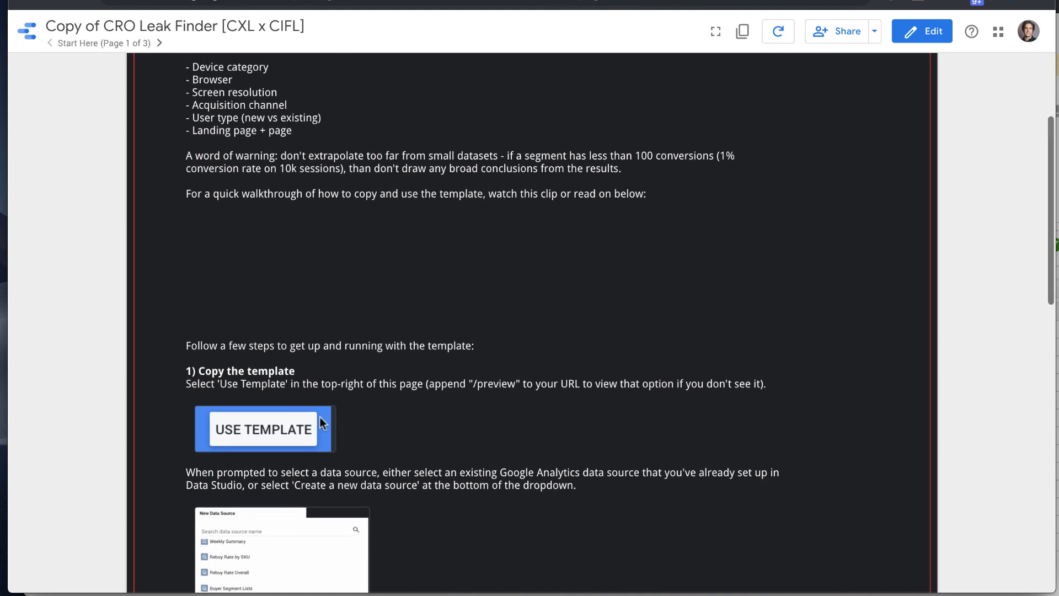
scroll(down, 3)
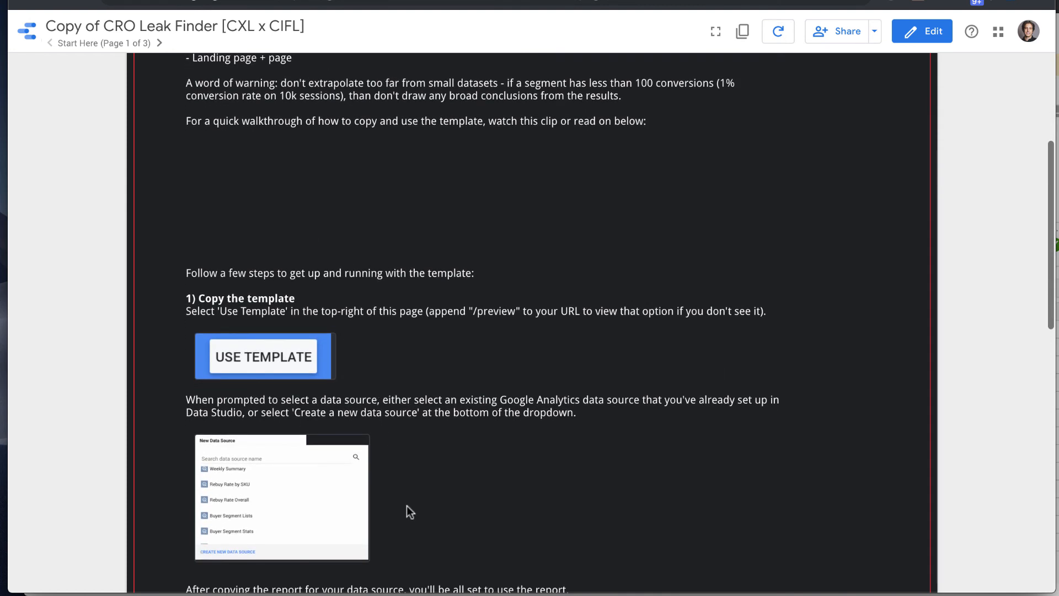
scroll(down, 3)
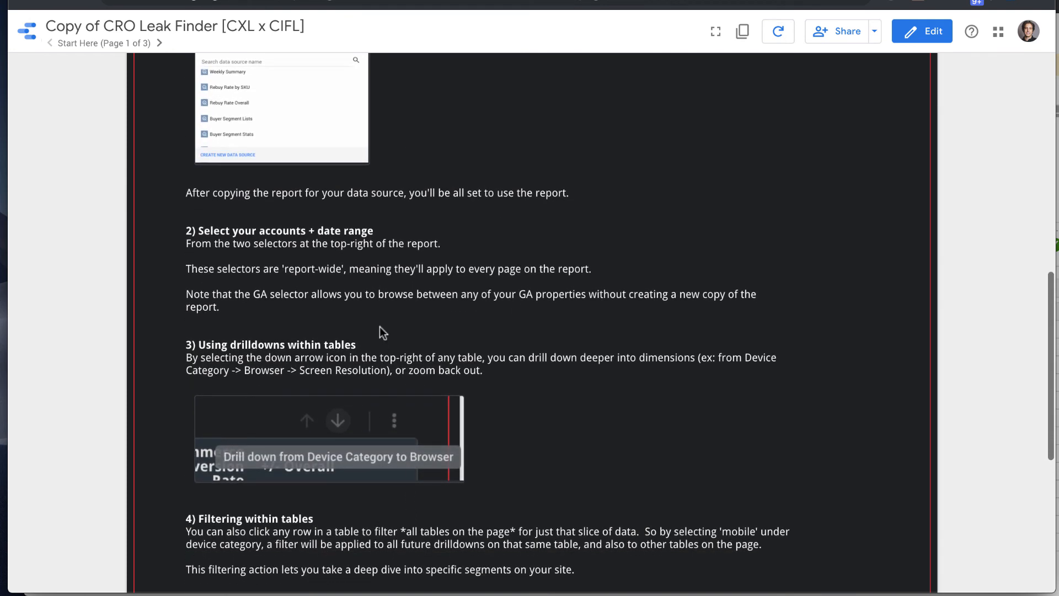
scroll(down, 3)
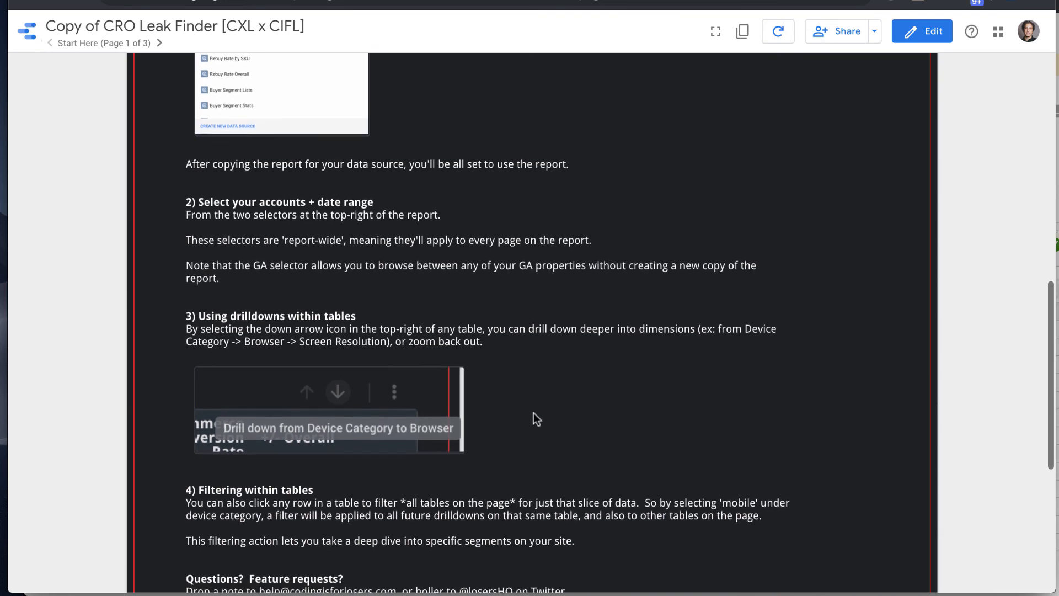
scroll(down, 3)
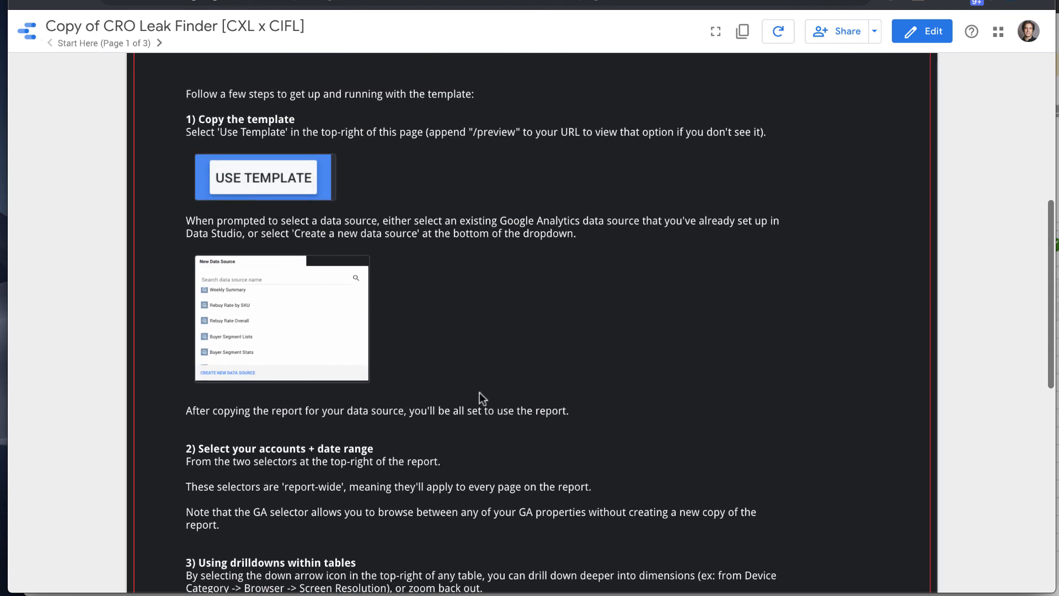
scroll(down, 3)
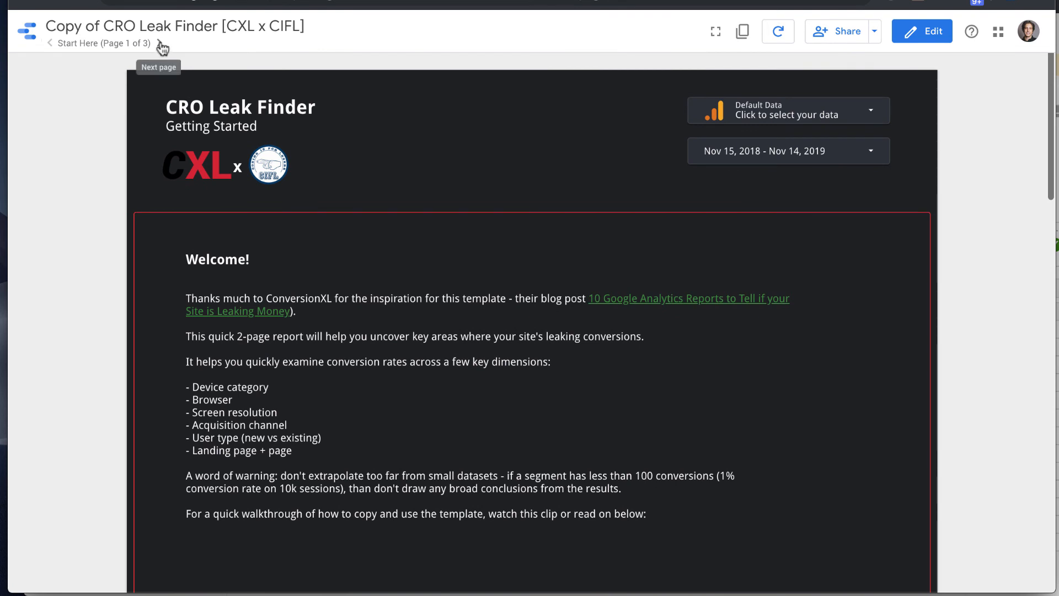
Go to the Overall Summary page (2 of 3) and look over the By Device + Browser table.
click(161, 44)
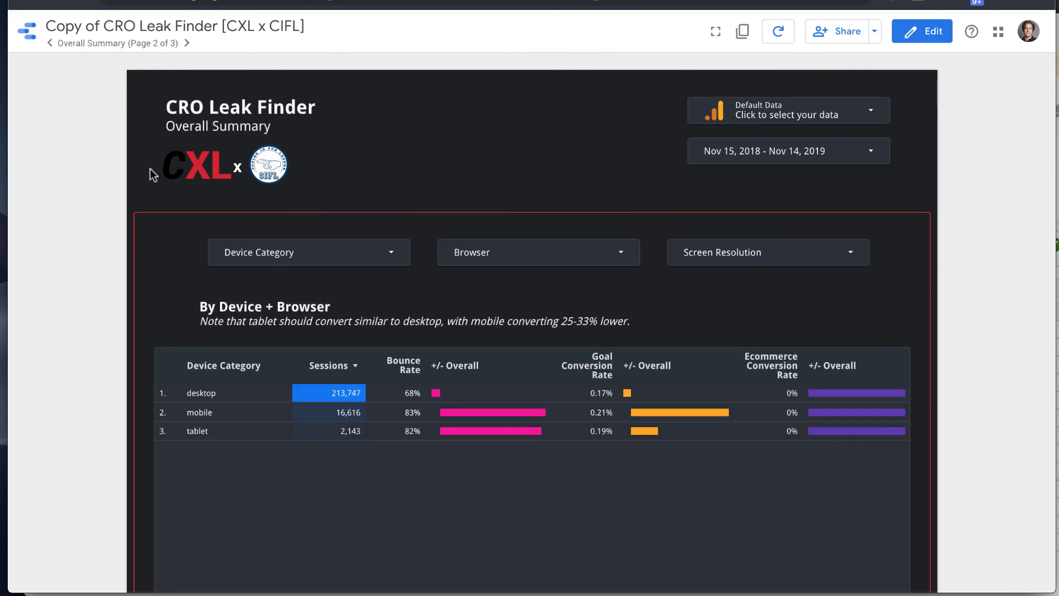
mouse_move(225, 125)
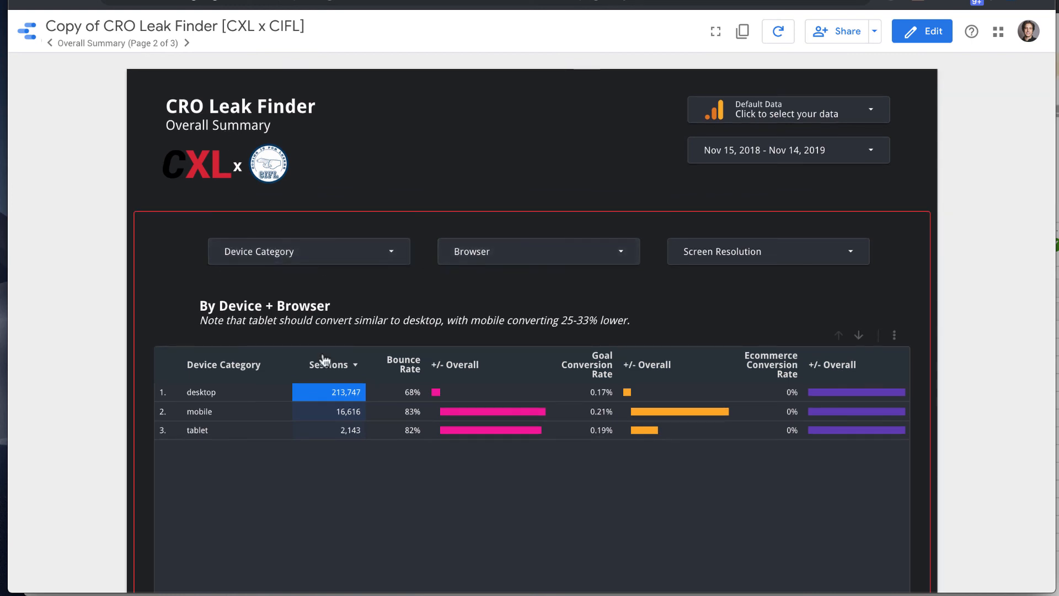
mouse_move(324, 419)
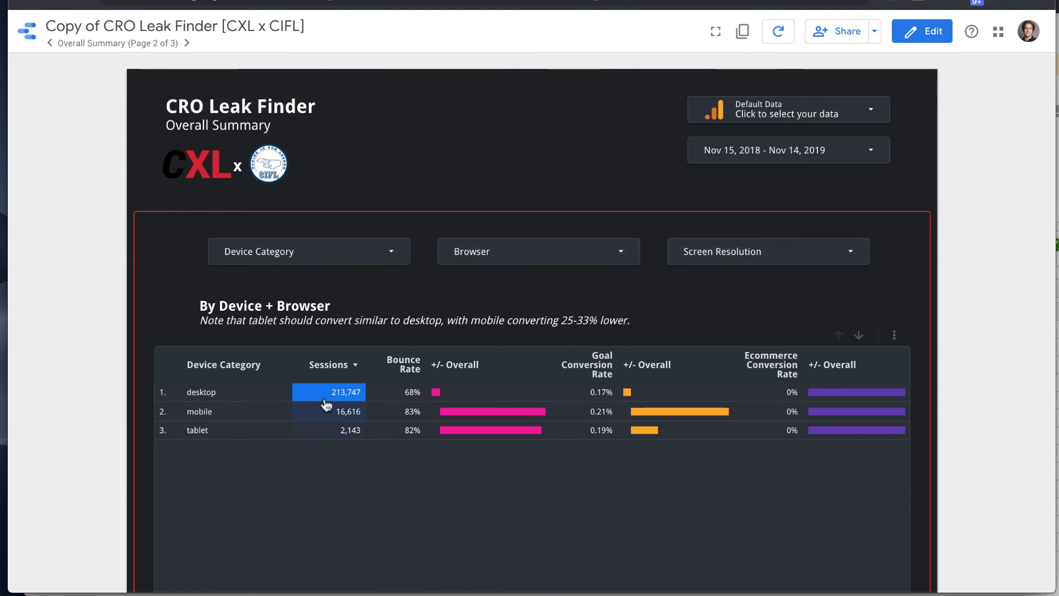
scroll(down, 3)
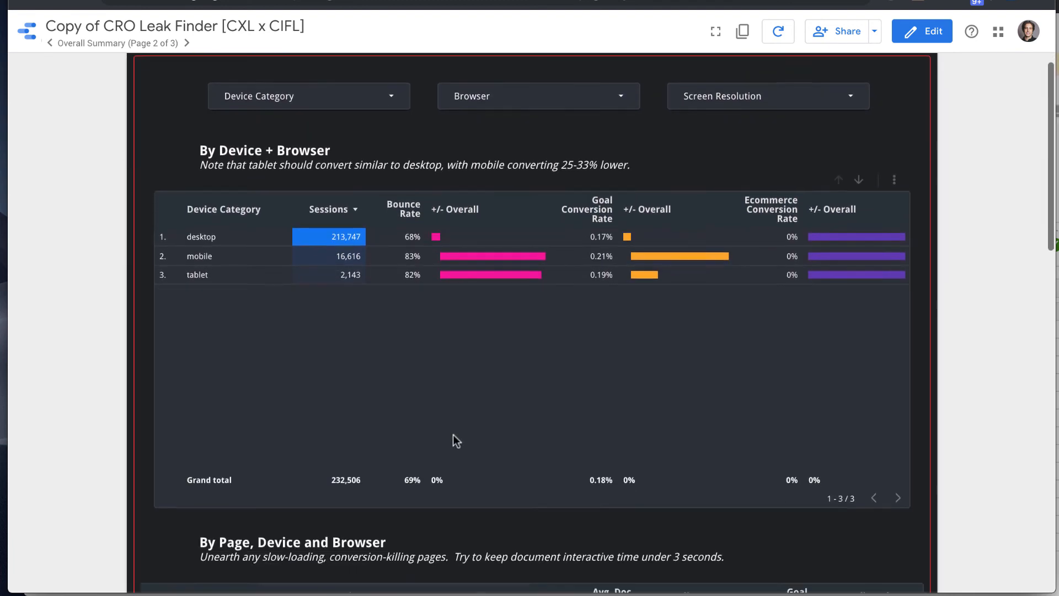
scroll(down, 3)
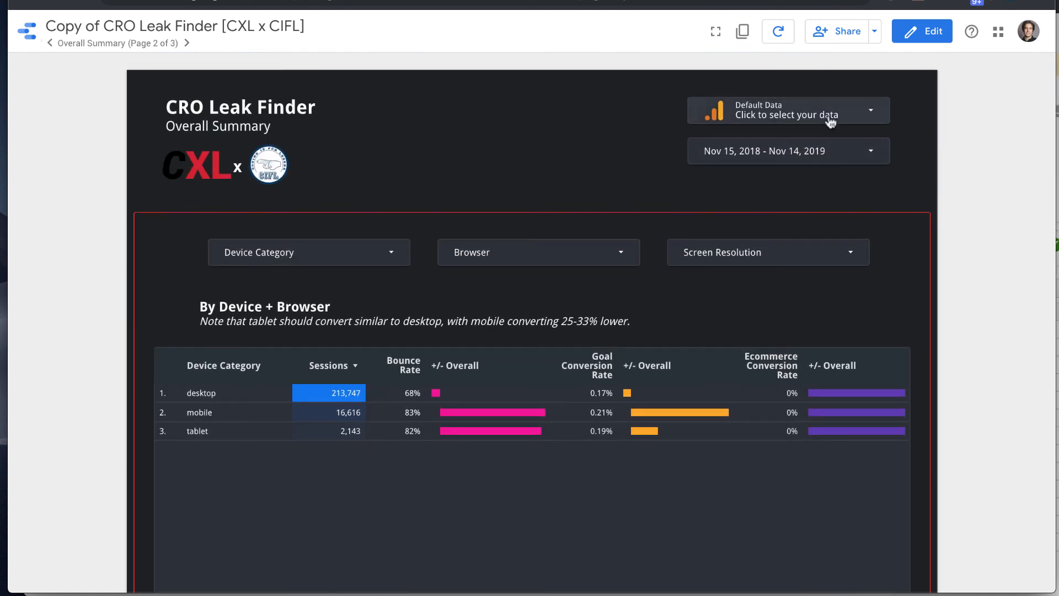
Search the Default Data selector and choose Google Merchandise Store 3 Raw Data View.
click(787, 109)
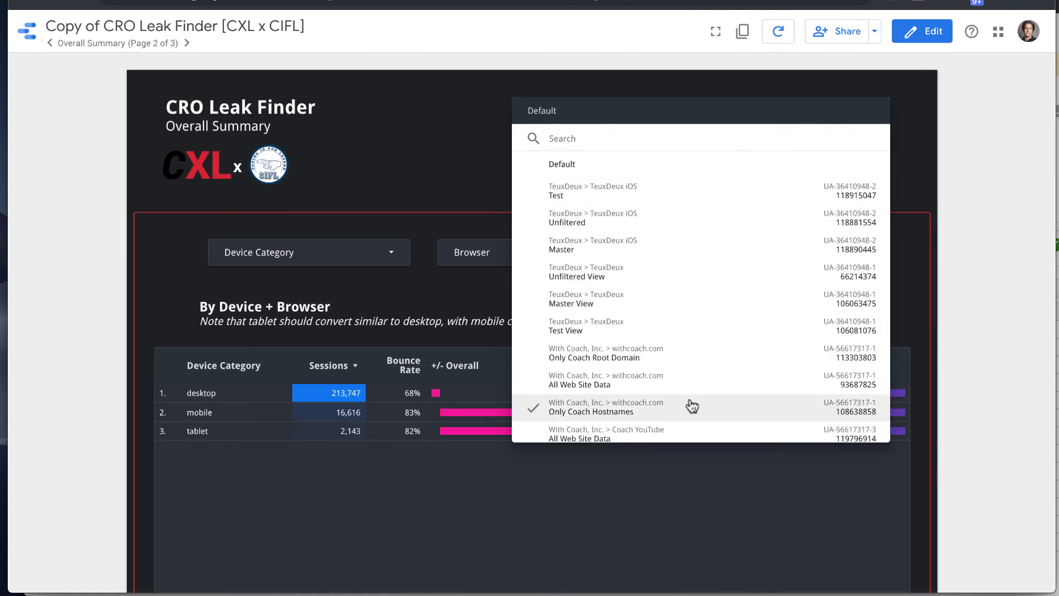
text(web)
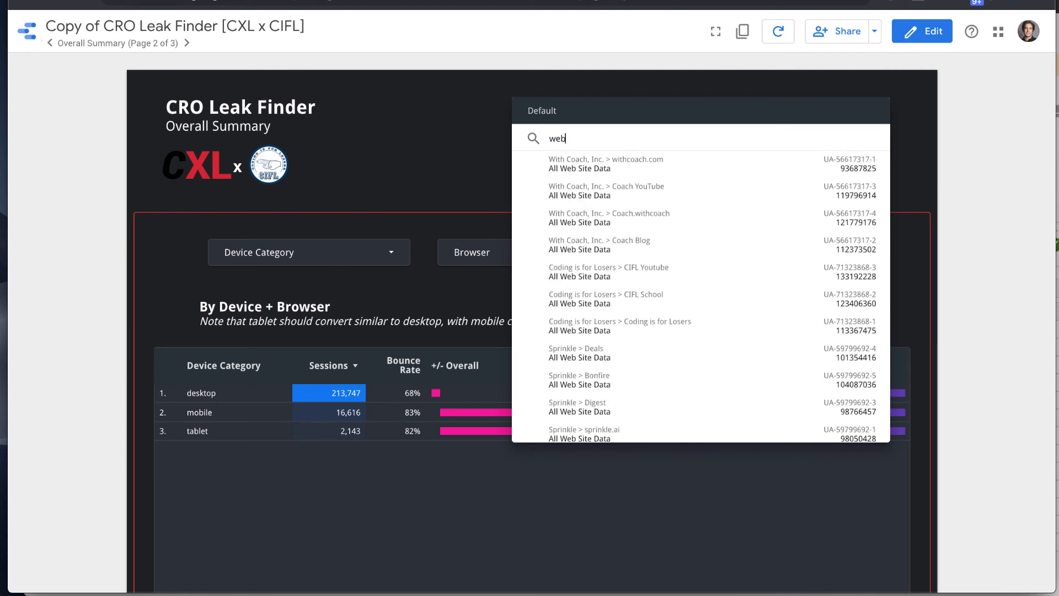
text(co)
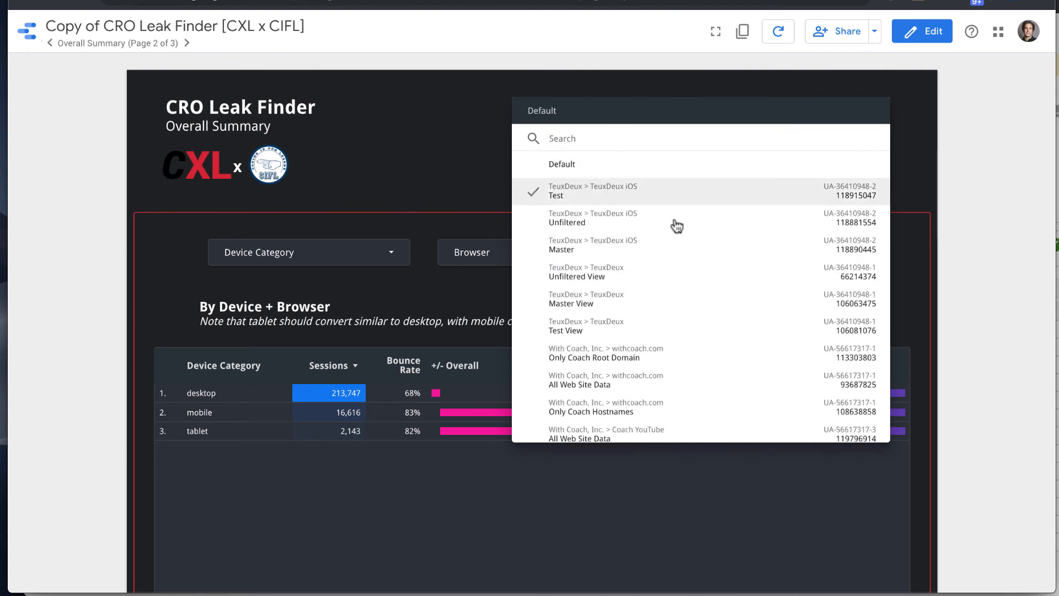
scroll(down, 3)
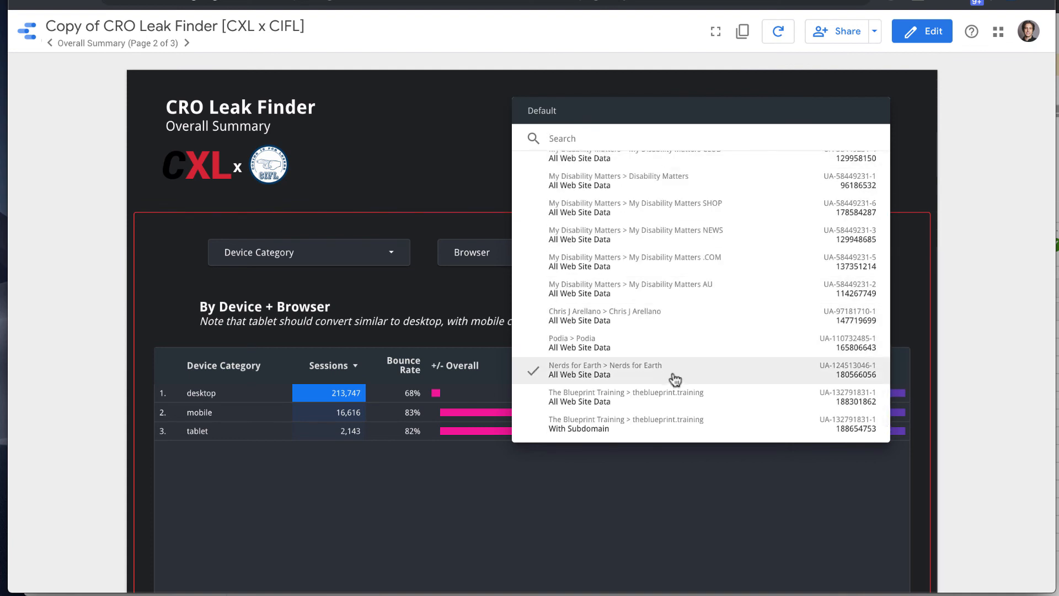
text(test)
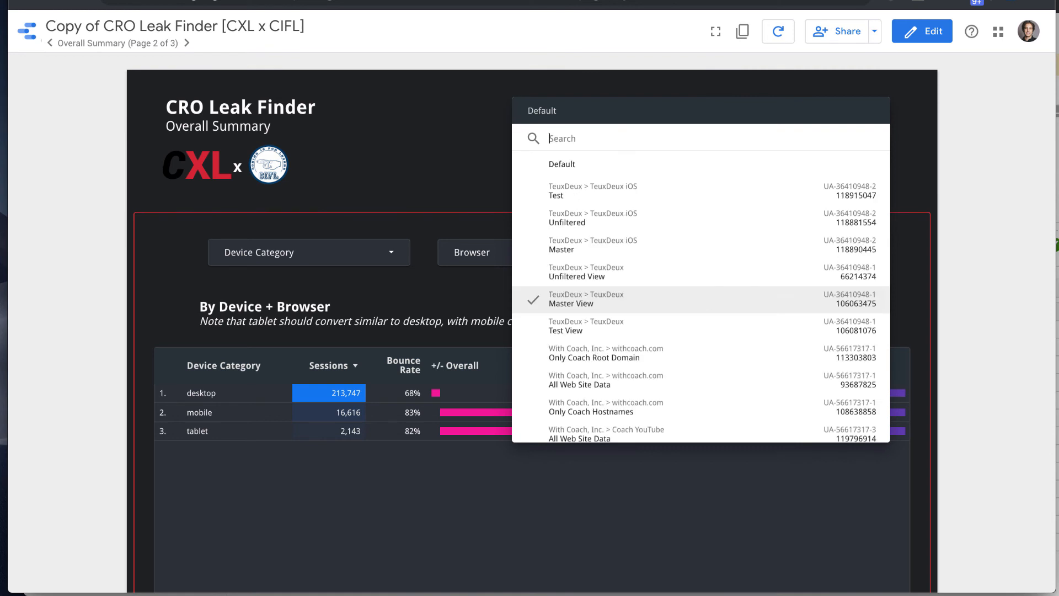
text(google)
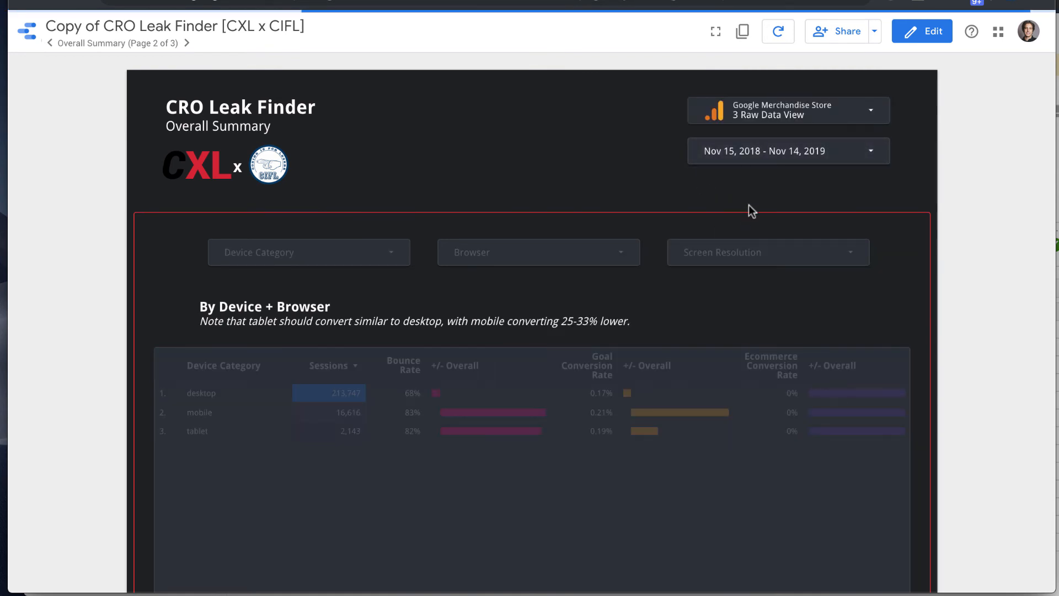
mouse_move(869, 159)
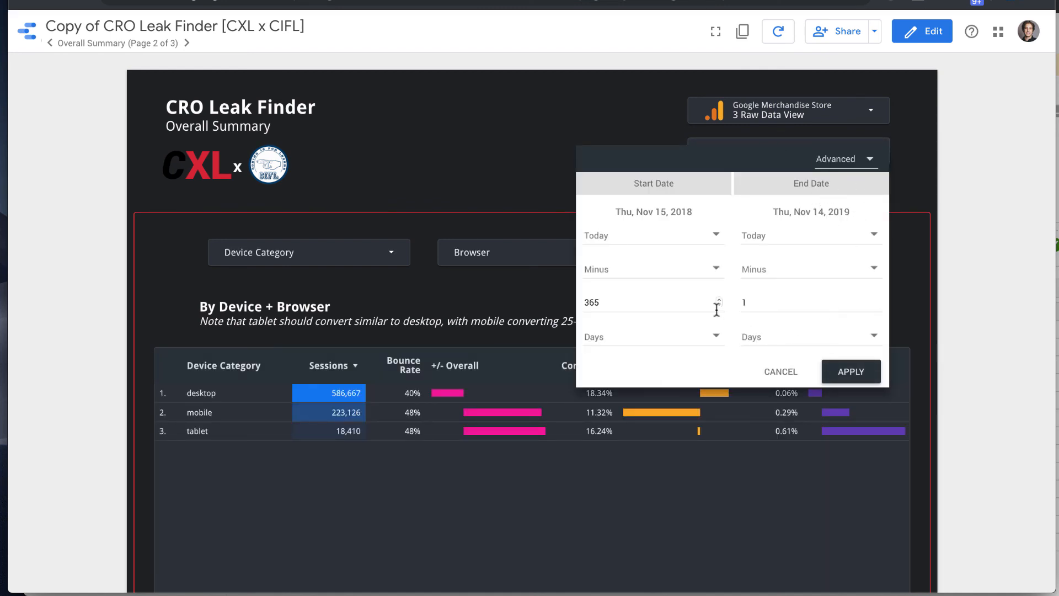
mouse_move(623, 122)
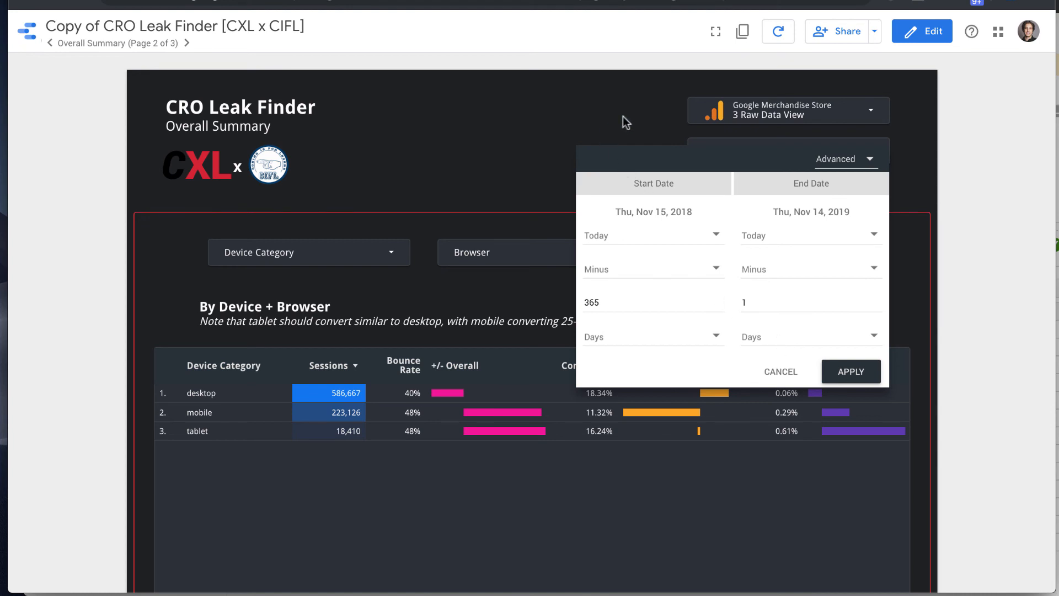
click(851, 370)
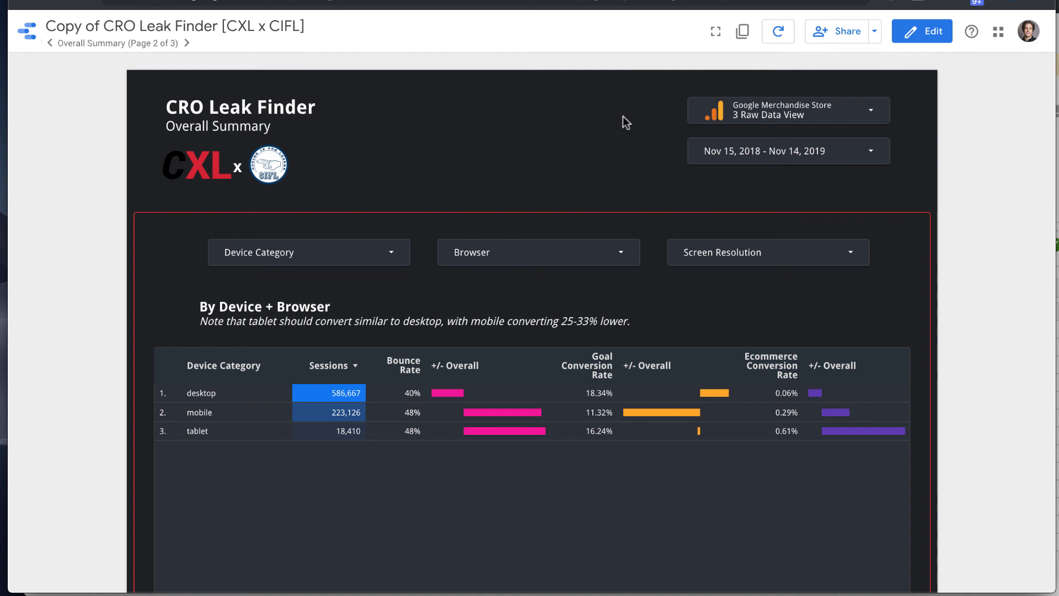
mouse_move(747, 159)
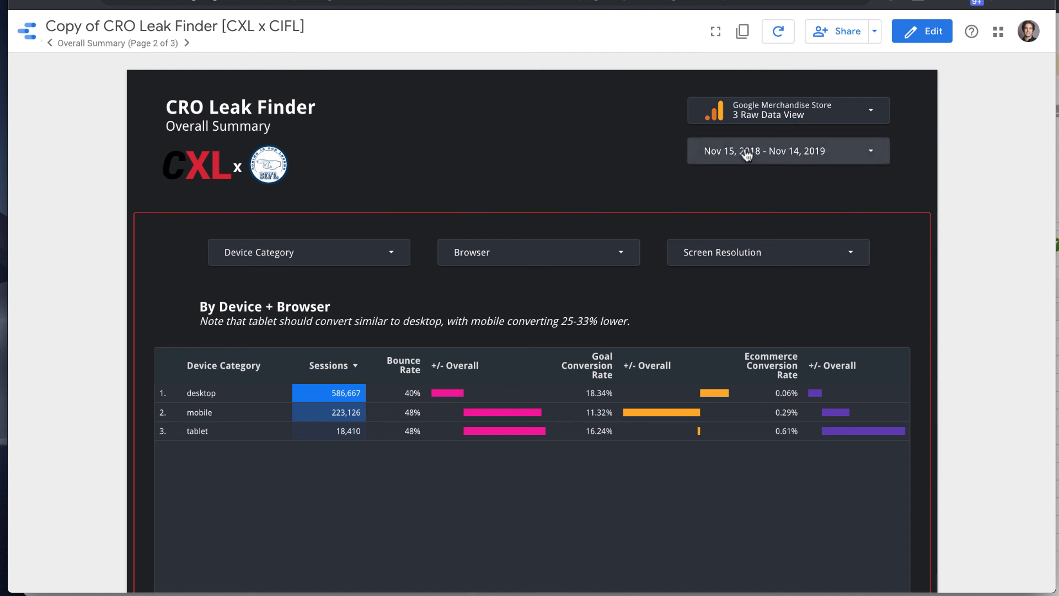
click(788, 150)
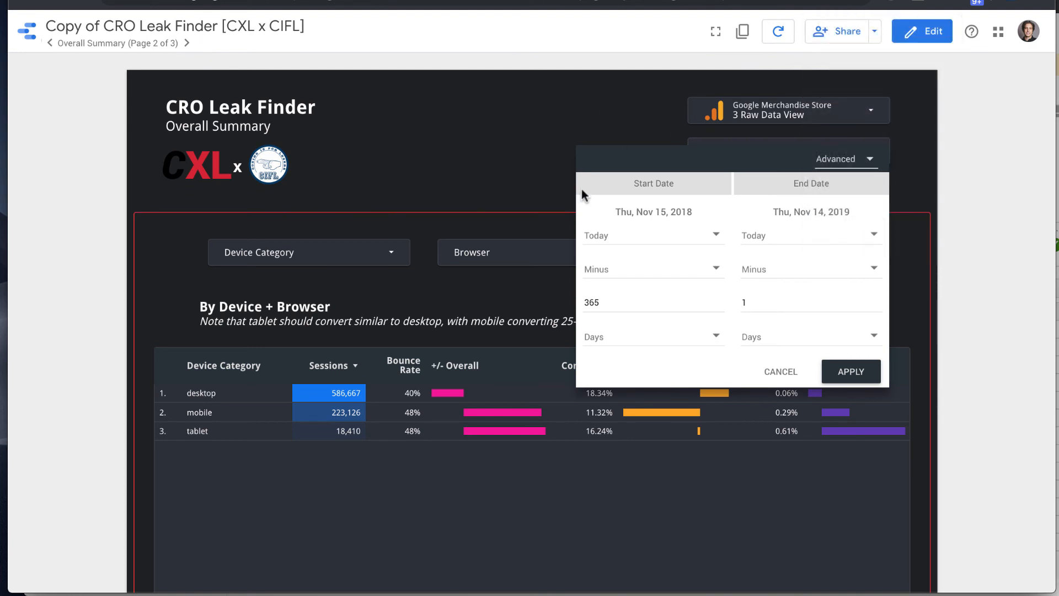
click(852, 371)
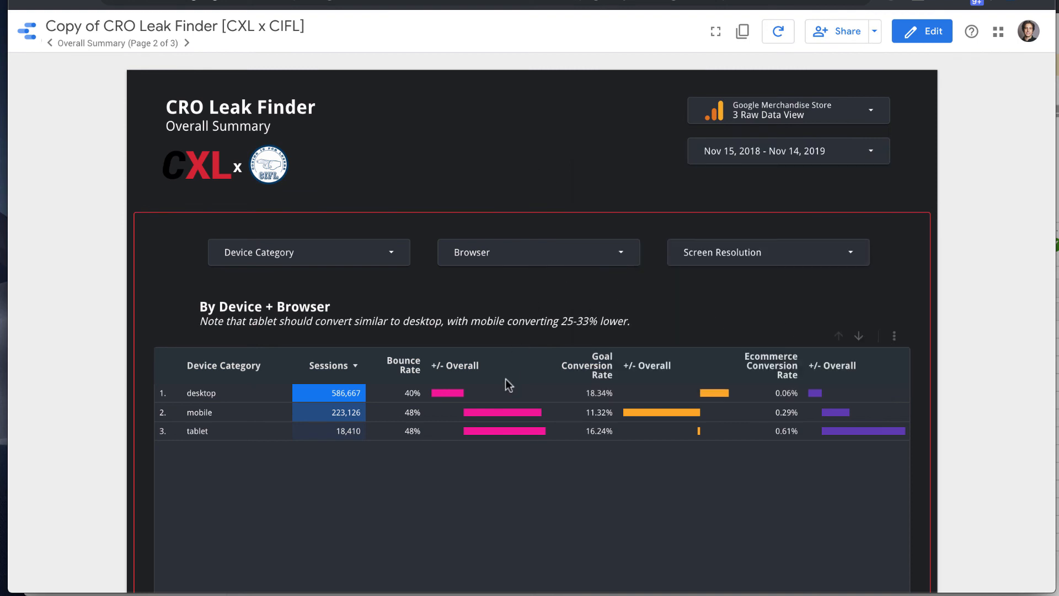
Review the By Page and By Landing Page tables, where /home leads both.
scroll(down, 3)
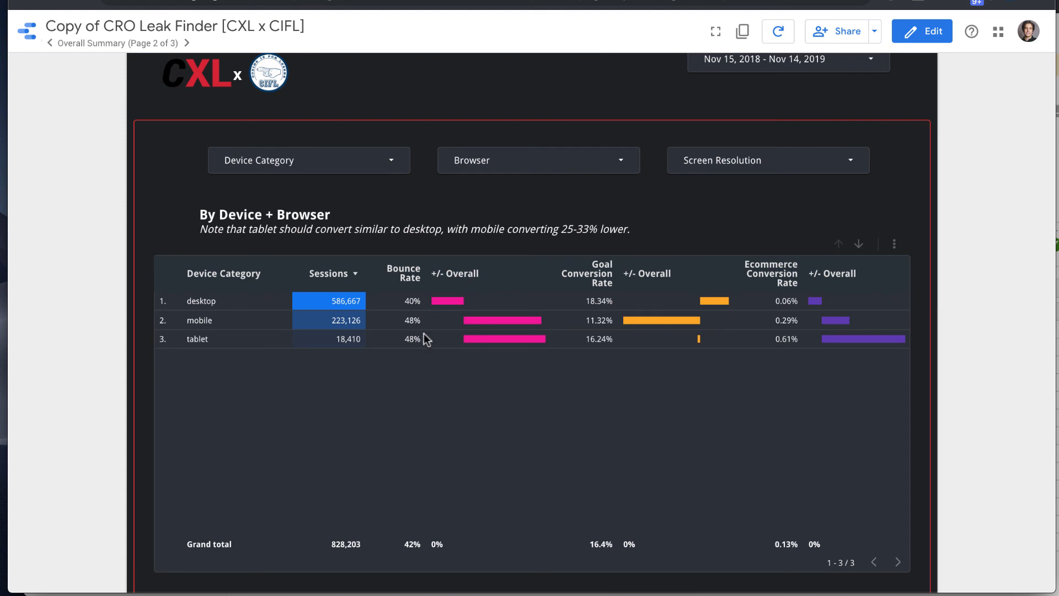
scroll(down, 3)
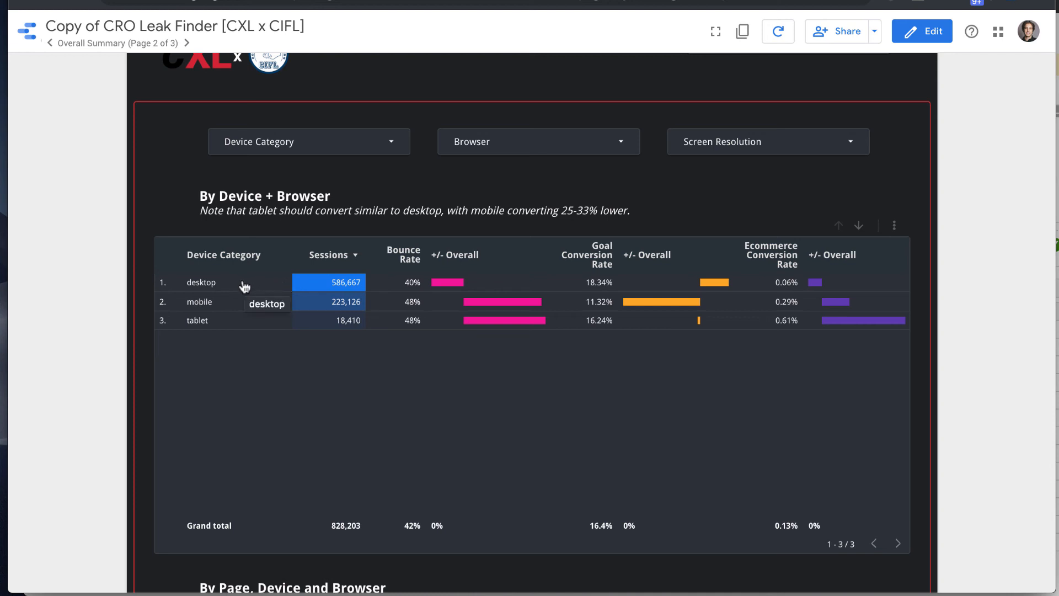
mouse_move(253, 322)
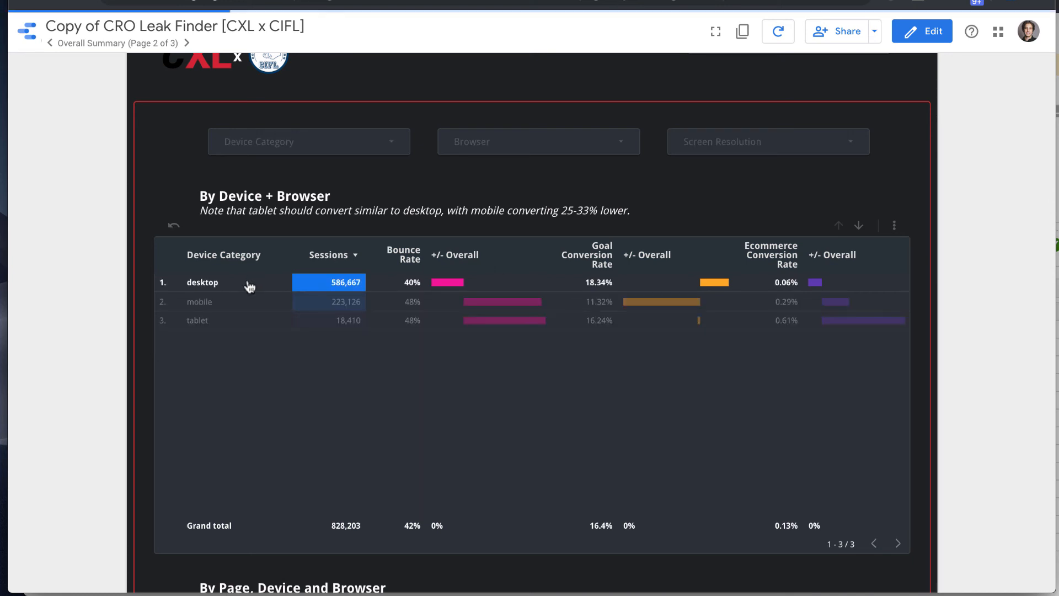
mouse_move(327, 411)
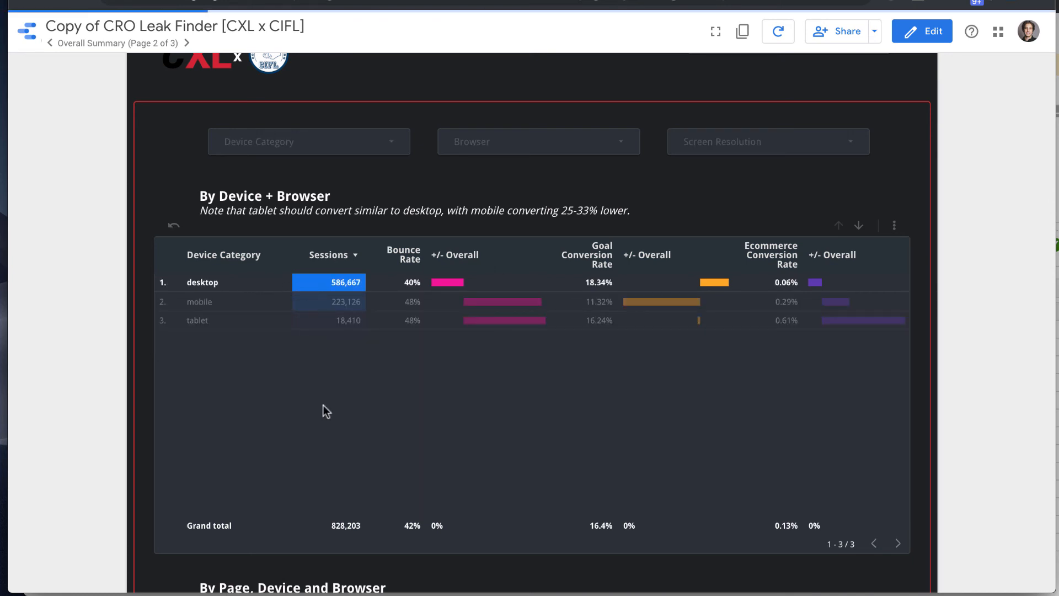
scroll(down, 3)
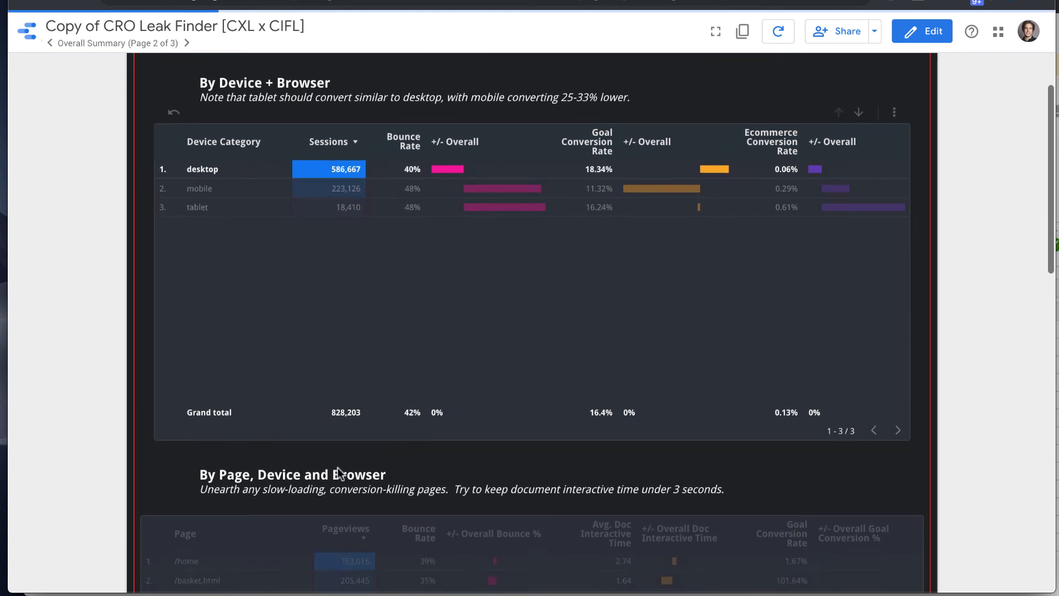
scroll(down, 3)
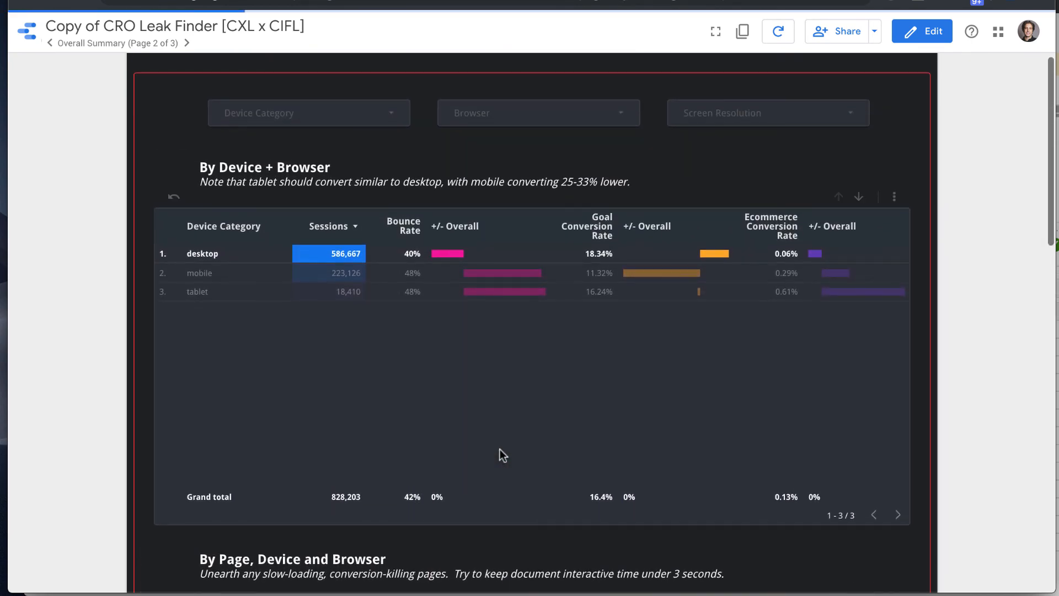
mouse_move(498, 512)
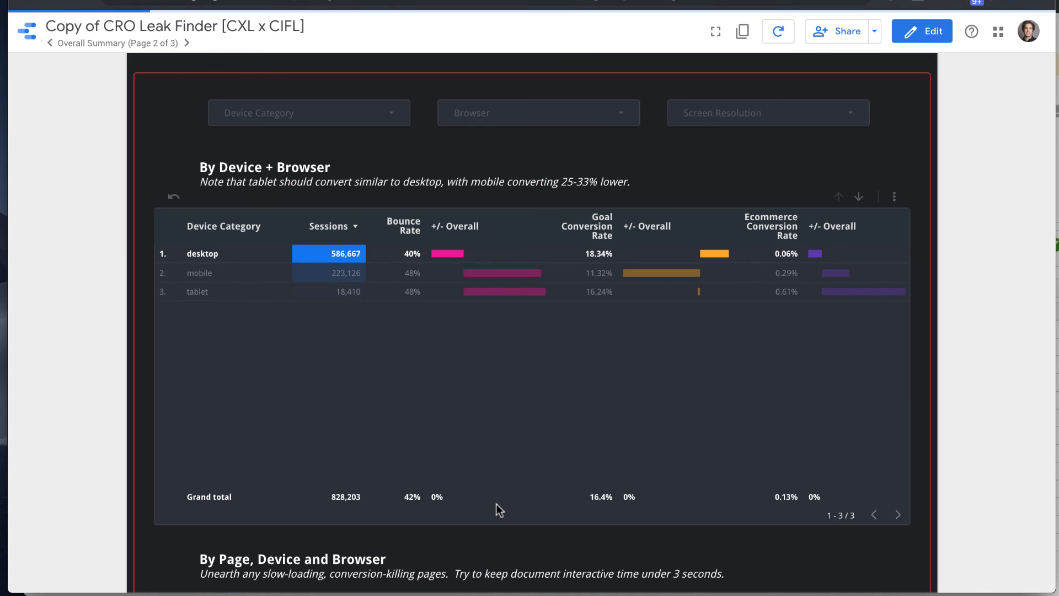
scroll(down, 3)
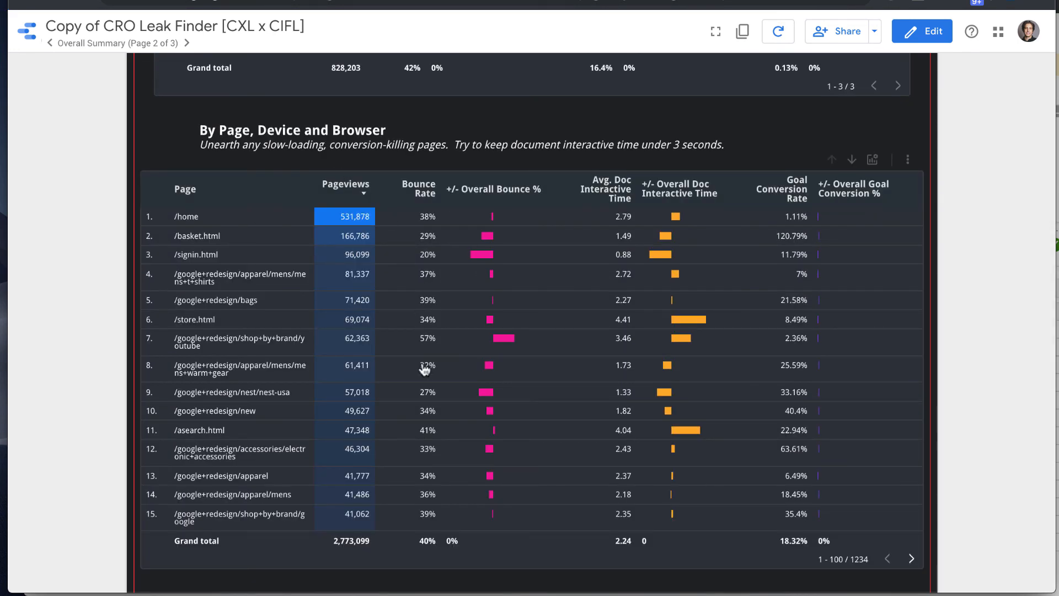
scroll(down, 3)
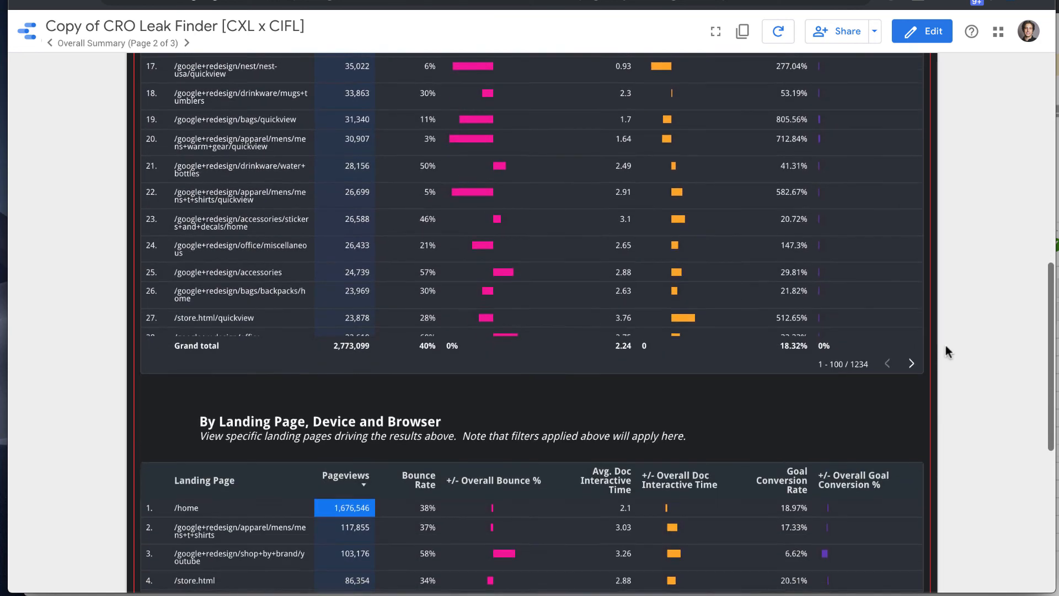
scroll(down, 3)
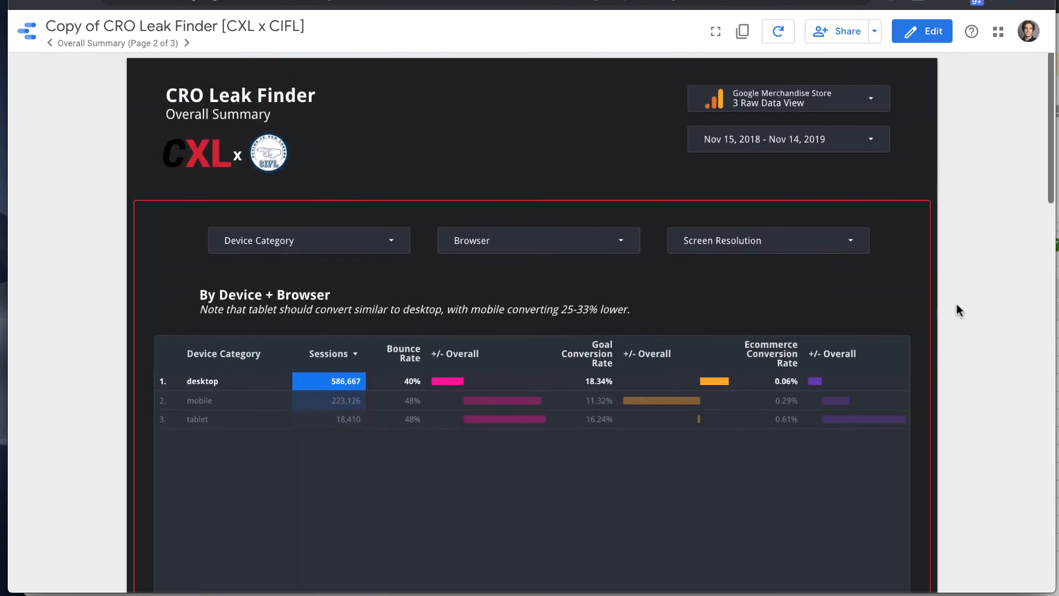
Clear the desktop-only filter so the device table covers desktop, mobile and tablet again.
click(309, 241)
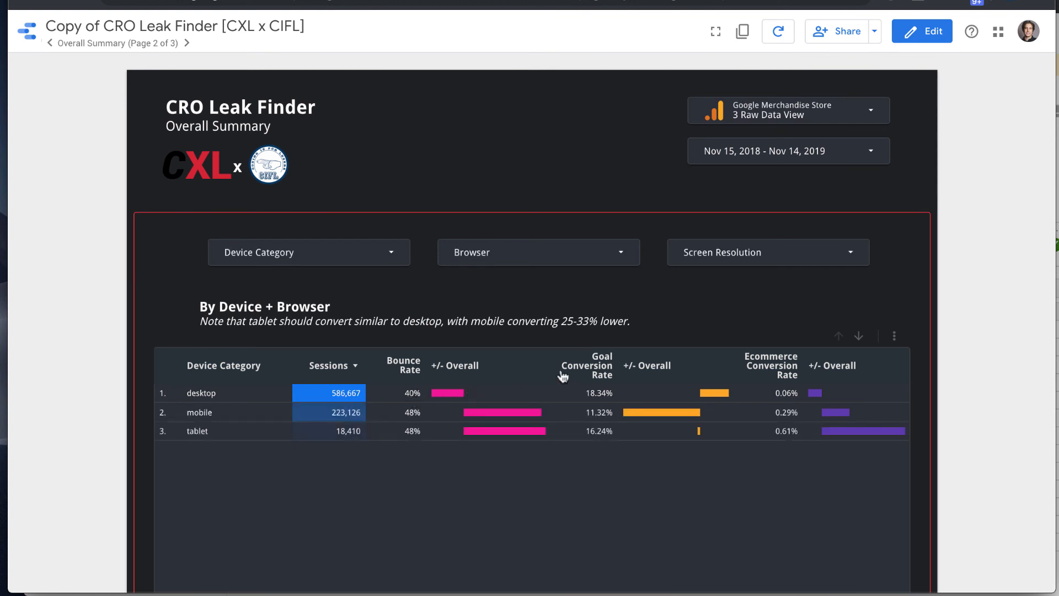
mouse_move(406, 419)
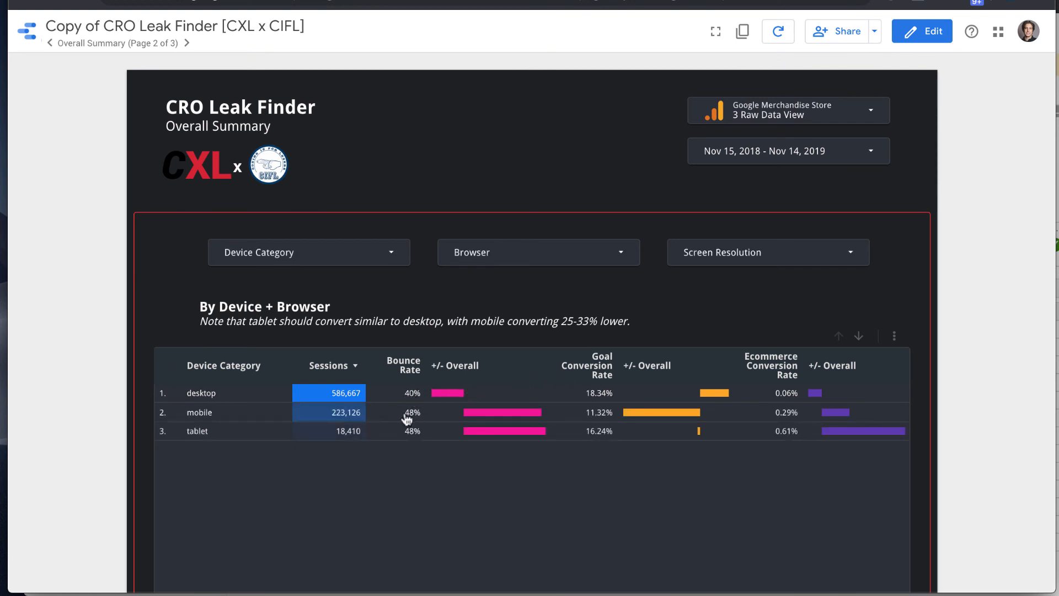
mouse_move(400, 411)
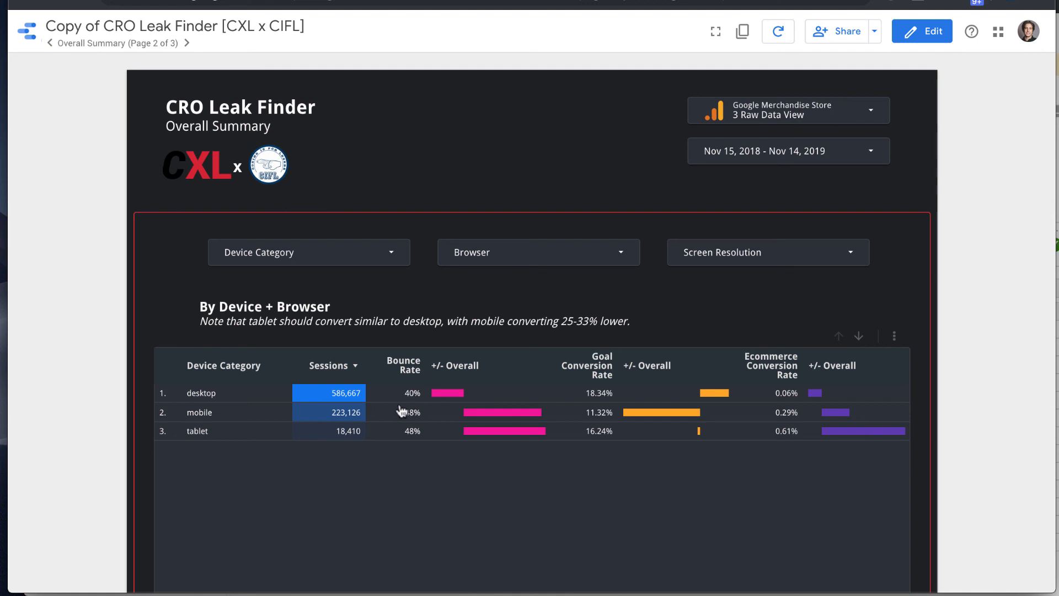
mouse_move(847, 333)
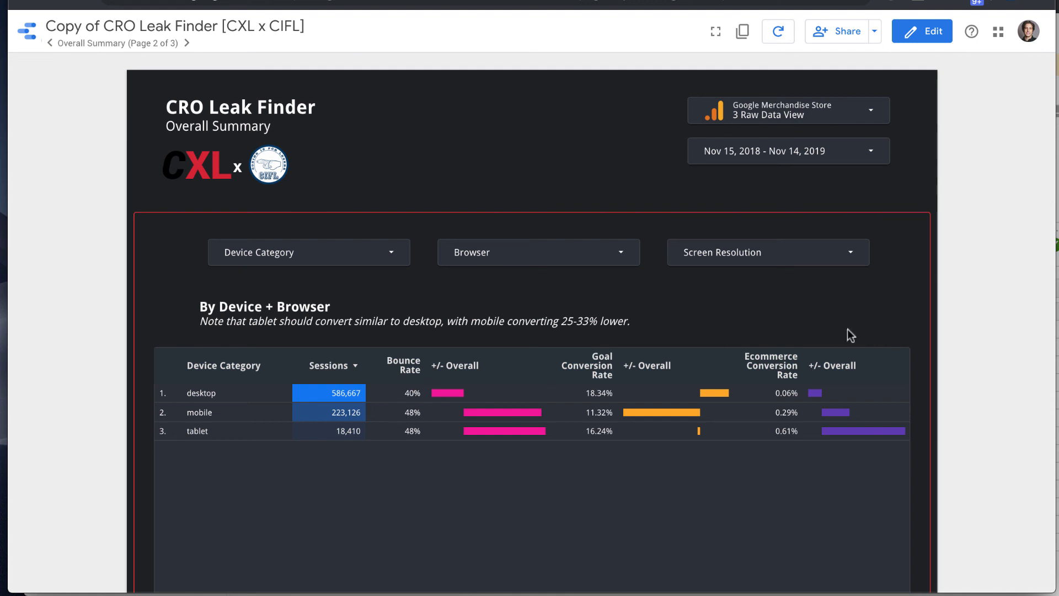
mouse_move(858, 340)
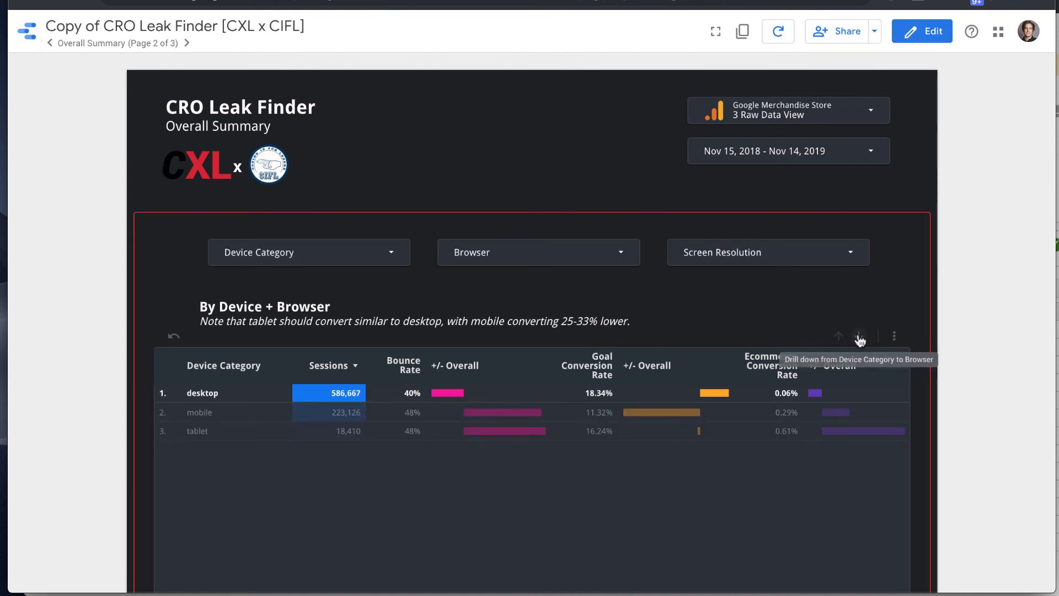
mouse_move(858, 339)
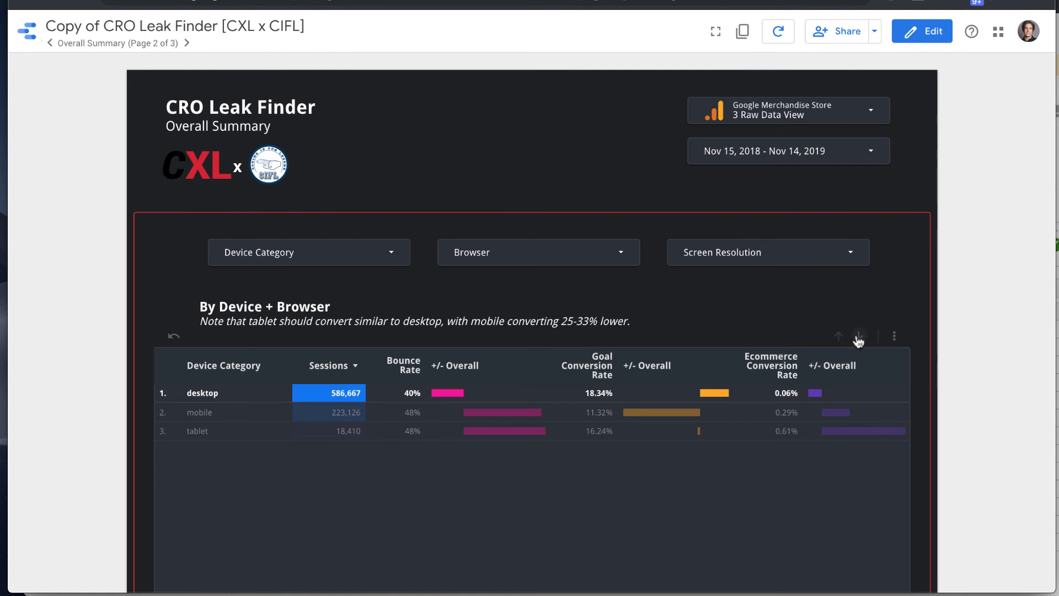
mouse_move(860, 335)
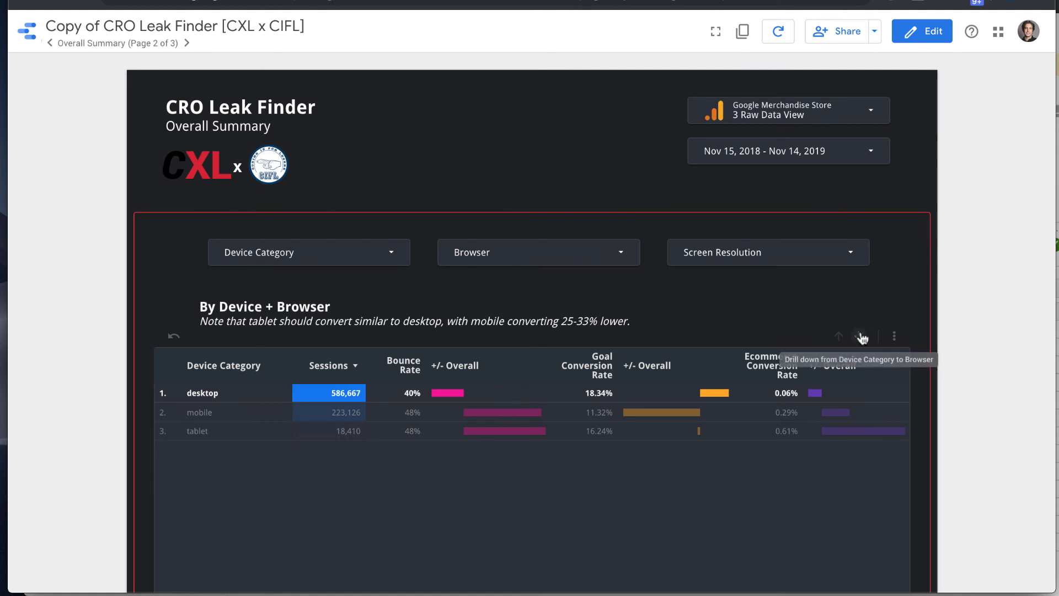
Drill desktop traffic down from Device Category to Browser and on toward Screen Resolution.
click(860, 335)
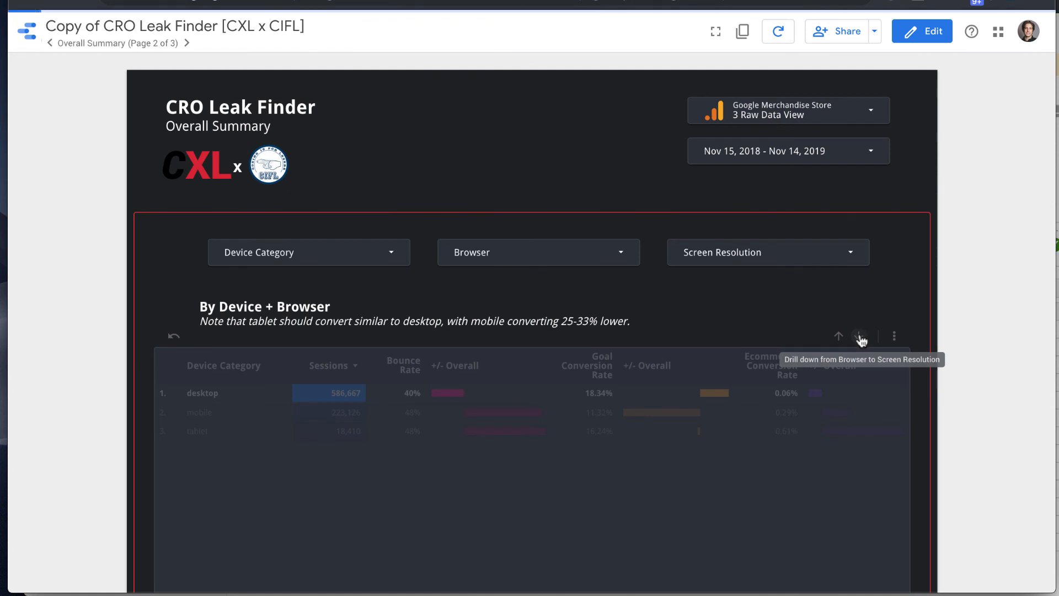
click(858, 335)
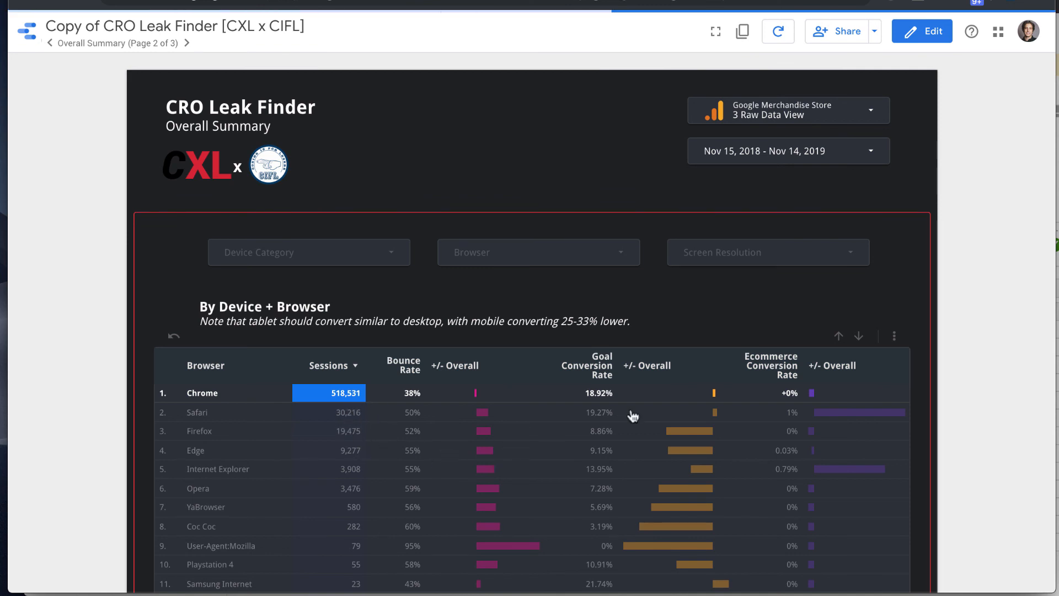
mouse_move(858, 336)
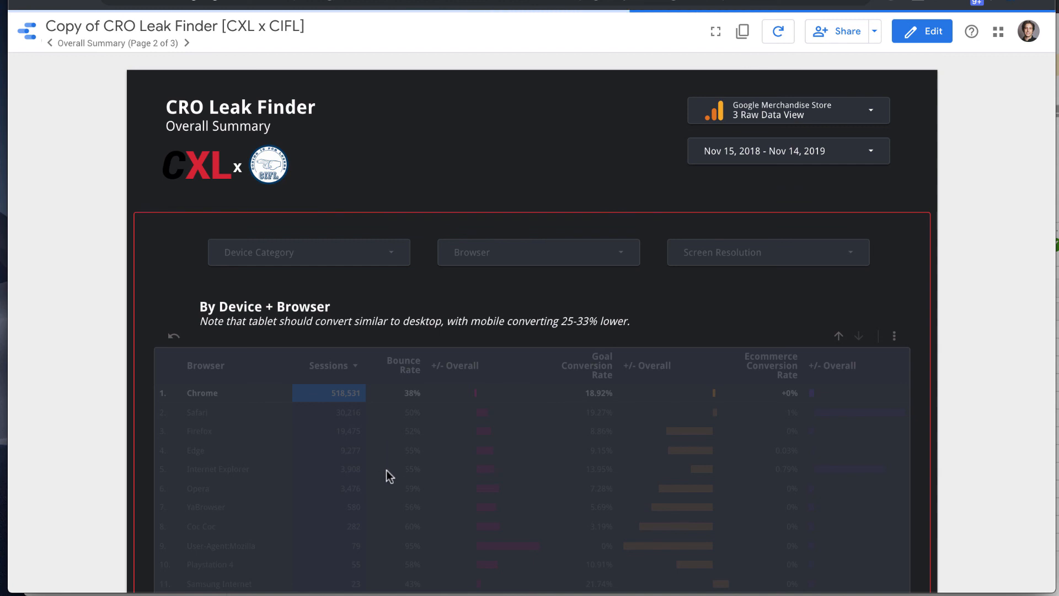
mouse_move(430, 452)
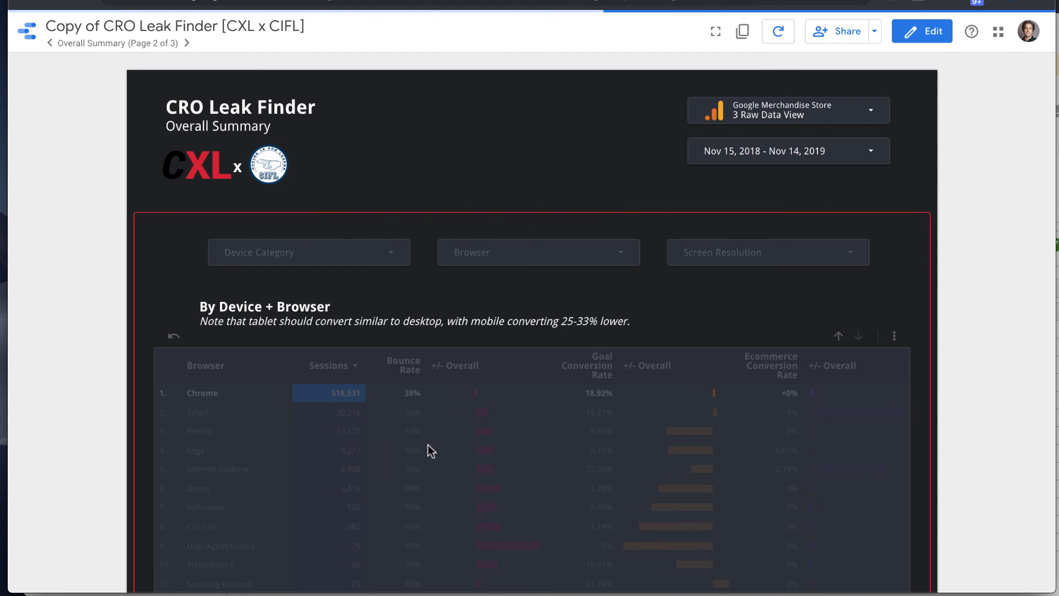
mouse_move(413, 413)
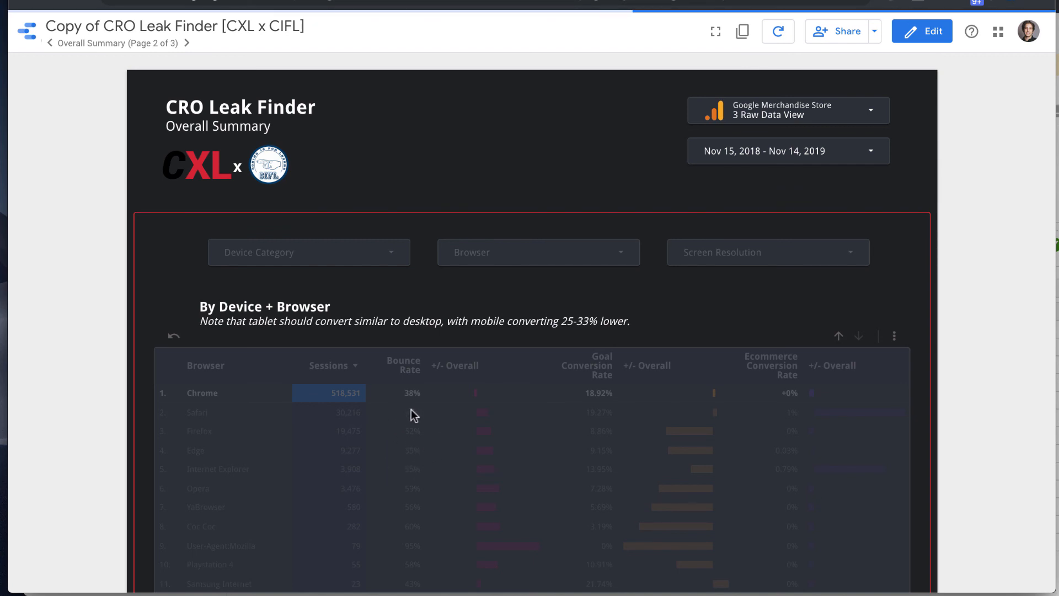
mouse_move(428, 435)
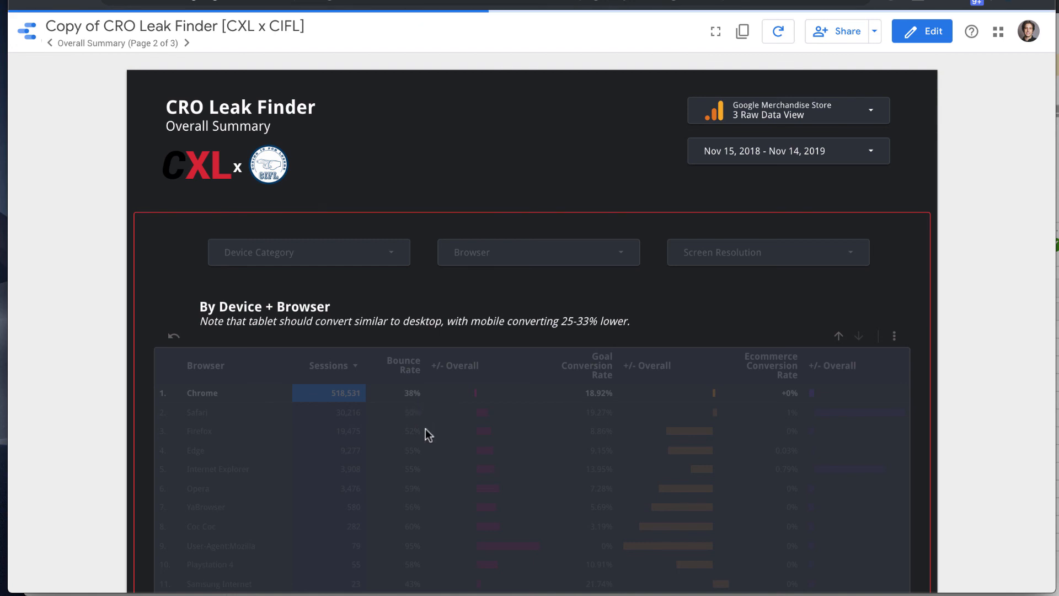
click(768, 252)
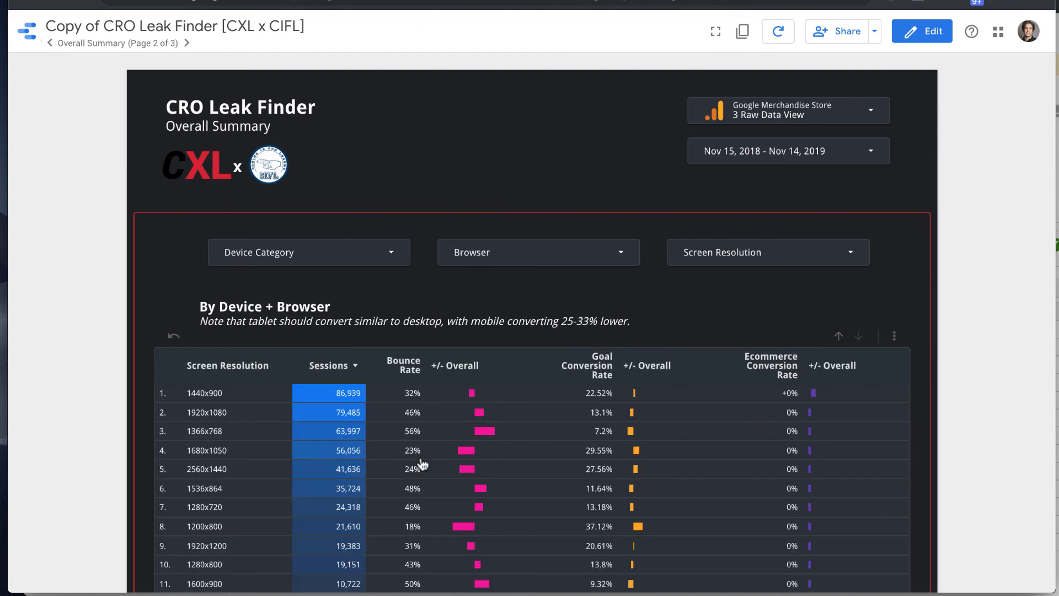
mouse_move(350, 389)
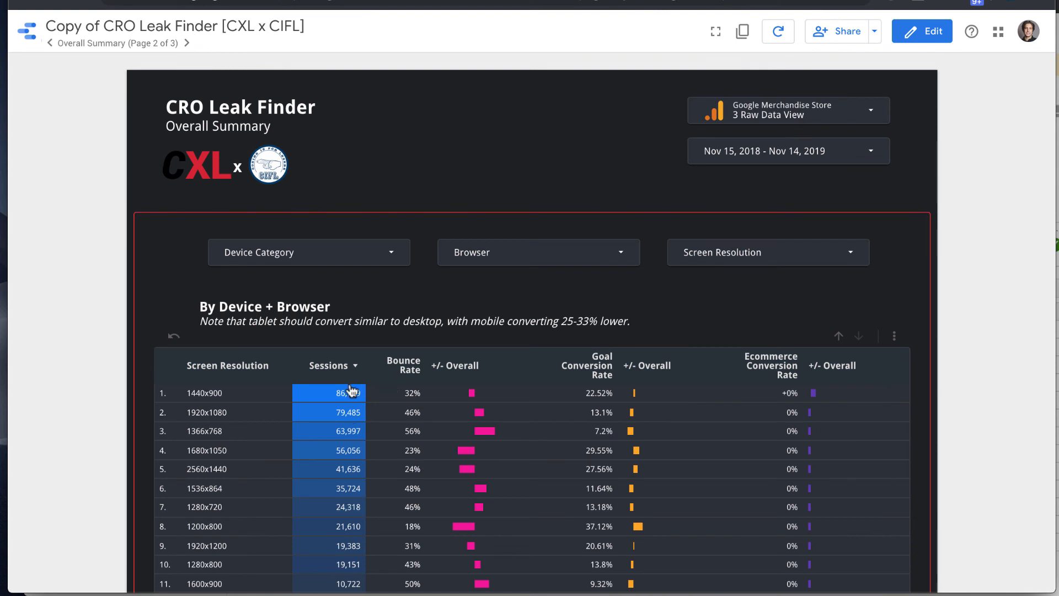
mouse_move(409, 412)
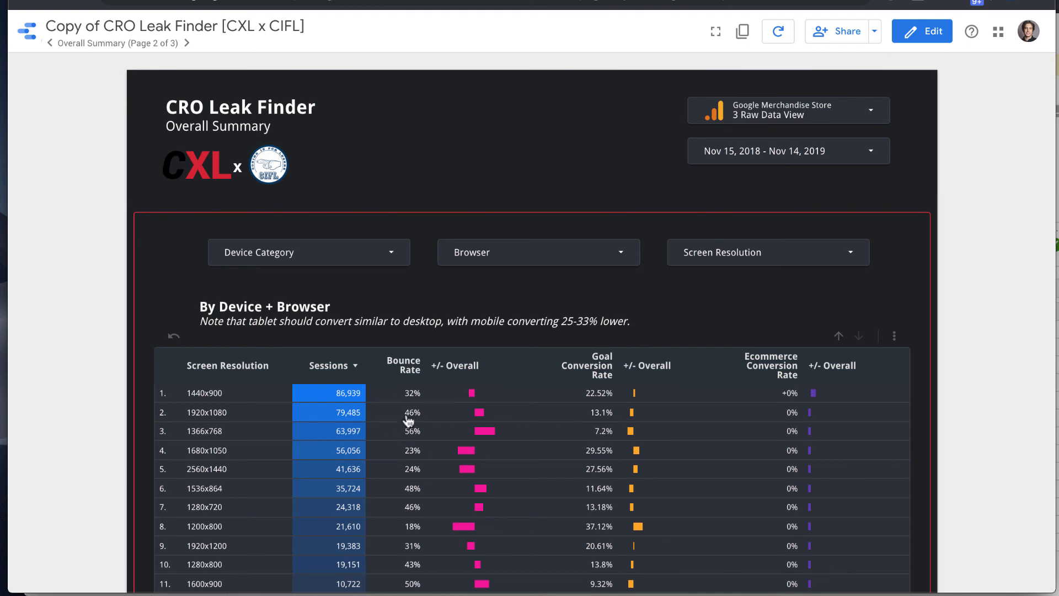
mouse_move(419, 394)
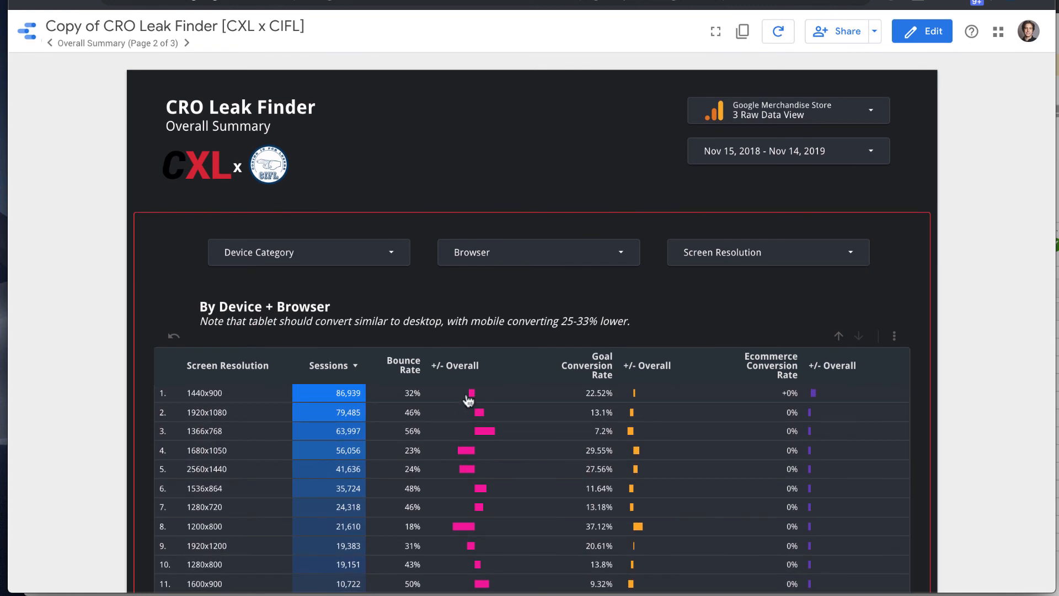
mouse_move(378, 353)
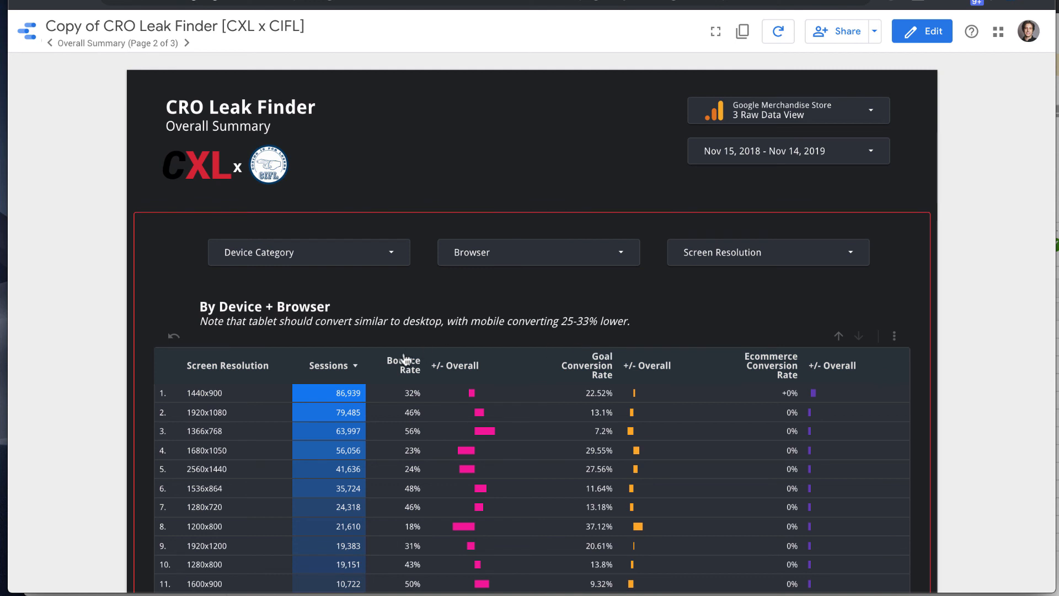
mouse_move(403, 382)
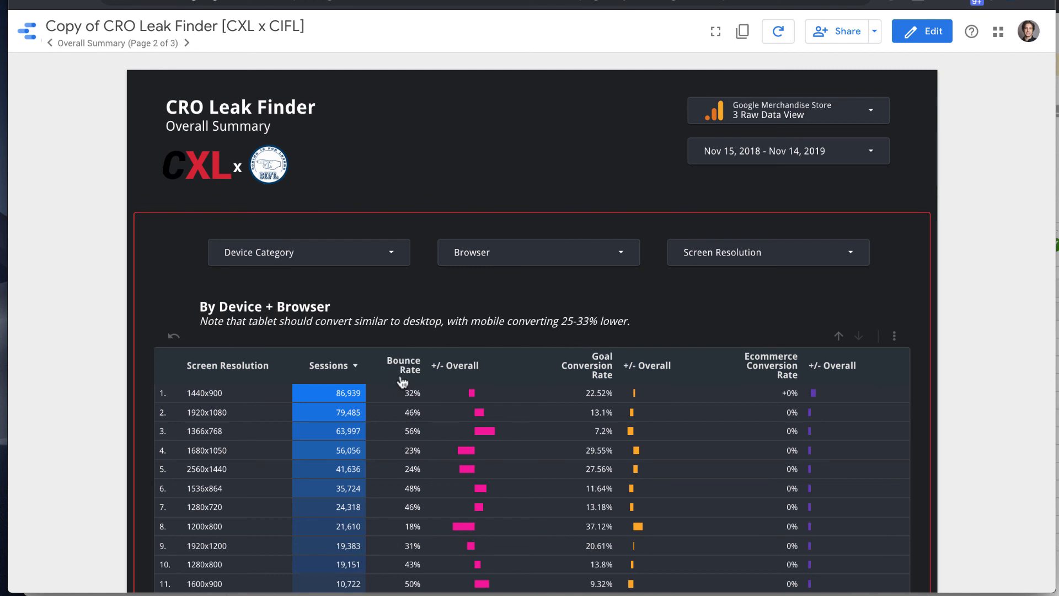
mouse_move(431, 375)
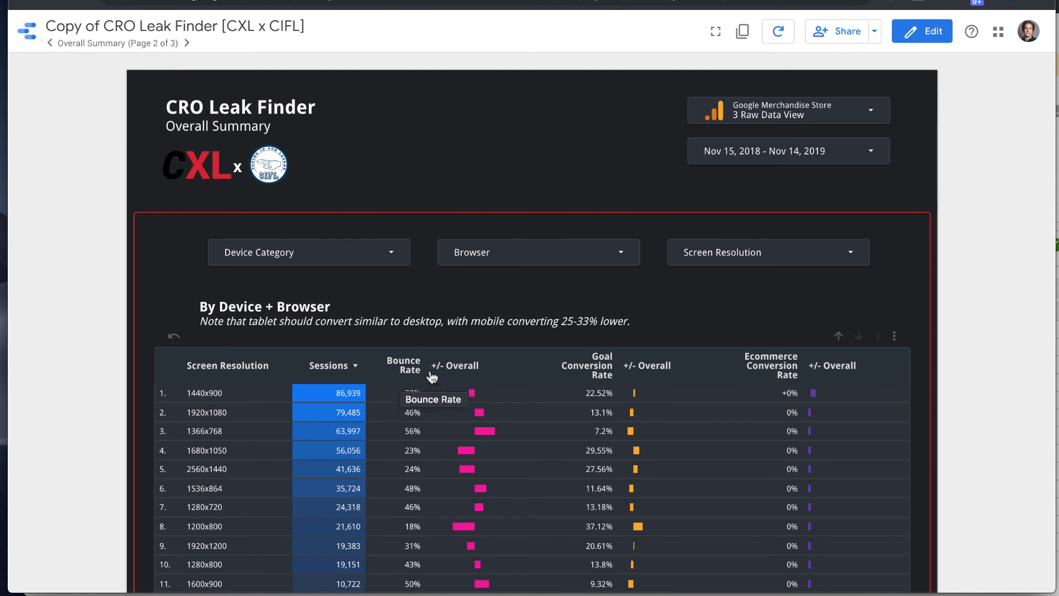
mouse_move(781, 373)
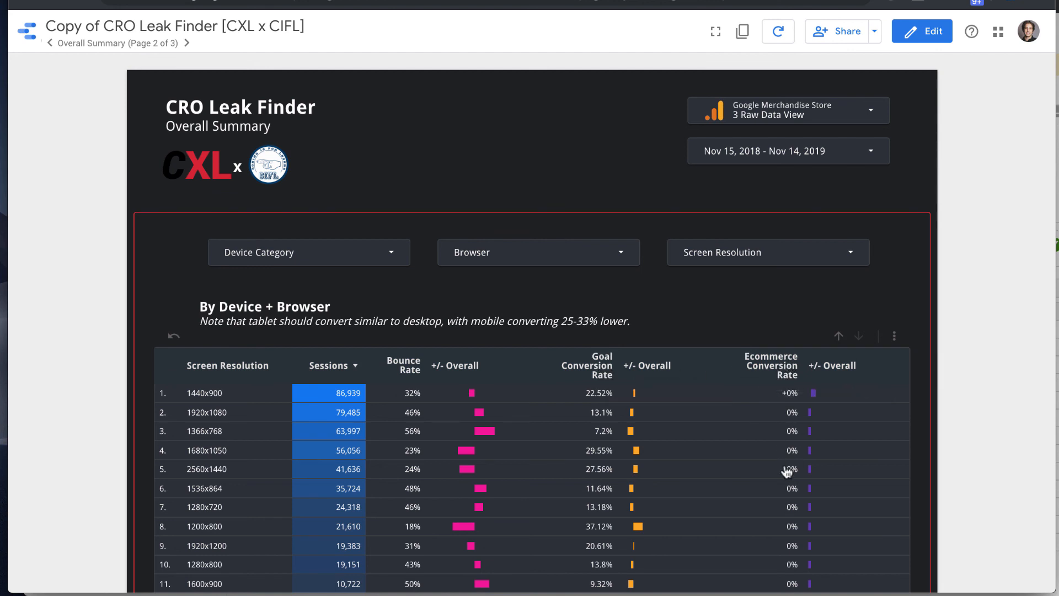
scroll(down, 3)
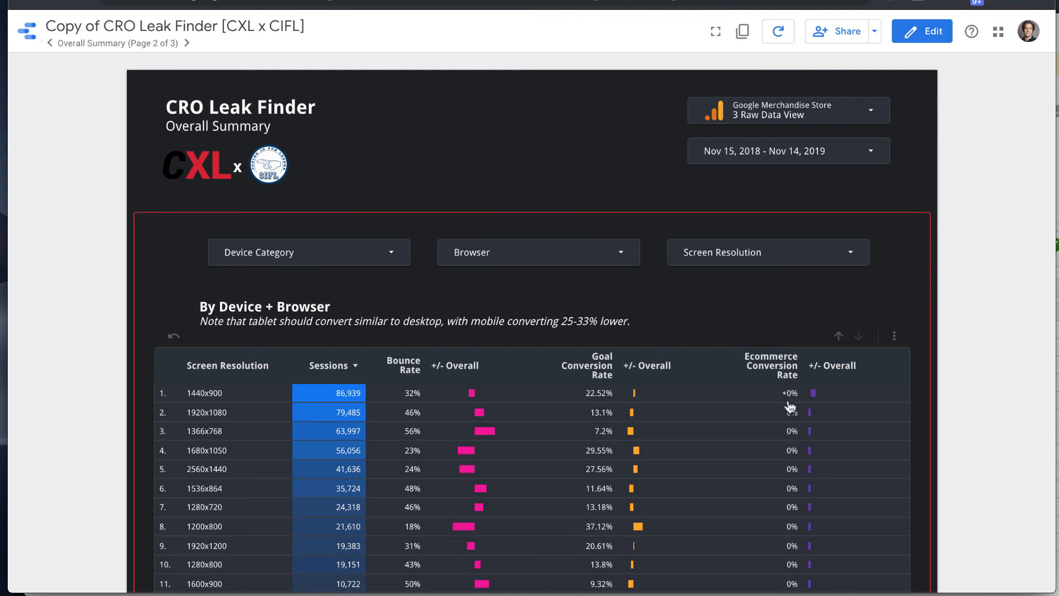
mouse_move(413, 381)
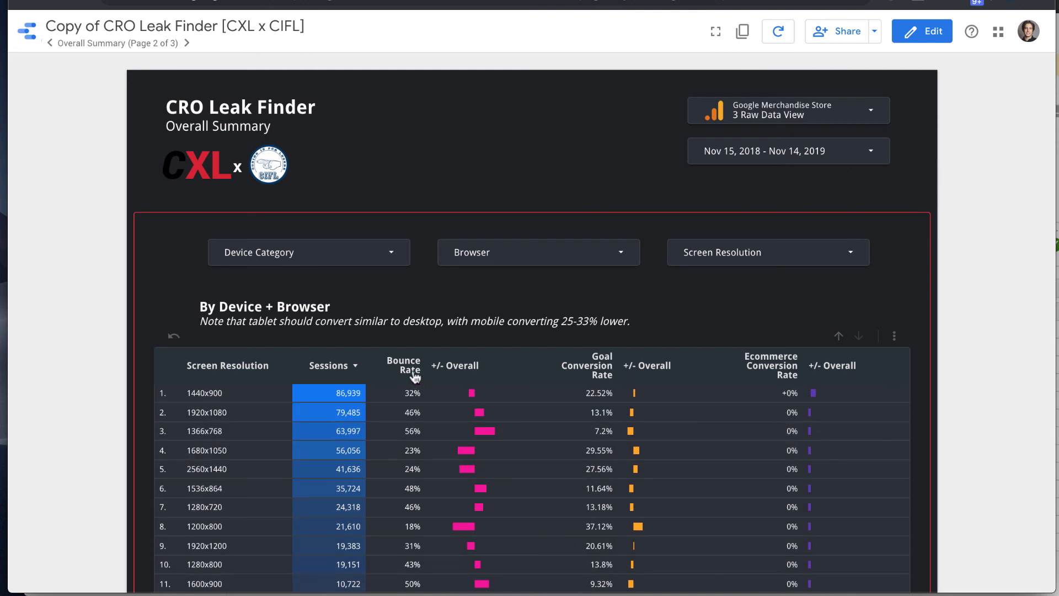
mouse_move(498, 428)
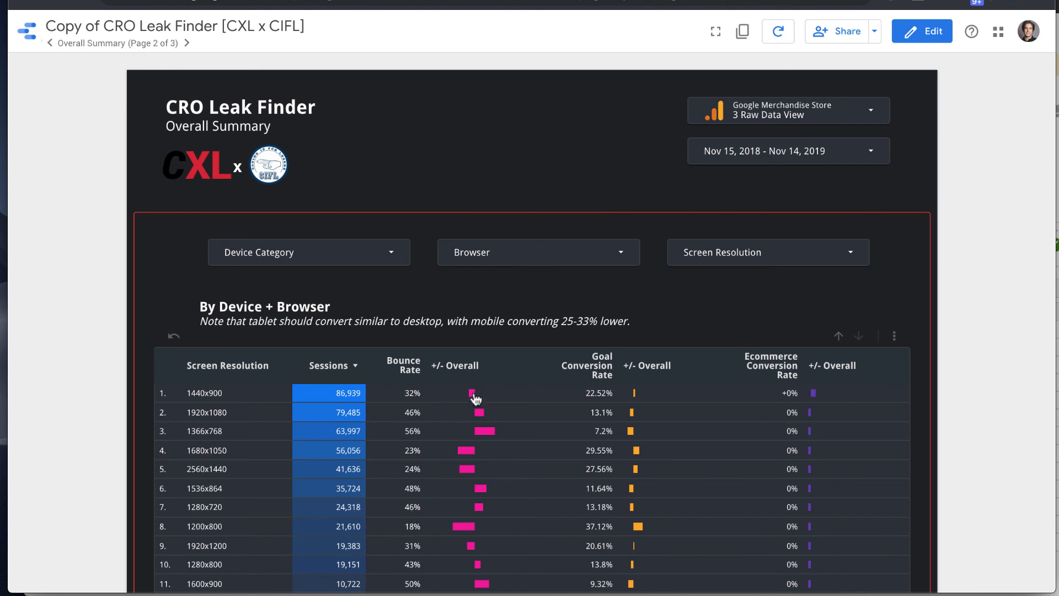
mouse_move(478, 427)
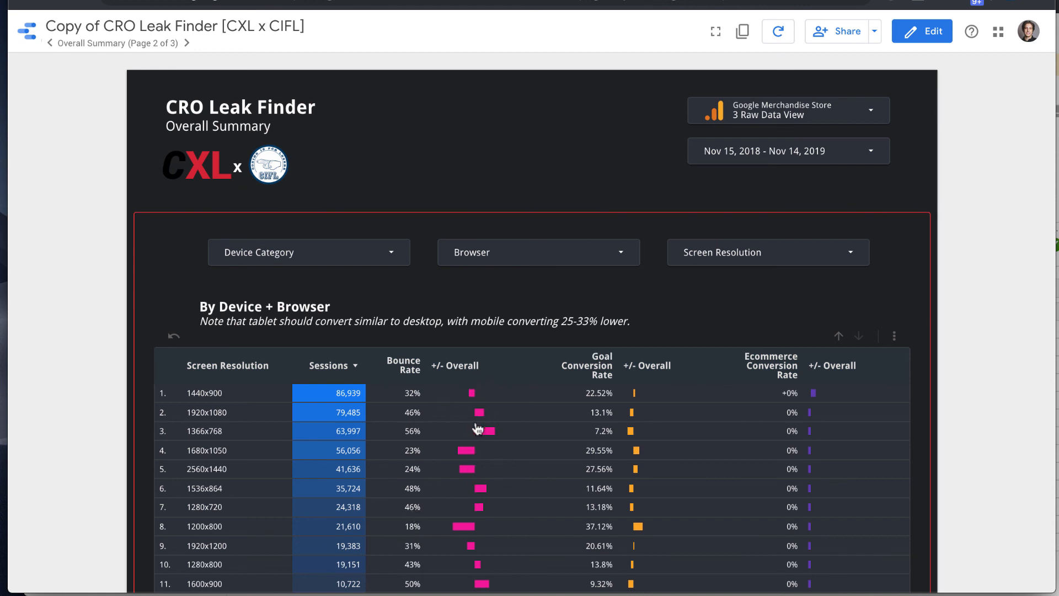
mouse_move(826, 487)
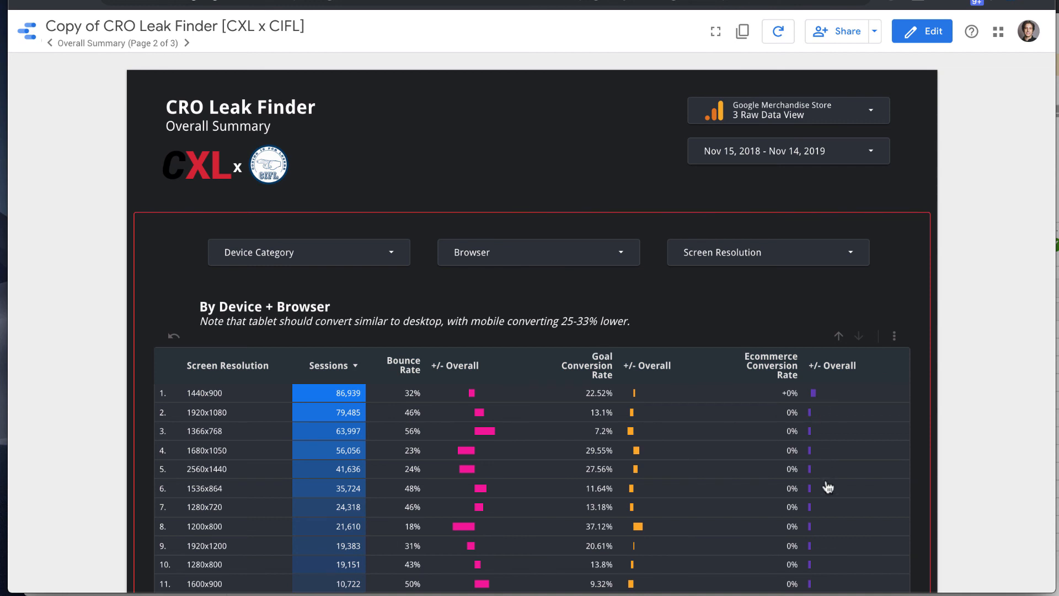
mouse_move(475, 453)
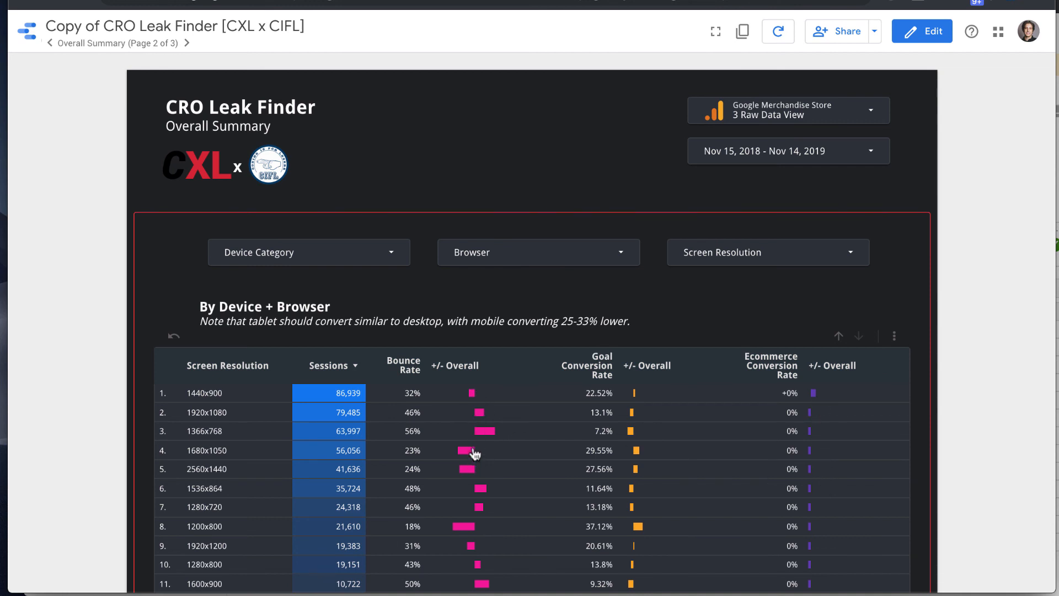
mouse_move(479, 397)
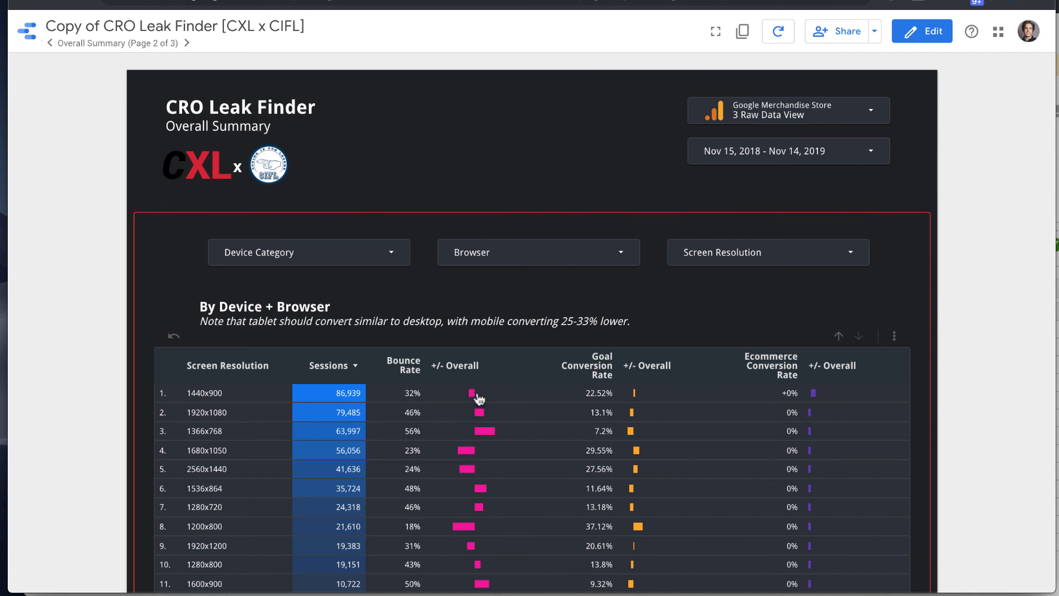
mouse_move(514, 429)
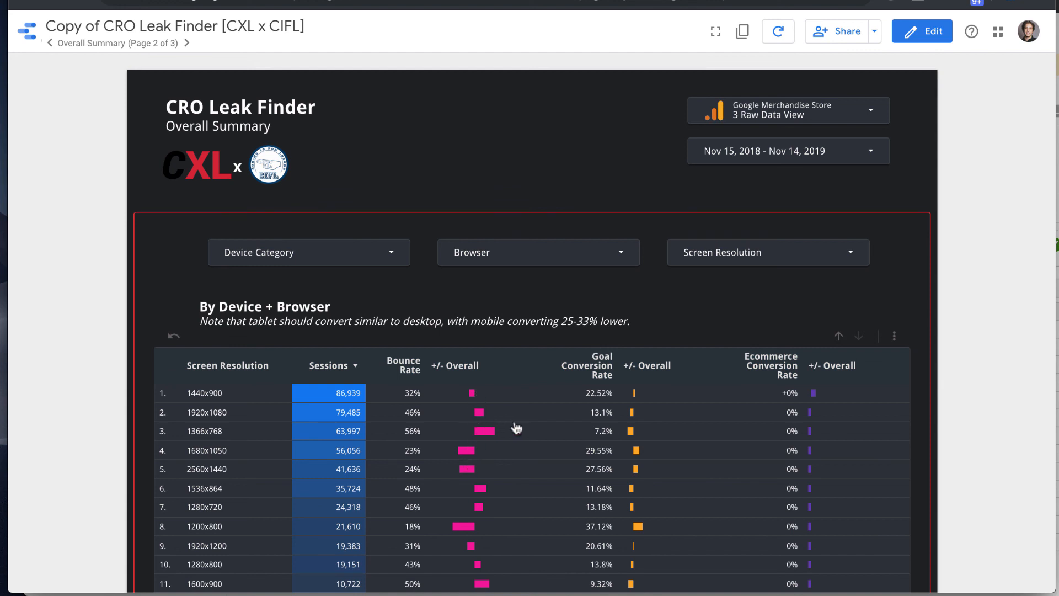
mouse_move(496, 435)
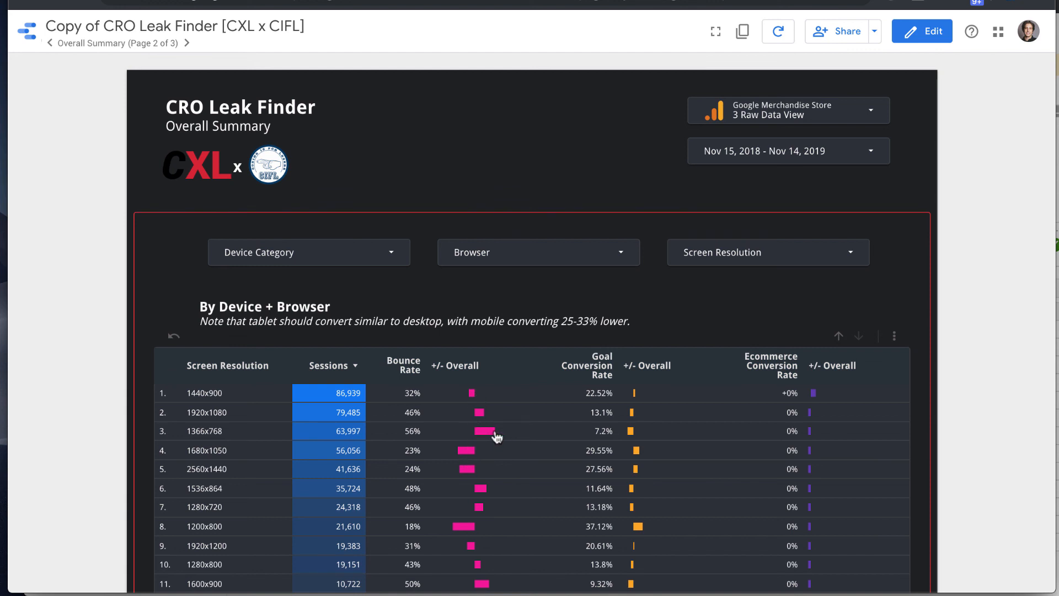
mouse_move(497, 464)
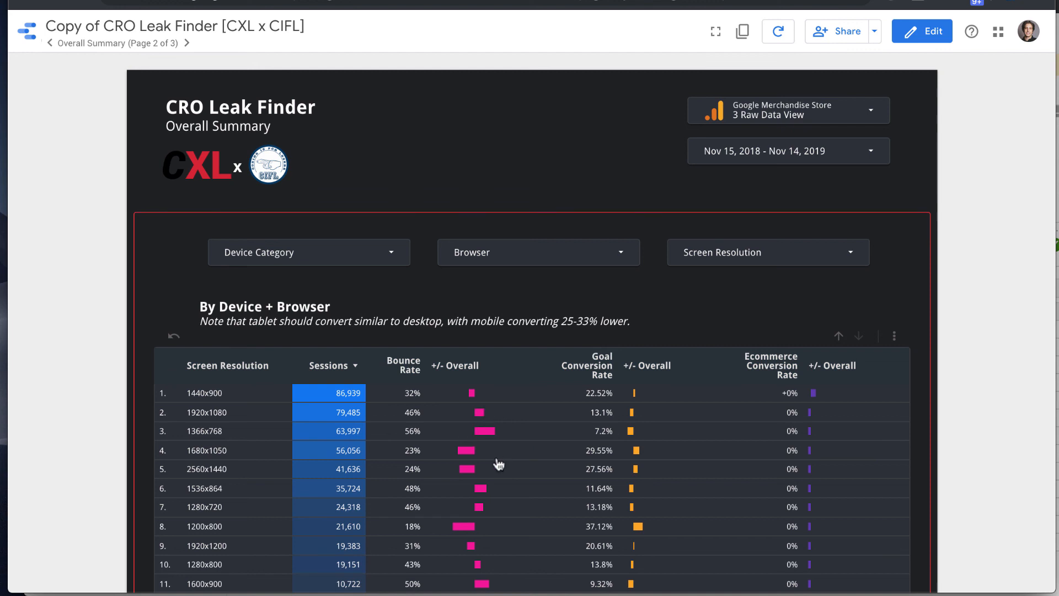
mouse_move(667, 529)
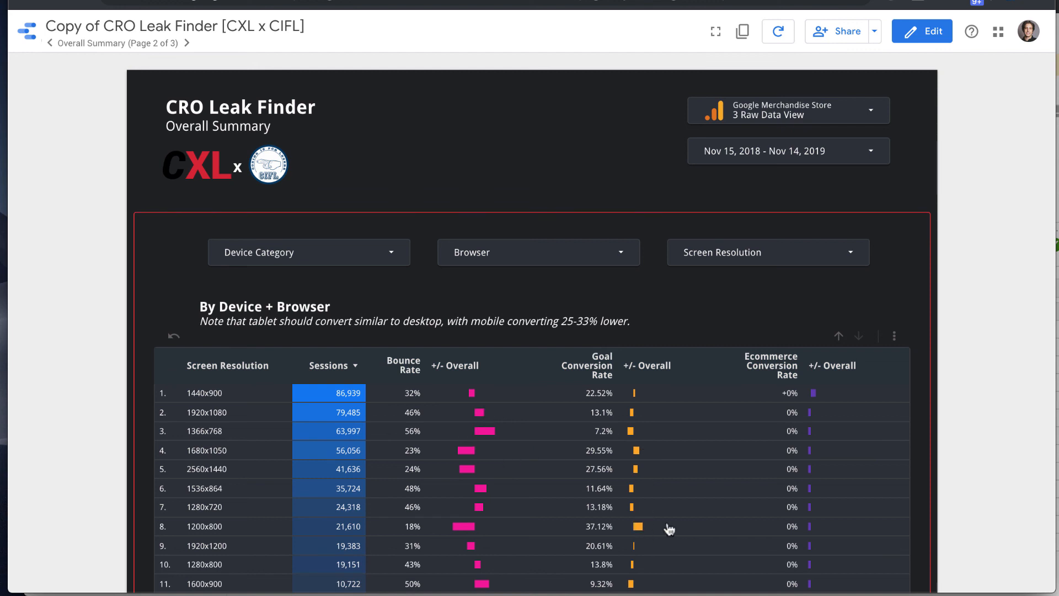
scroll(down, 3)
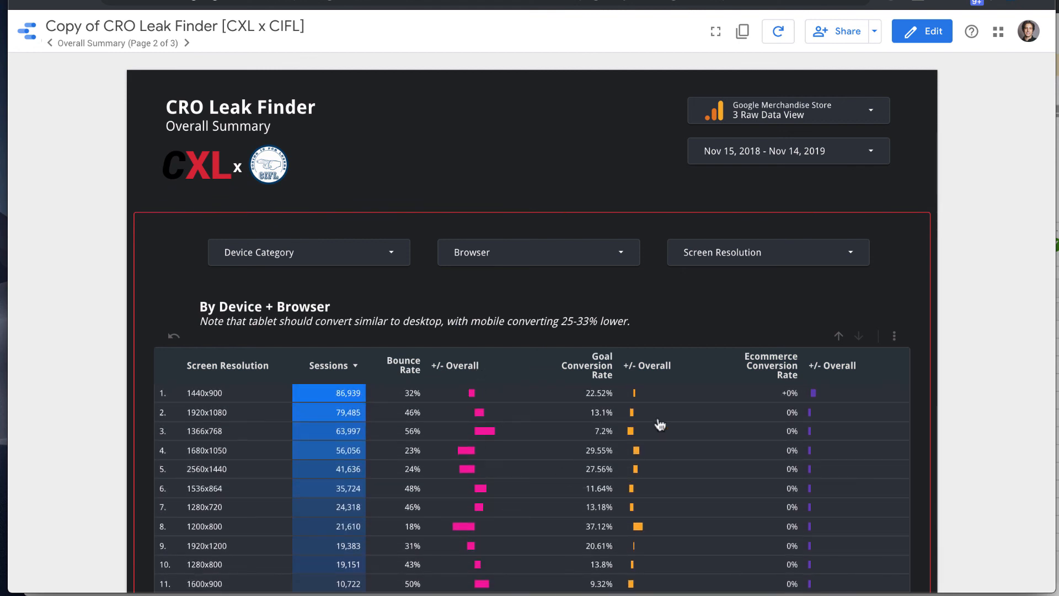
scroll(down, 3)
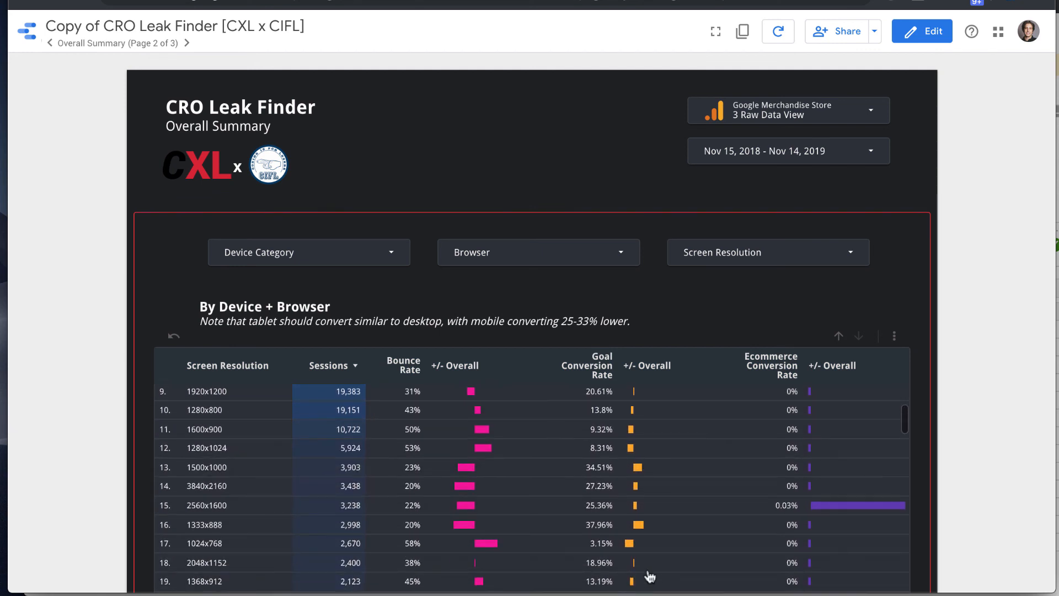
scroll(down, 3)
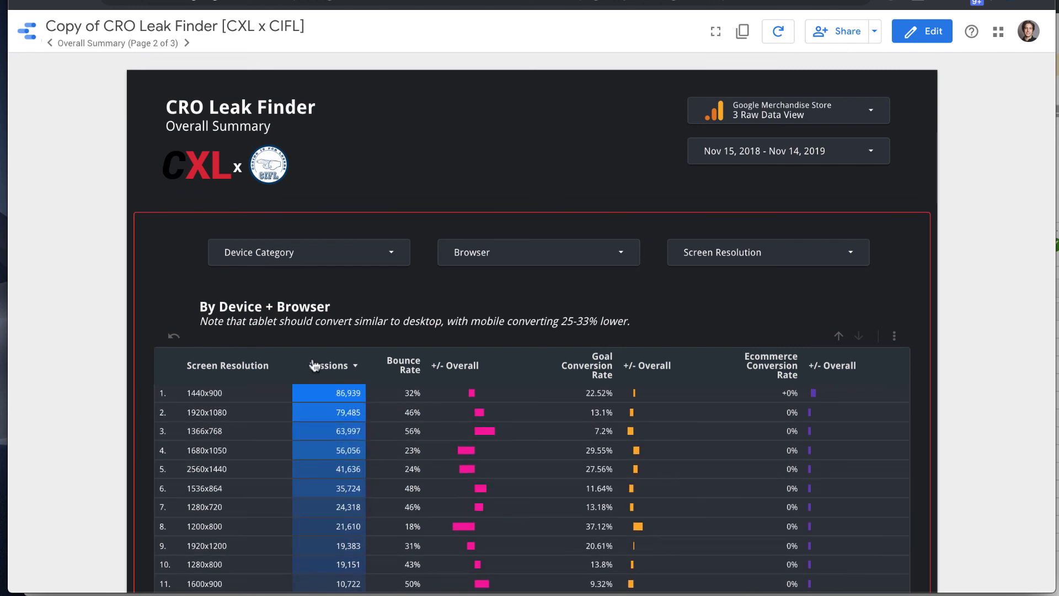
mouse_move(838, 337)
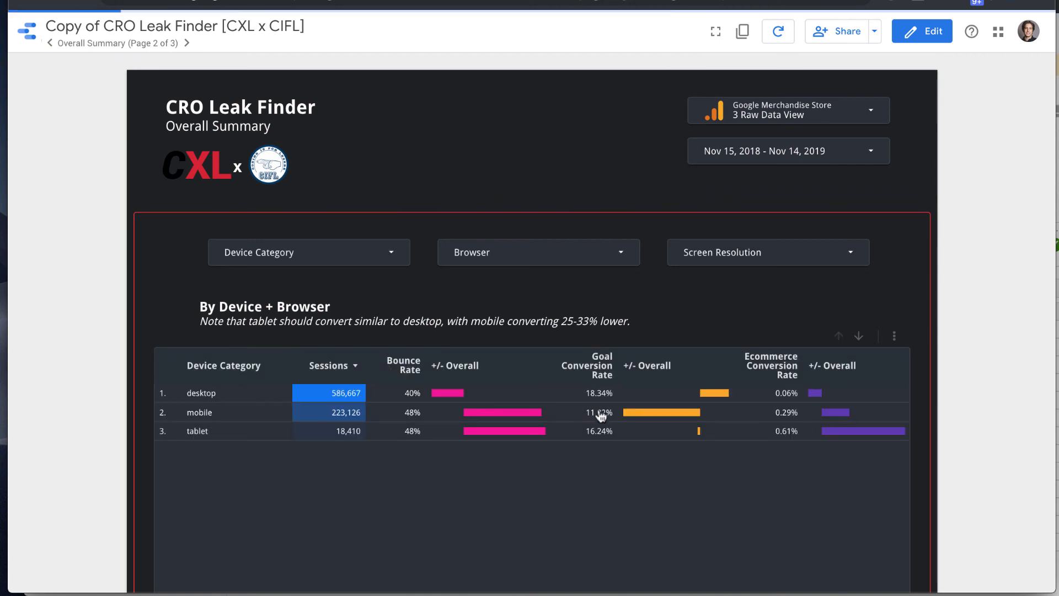
mouse_move(489, 400)
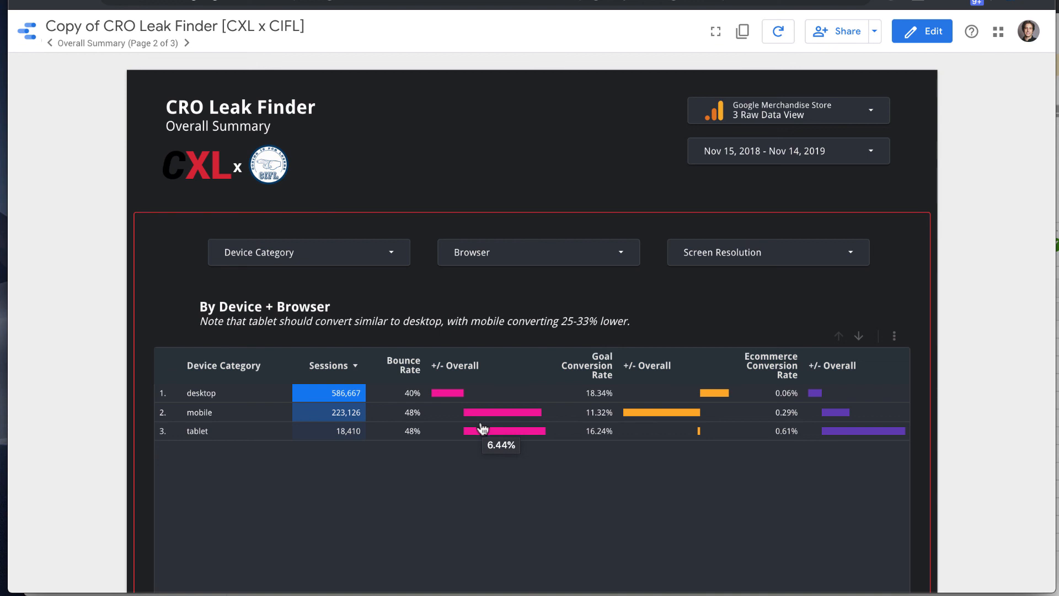
mouse_move(474, 433)
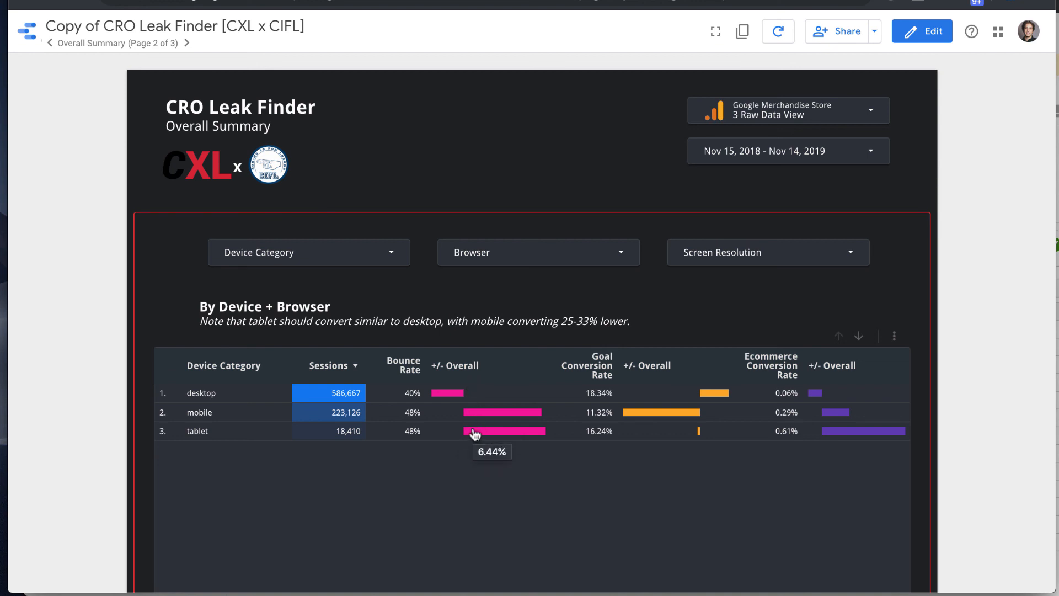
mouse_move(632, 416)
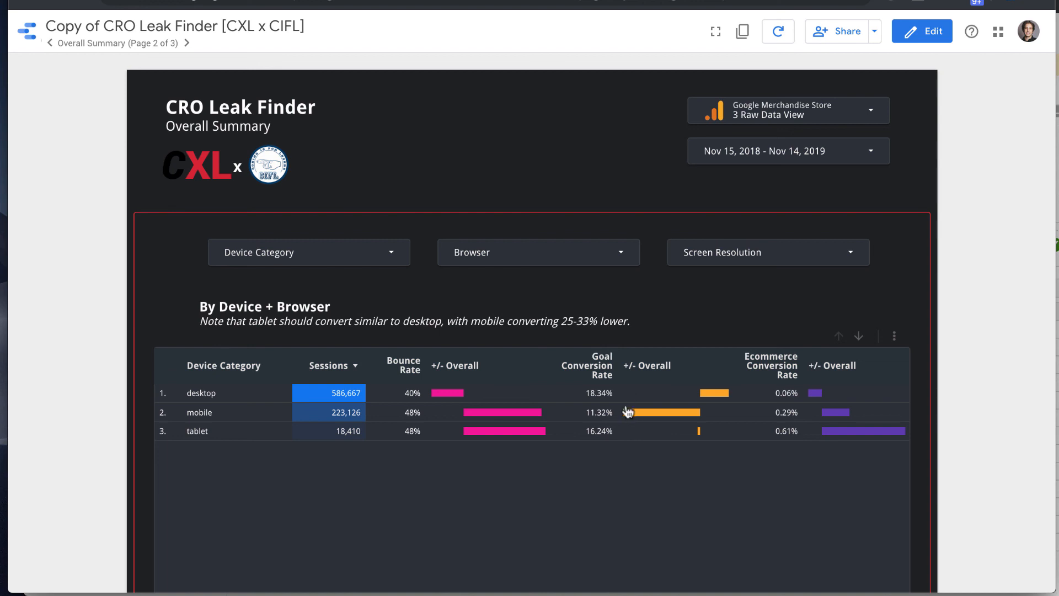
mouse_move(630, 409)
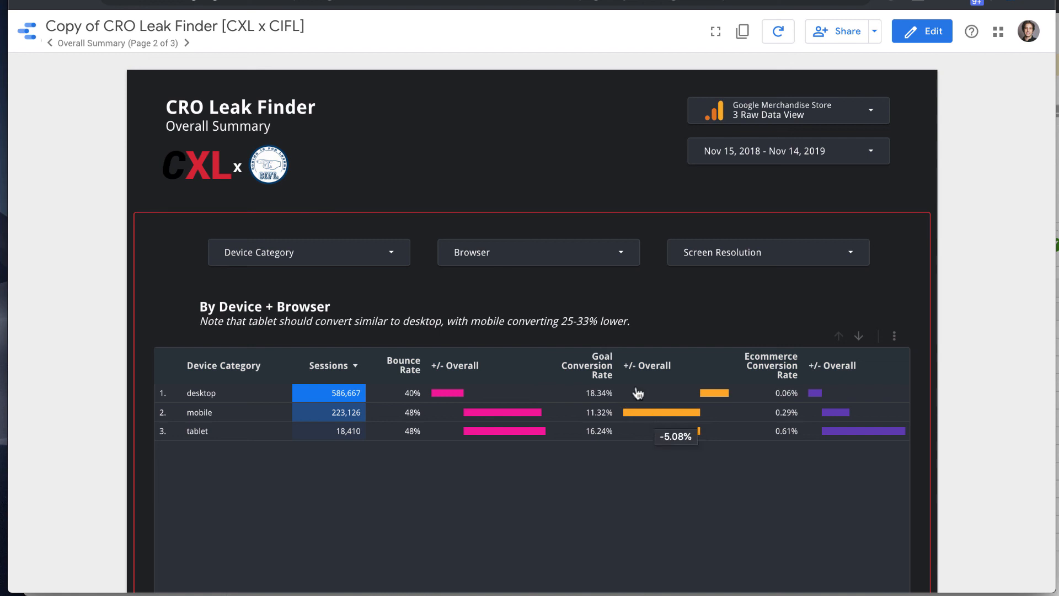
mouse_move(624, 395)
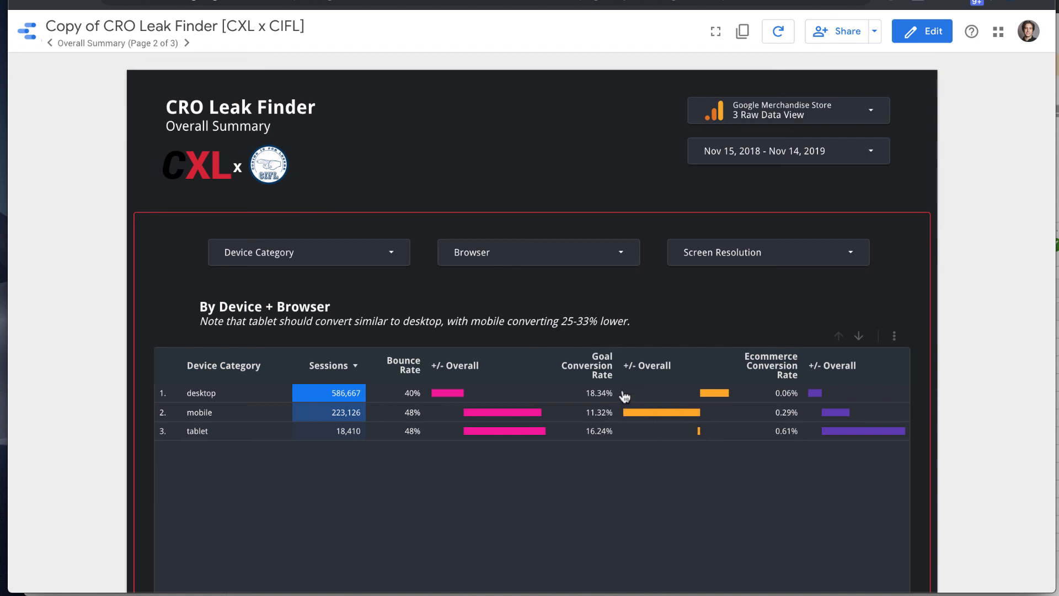
mouse_move(700, 409)
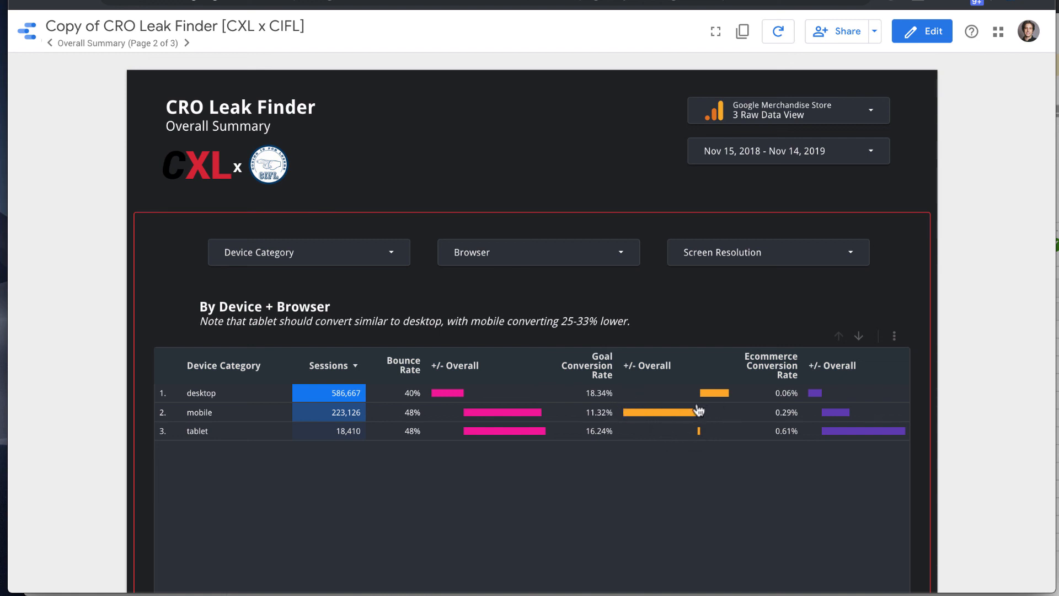
mouse_move(706, 409)
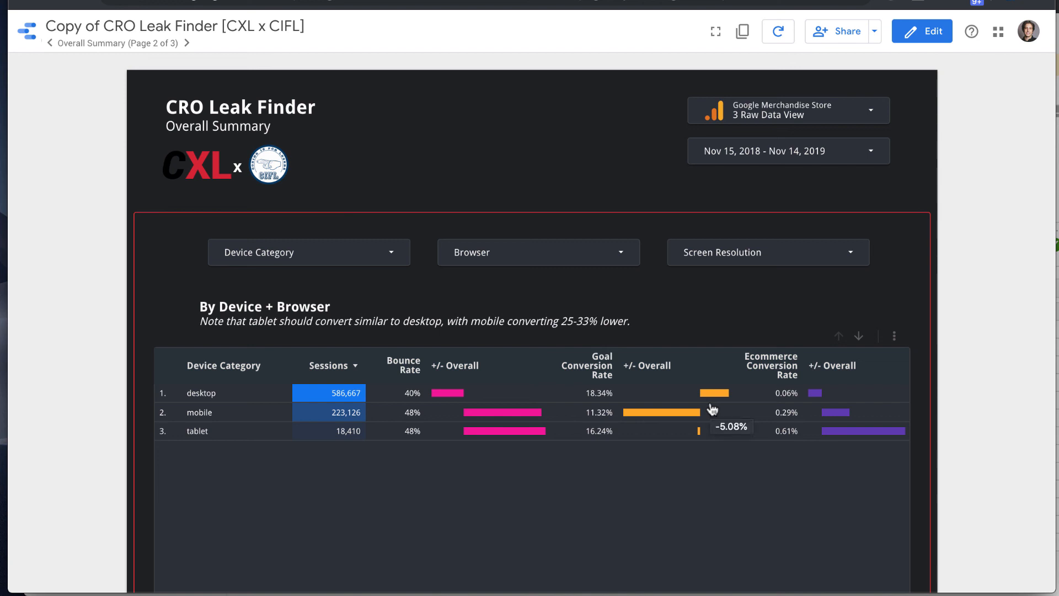
mouse_move(752, 406)
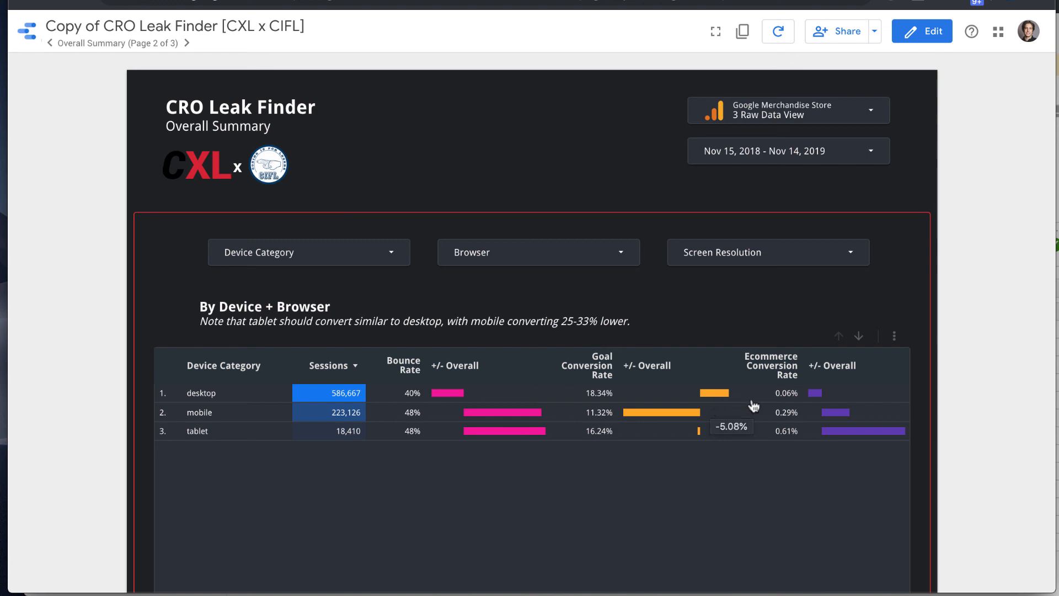
mouse_move(826, 401)
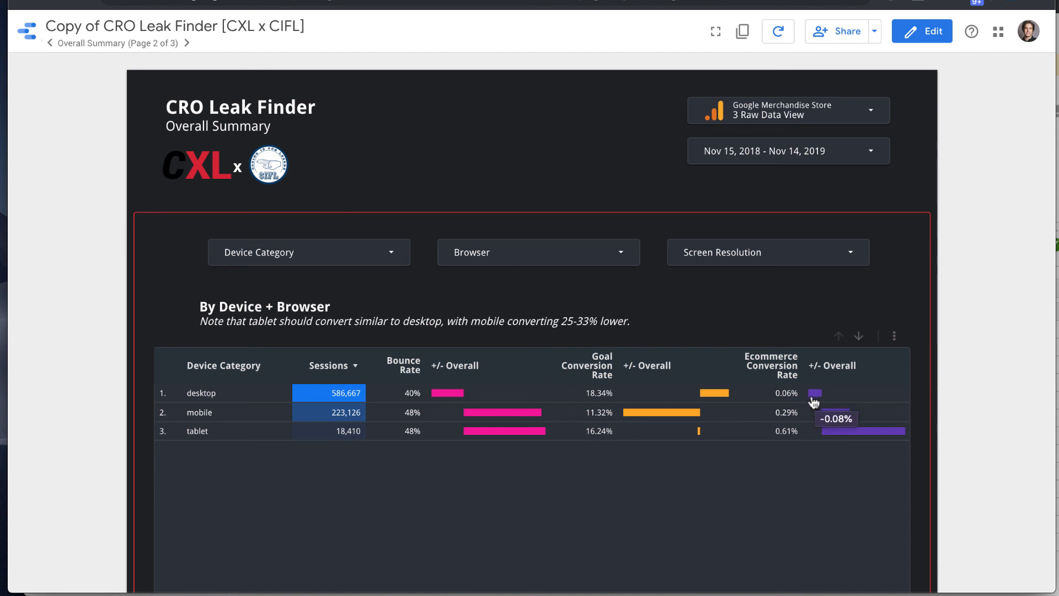
mouse_move(819, 402)
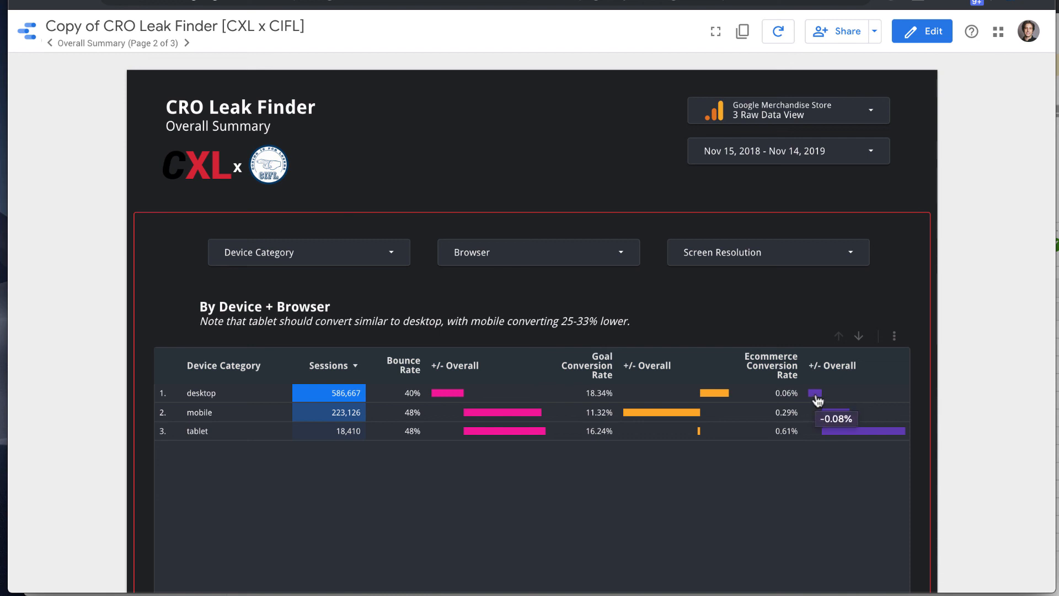
mouse_move(648, 395)
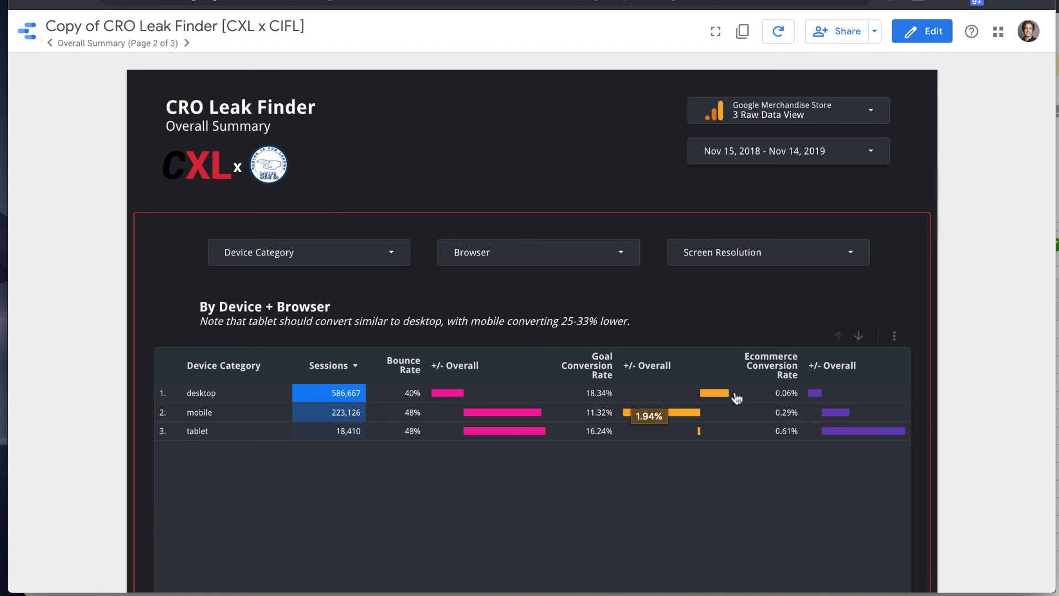
mouse_move(700, 396)
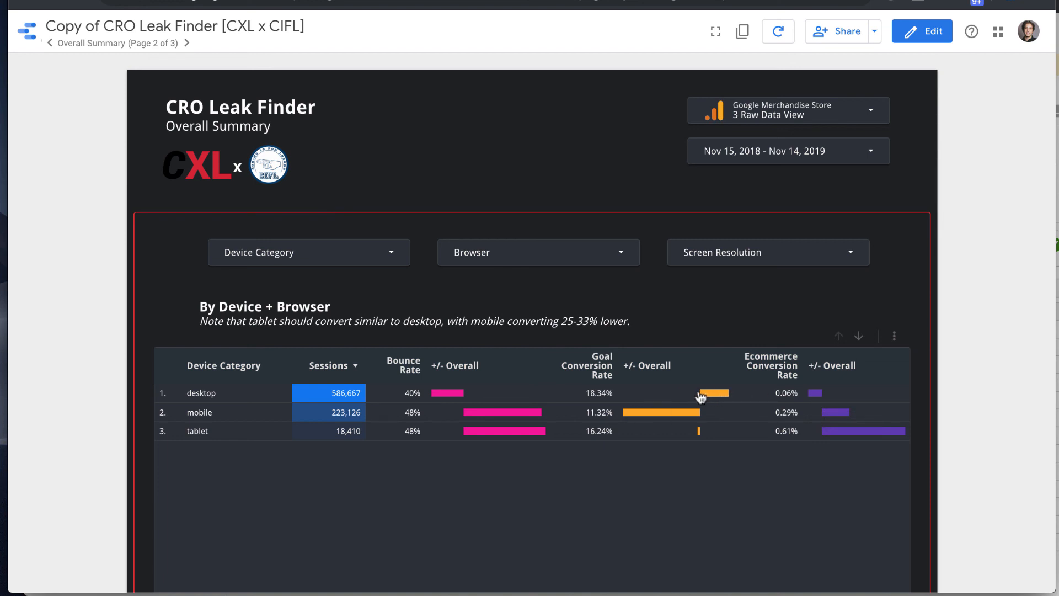
mouse_move(721, 396)
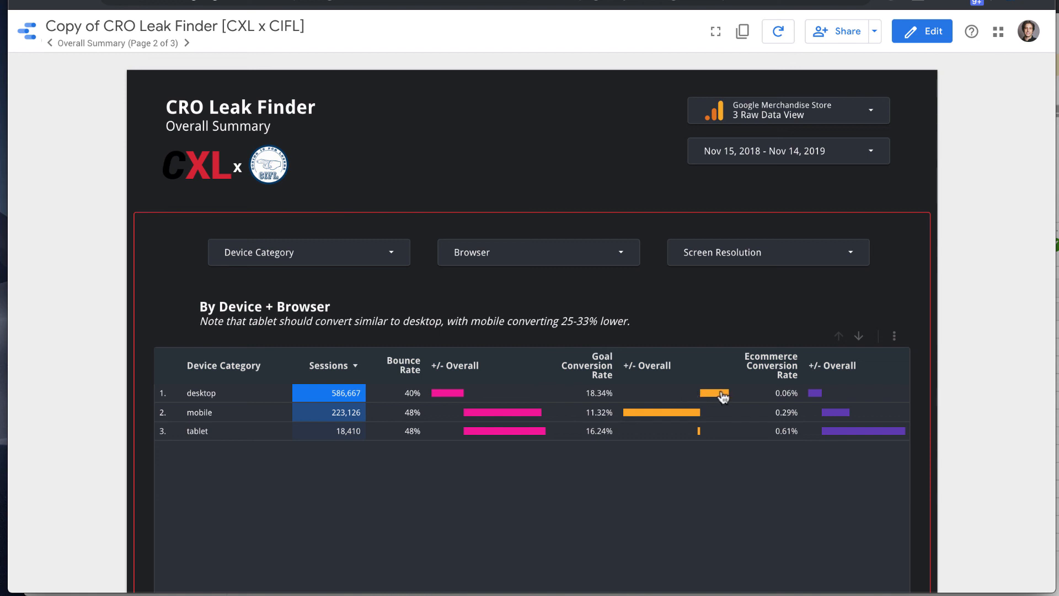
mouse_move(699, 430)
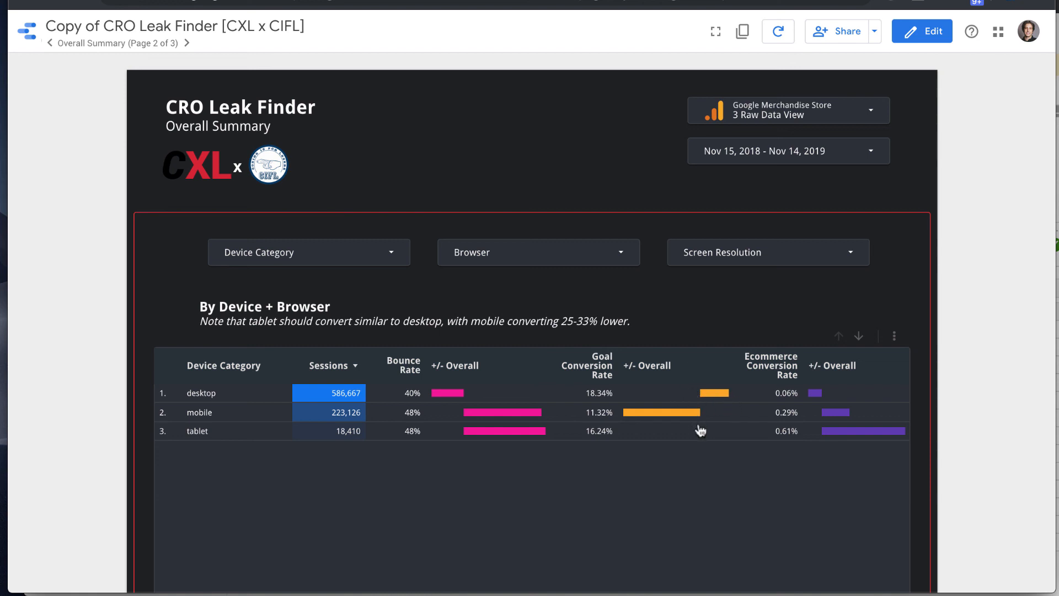
mouse_move(716, 395)
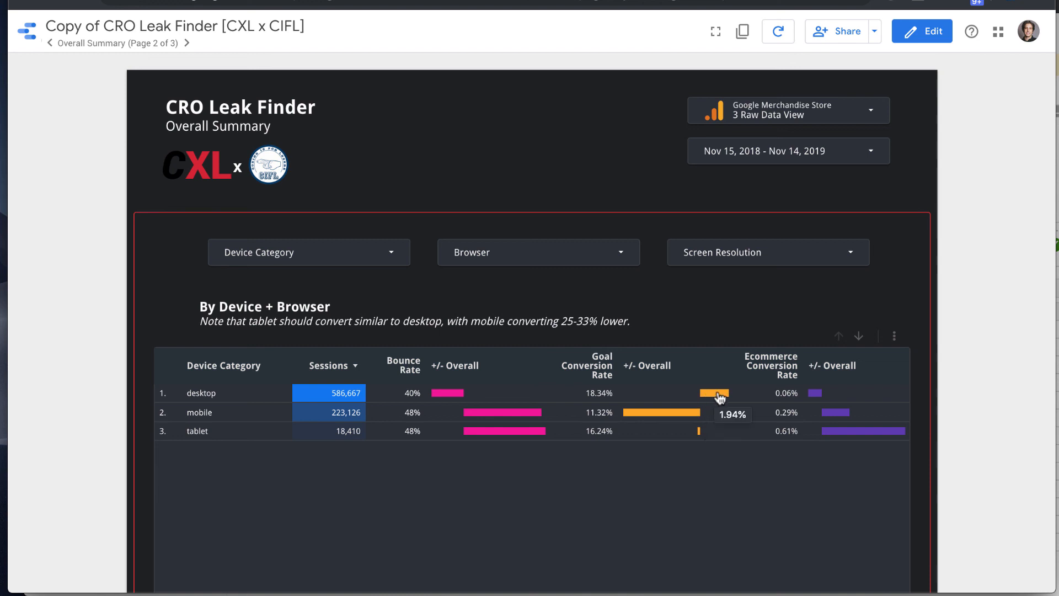
mouse_move(794, 400)
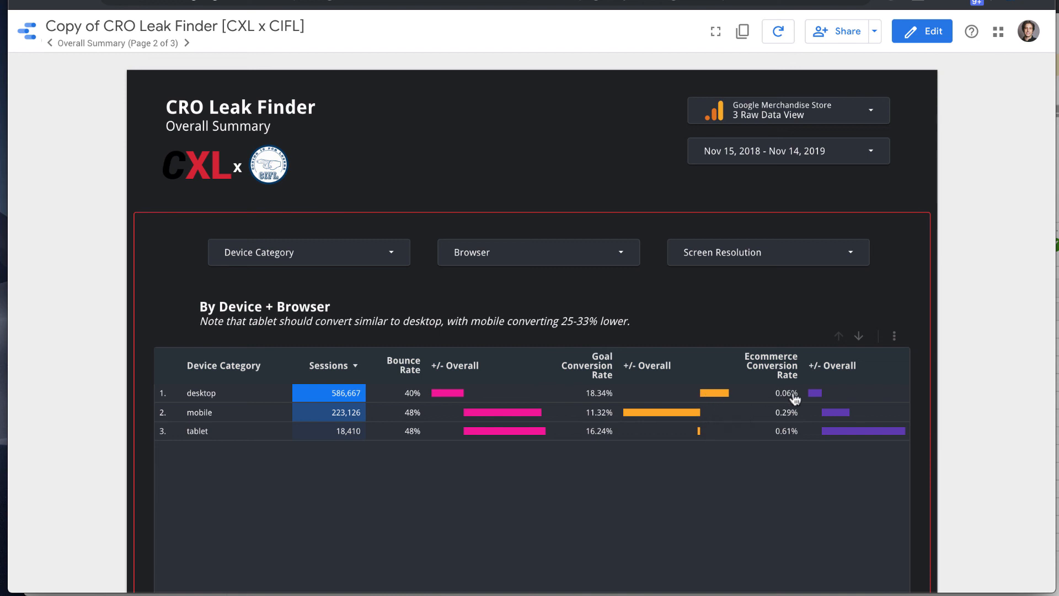
mouse_move(825, 427)
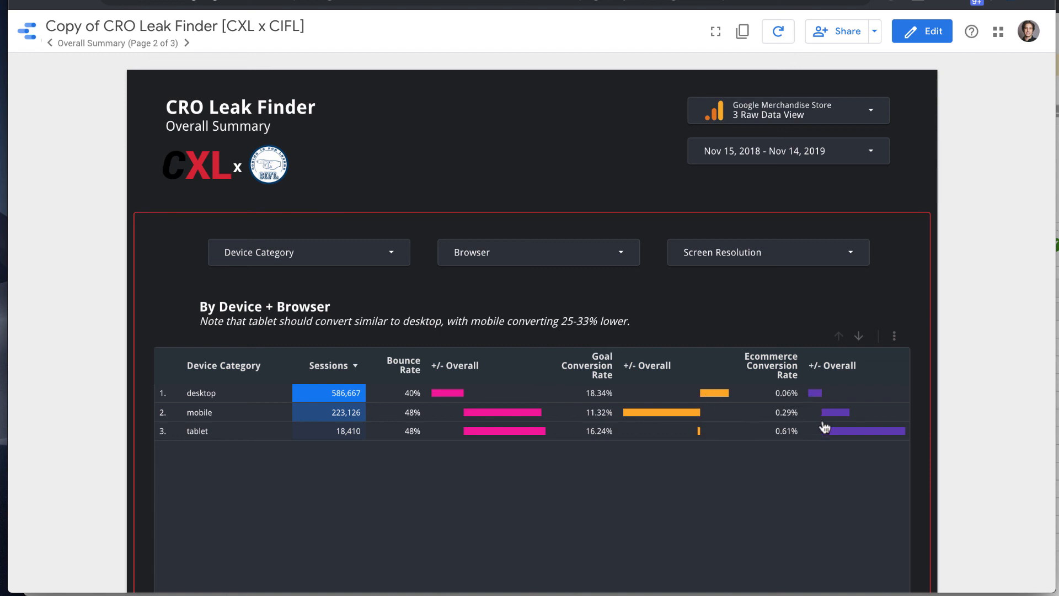
mouse_move(810, 424)
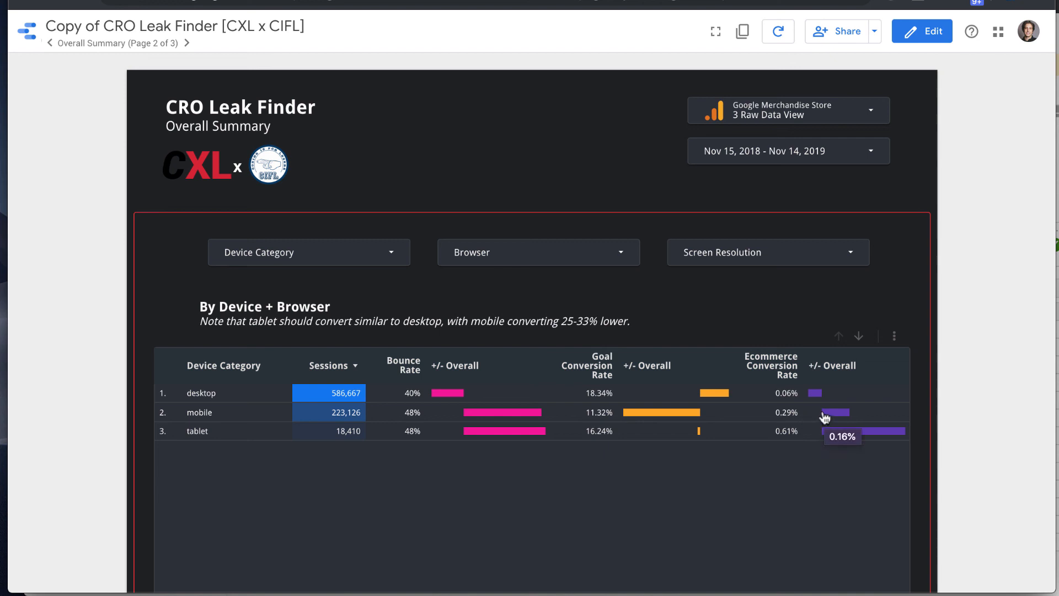
mouse_move(785, 398)
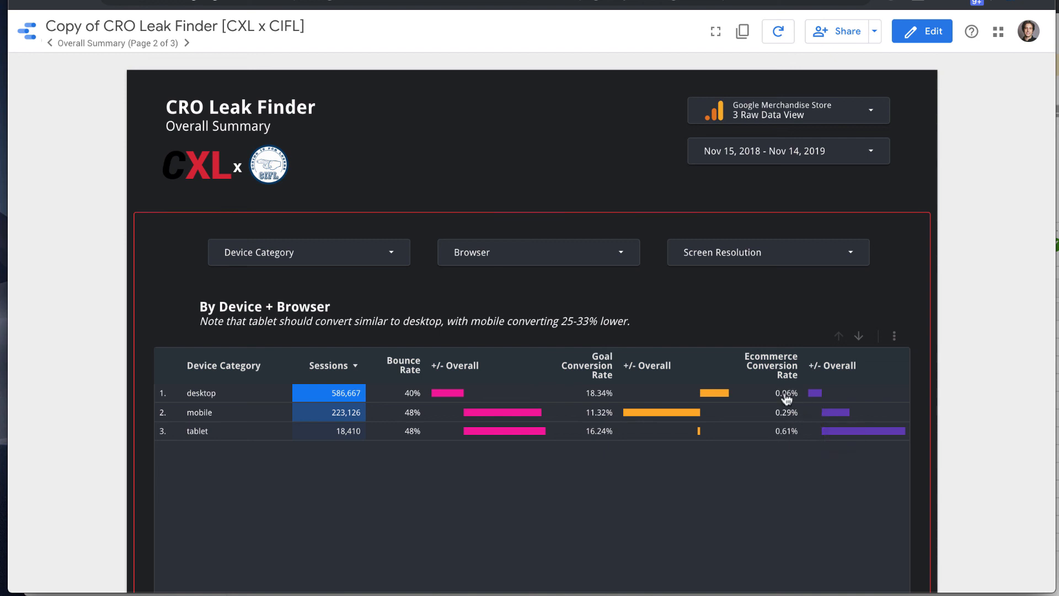
mouse_move(783, 430)
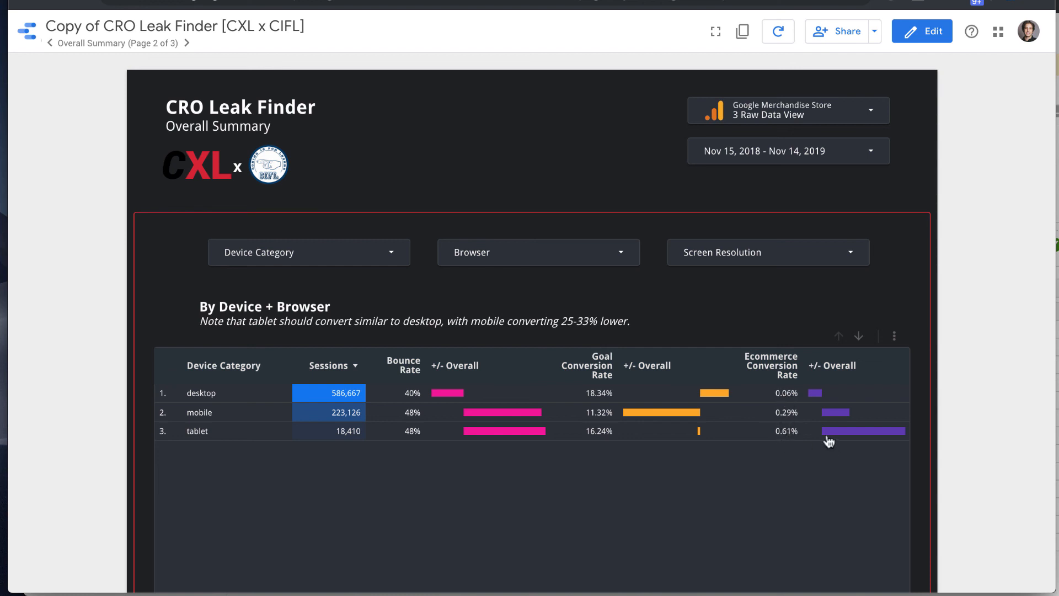
mouse_move(816, 400)
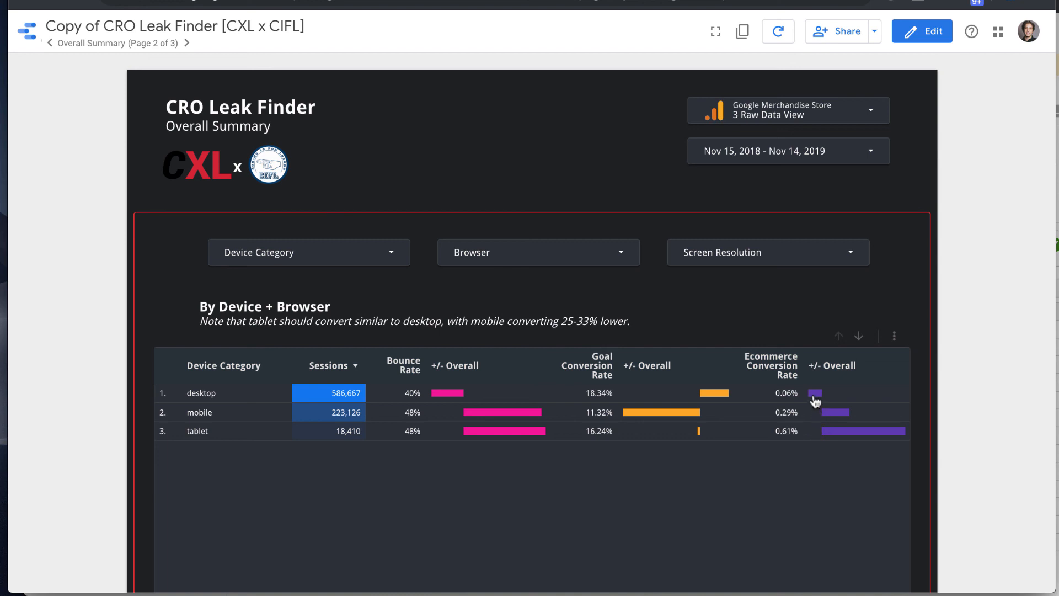
mouse_move(843, 439)
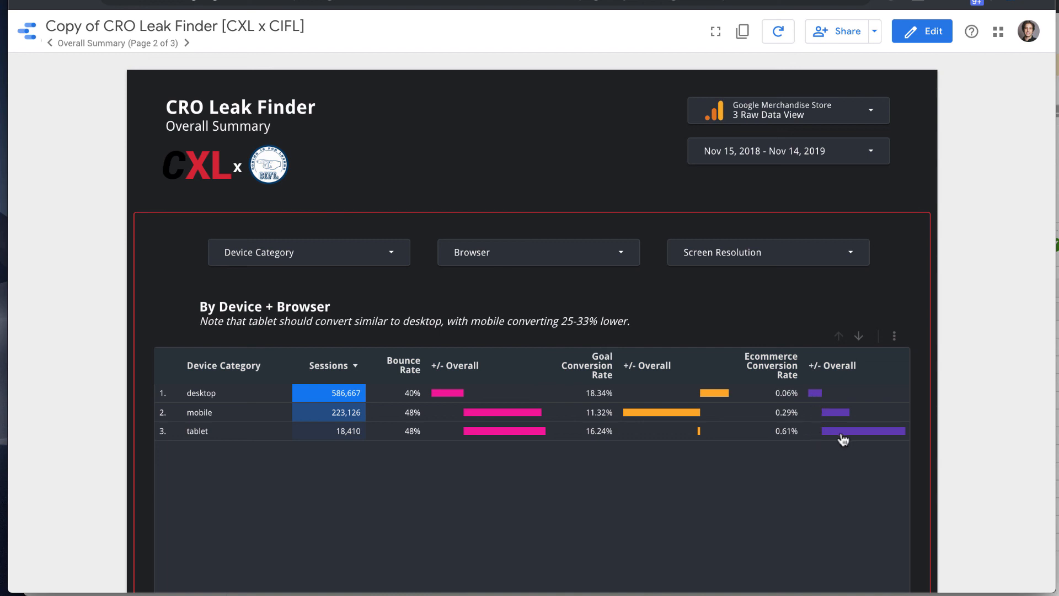
mouse_move(787, 430)
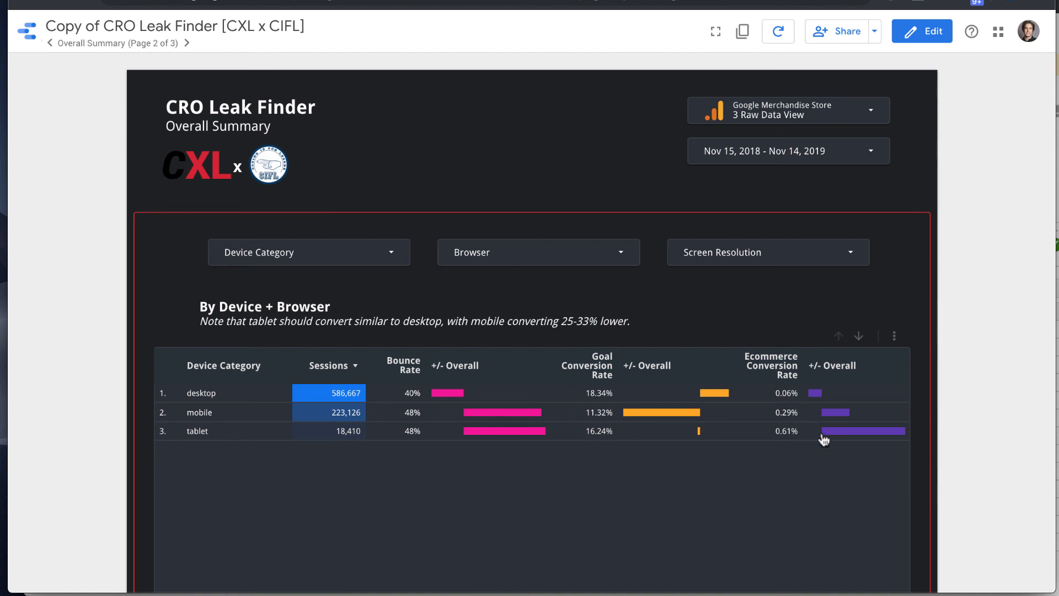
mouse_move(847, 408)
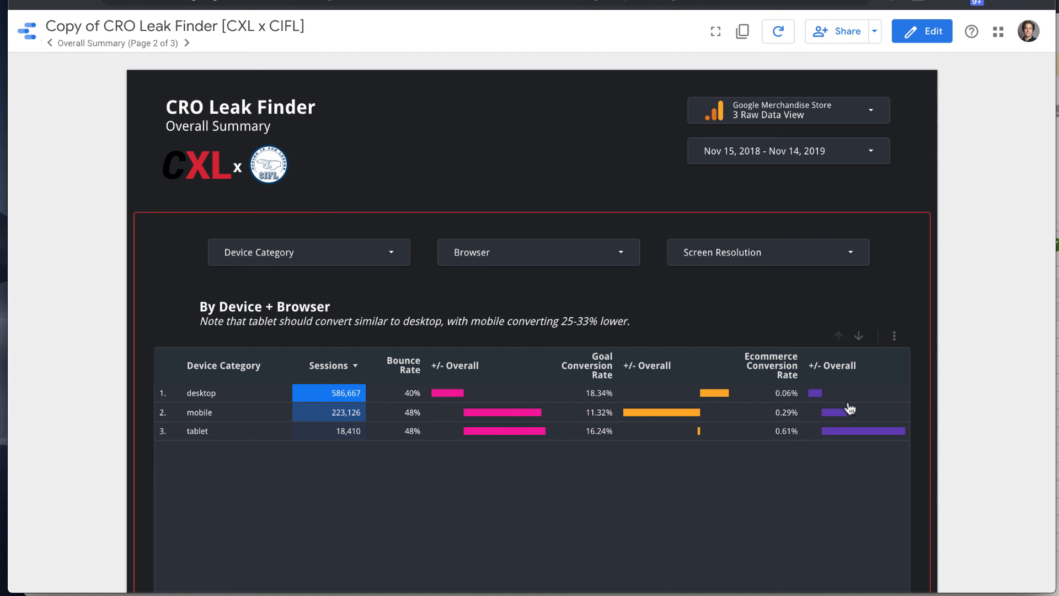
mouse_move(785, 426)
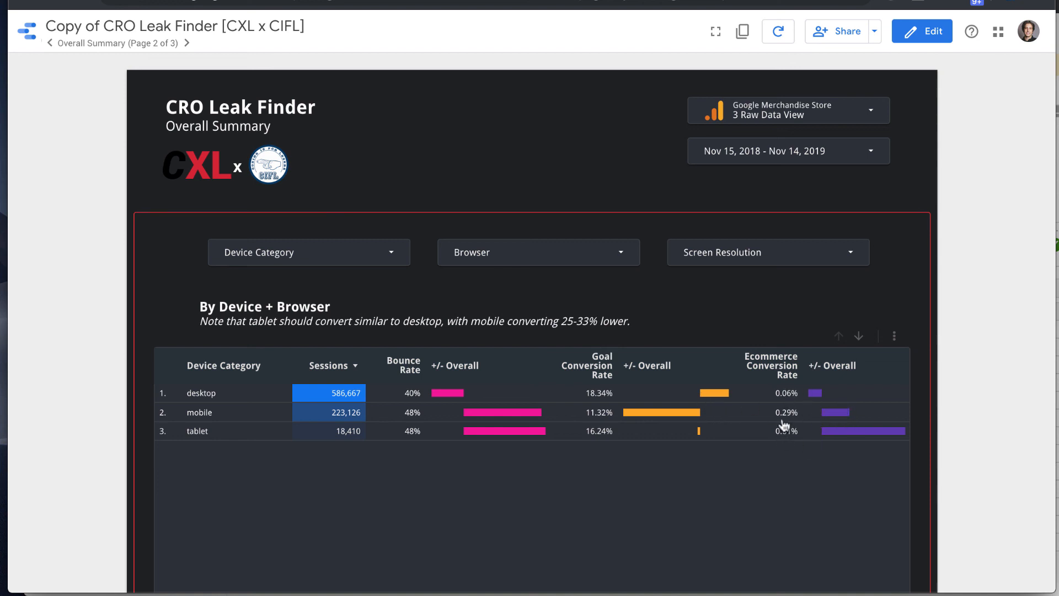
Scroll down to the By Page, Device and Browser table showing /home leading with 531,878 pageviews.
scroll(down, 3)
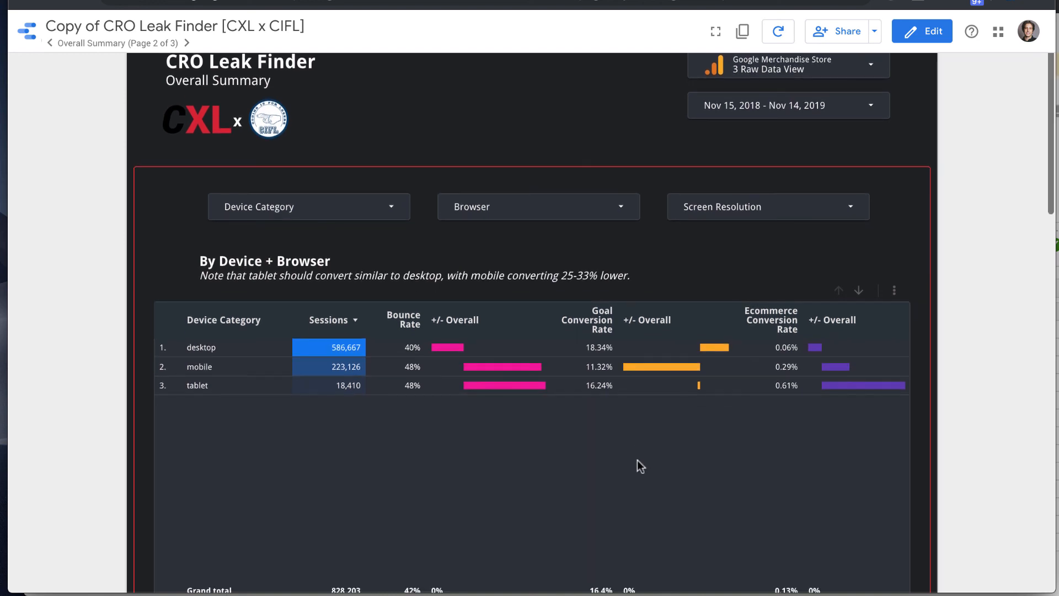
scroll(down, 3)
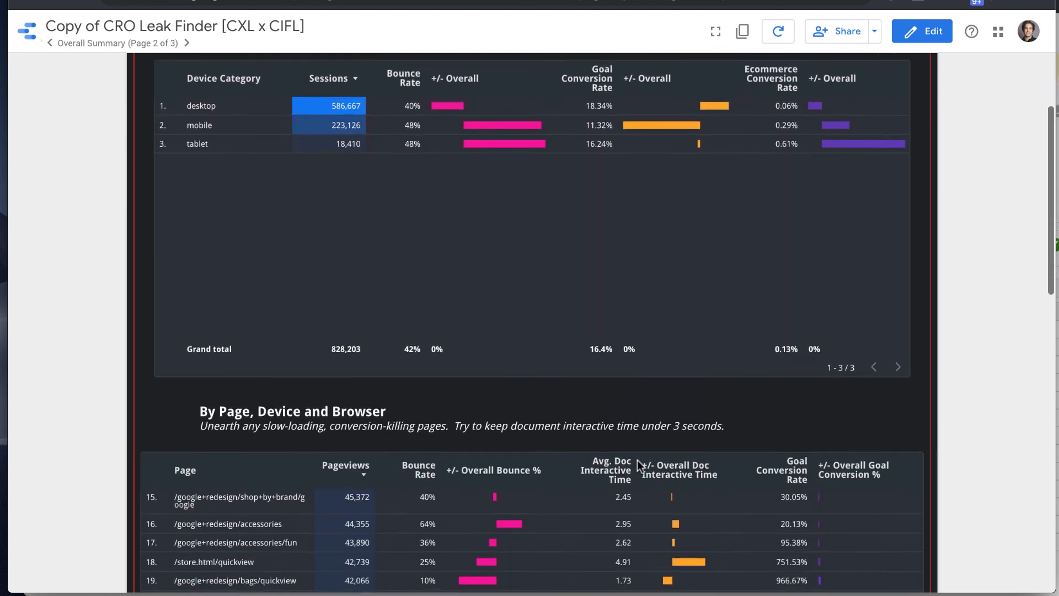
scroll(up, 3)
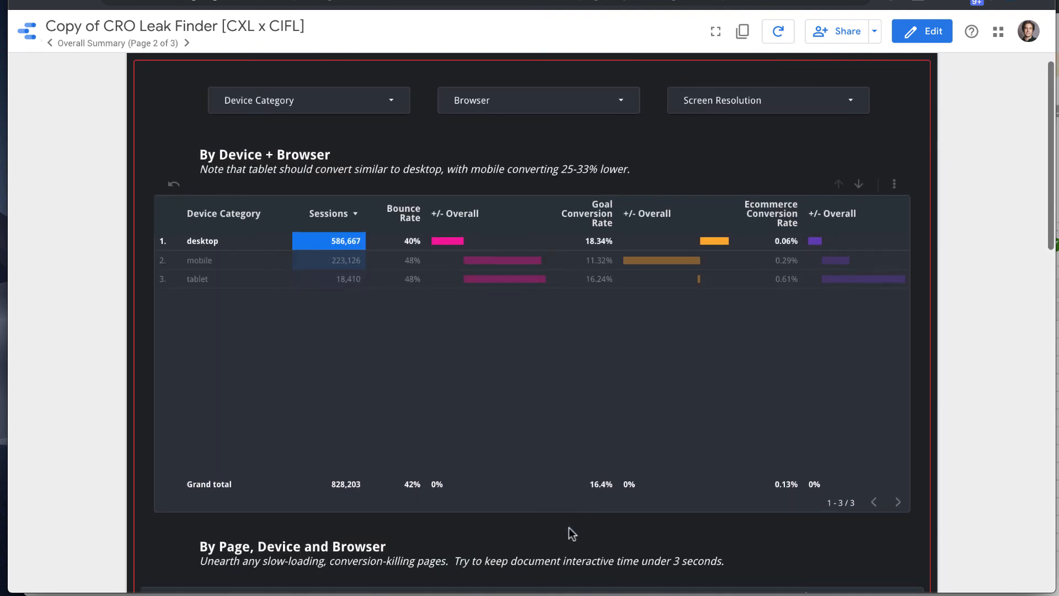
scroll(down, 3)
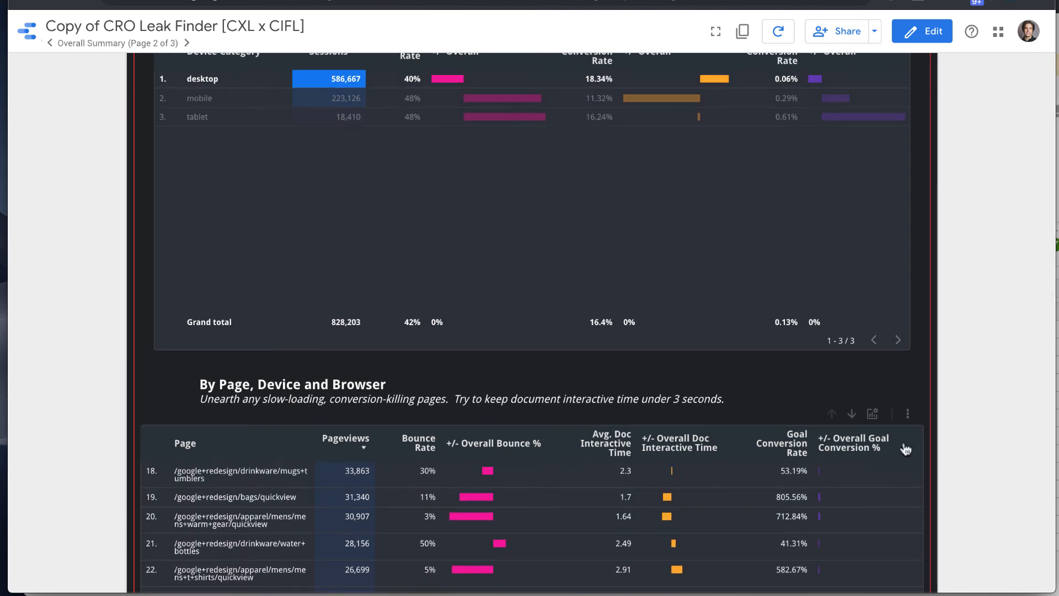
scroll(down, 3)
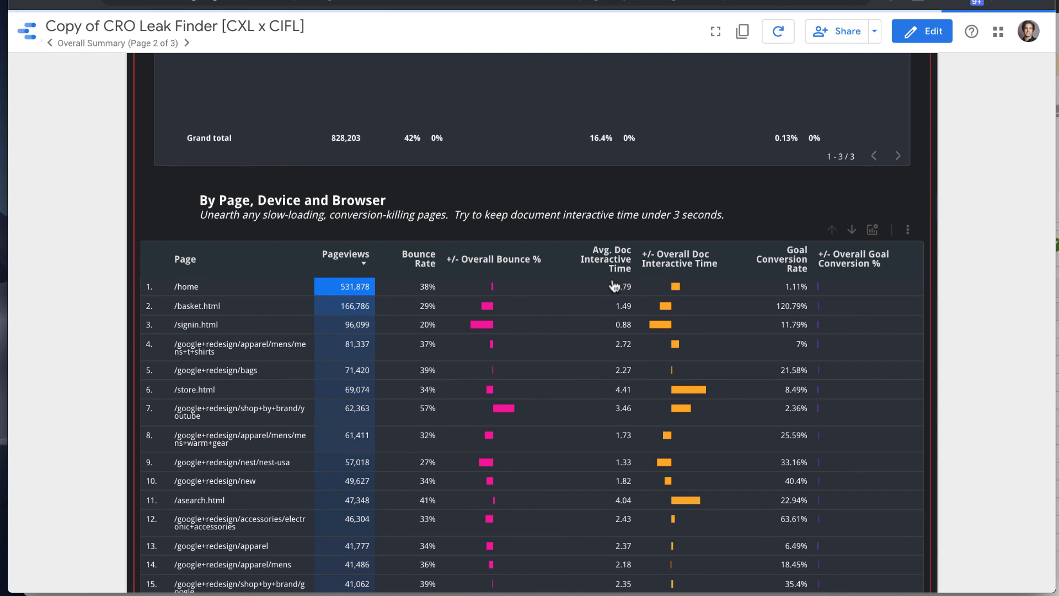
mouse_move(639, 503)
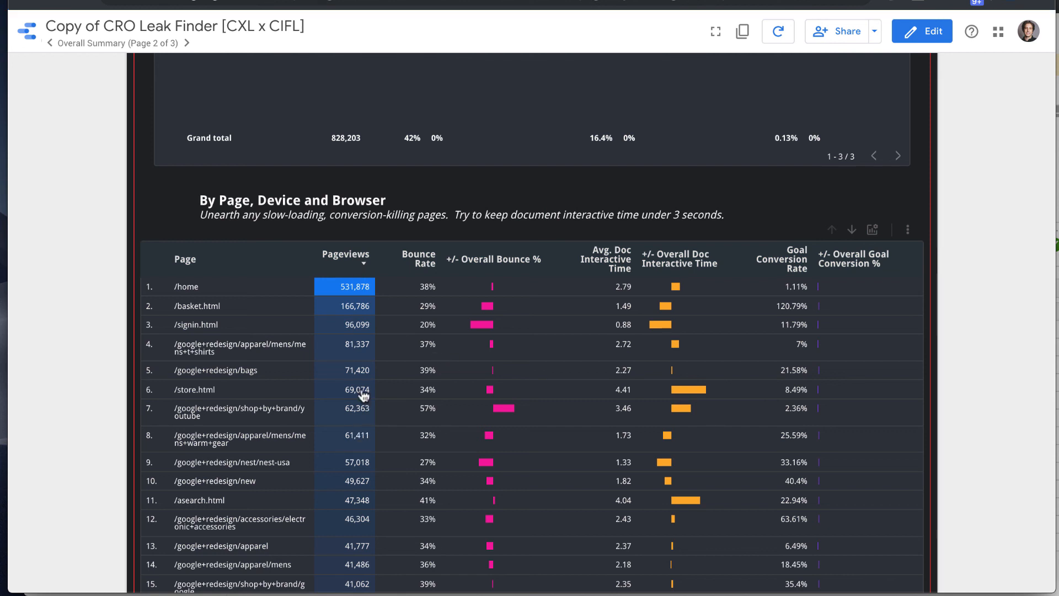
mouse_move(708, 395)
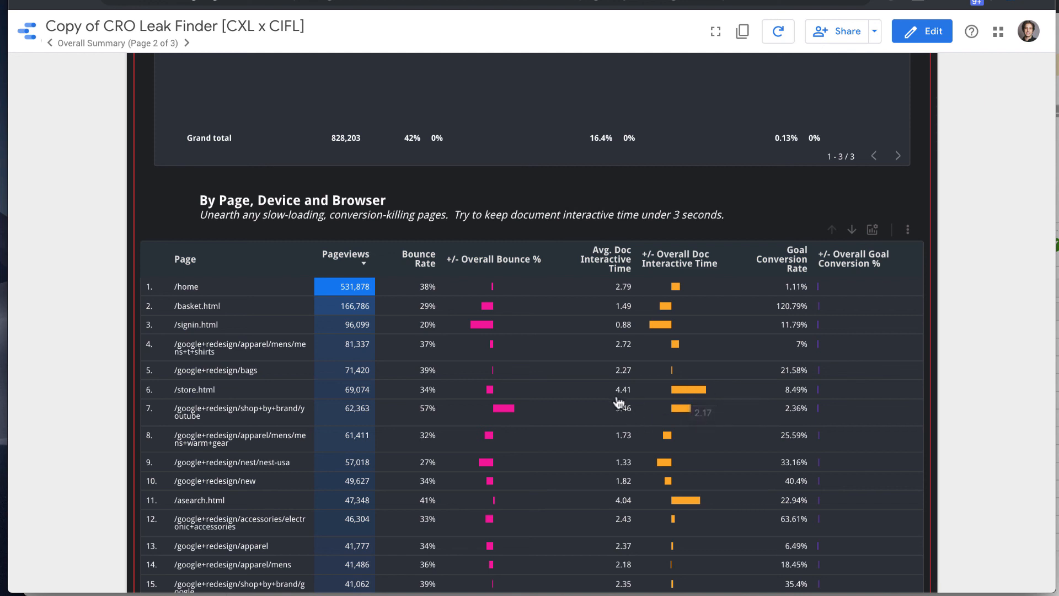
mouse_move(272, 394)
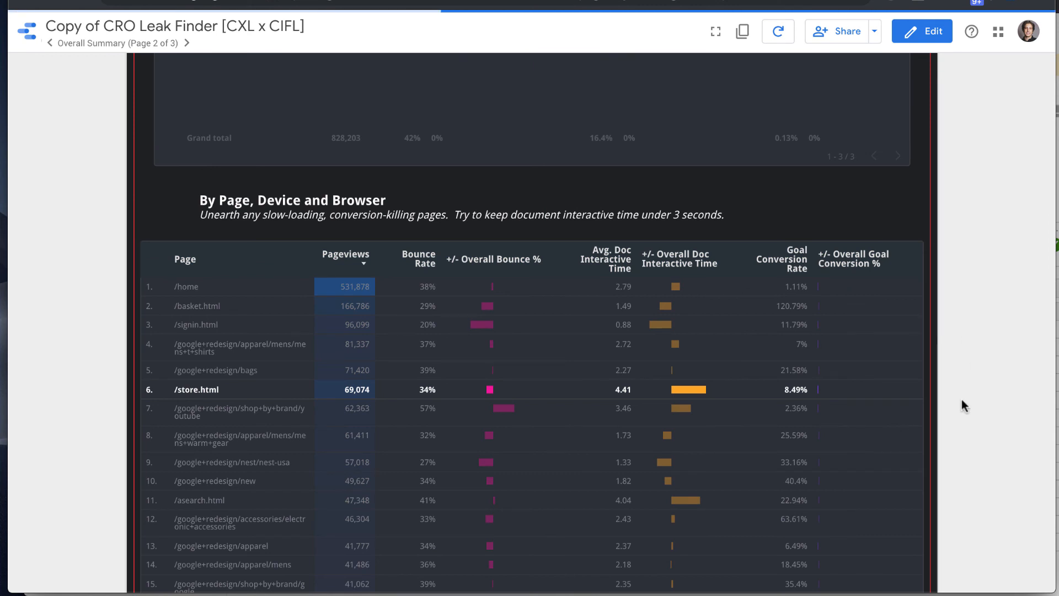
scroll(down, 3)
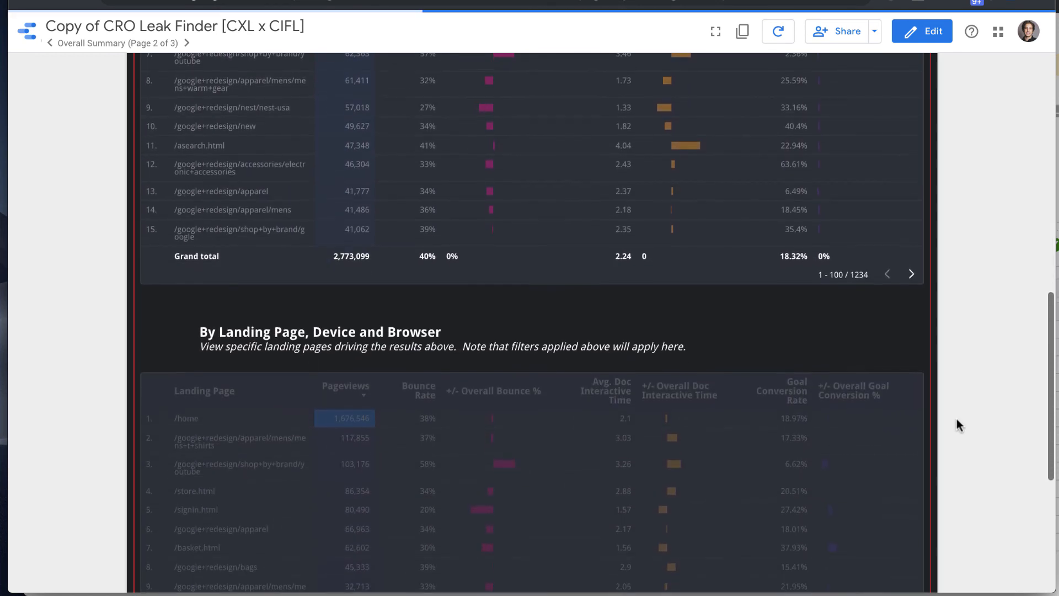
scroll(down, 3)
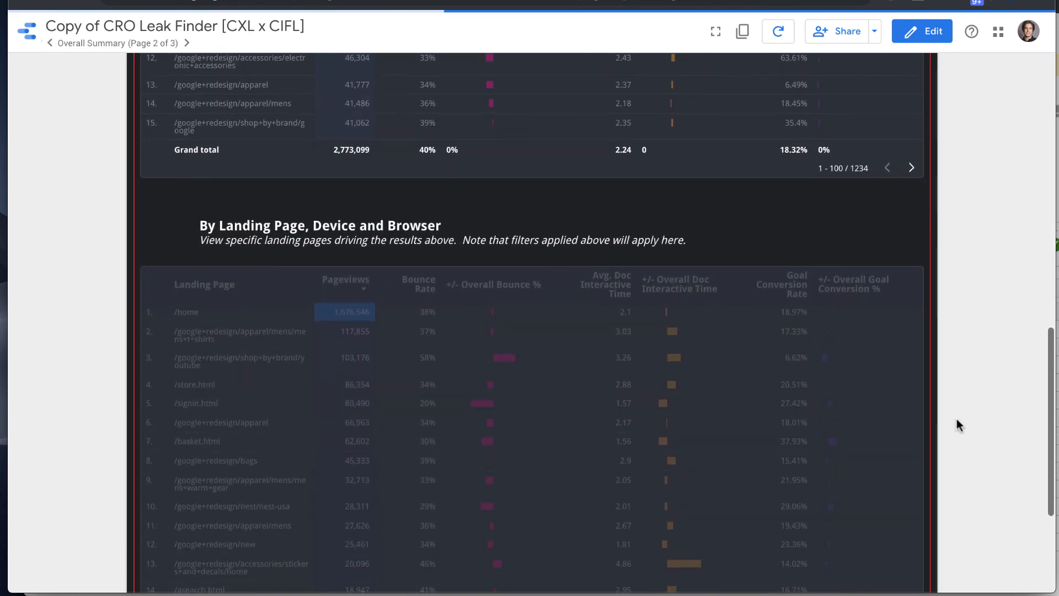
scroll(down, 3)
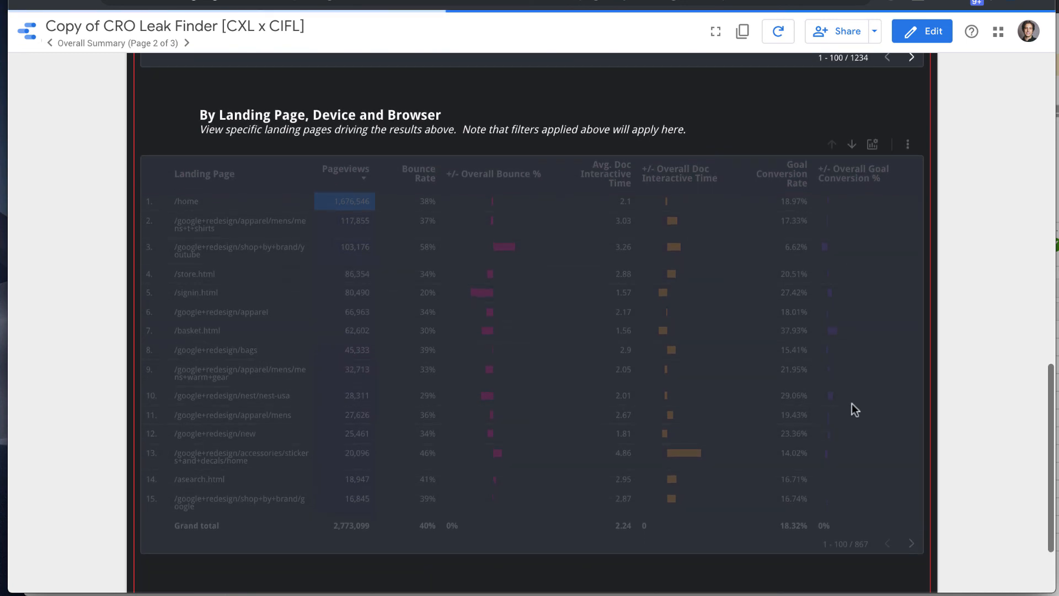
mouse_move(603, 338)
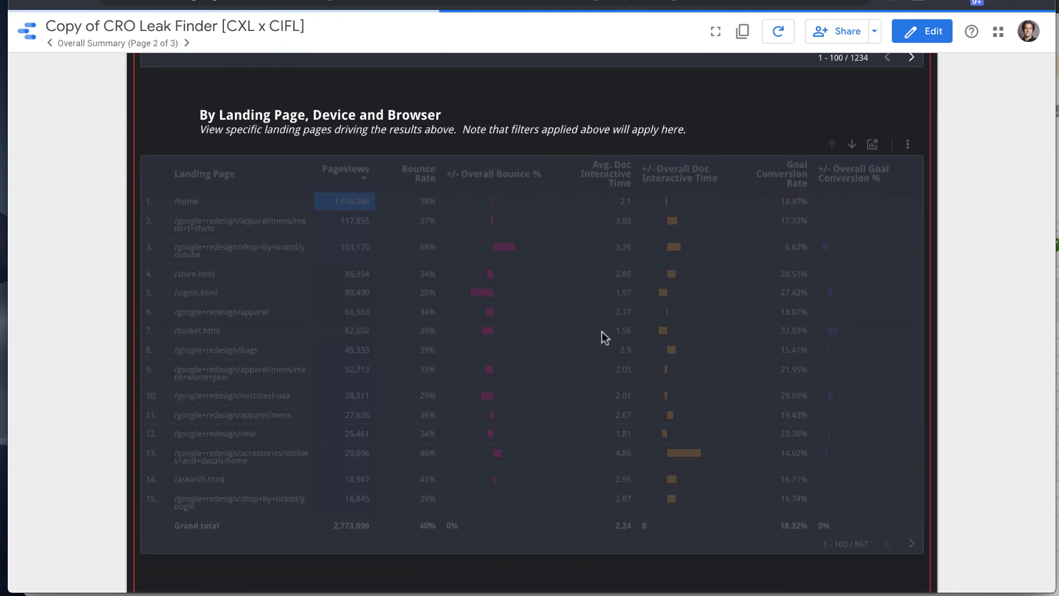
mouse_move(456, 207)
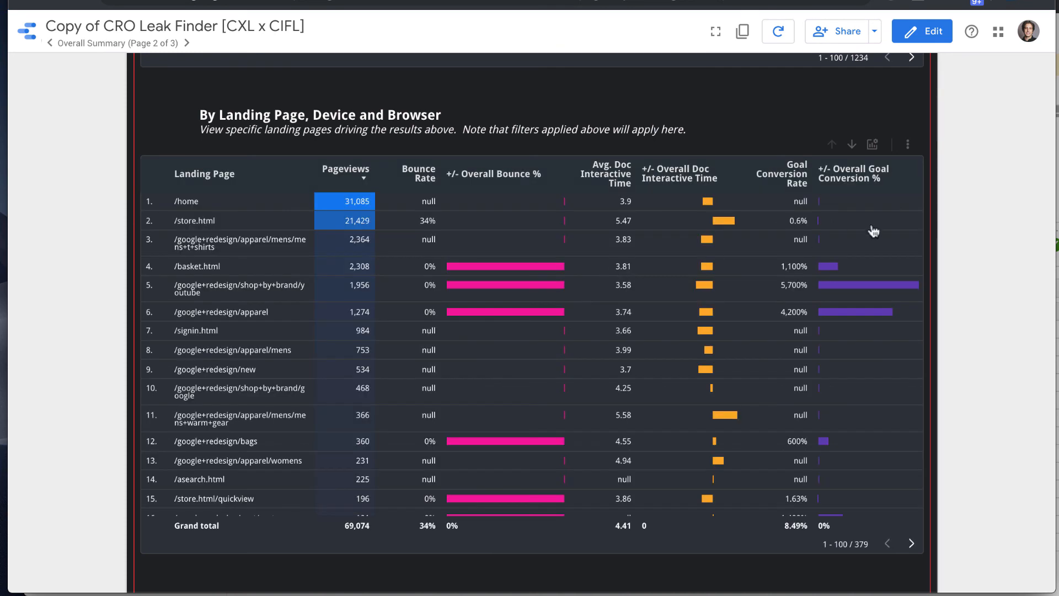
mouse_move(981, 218)
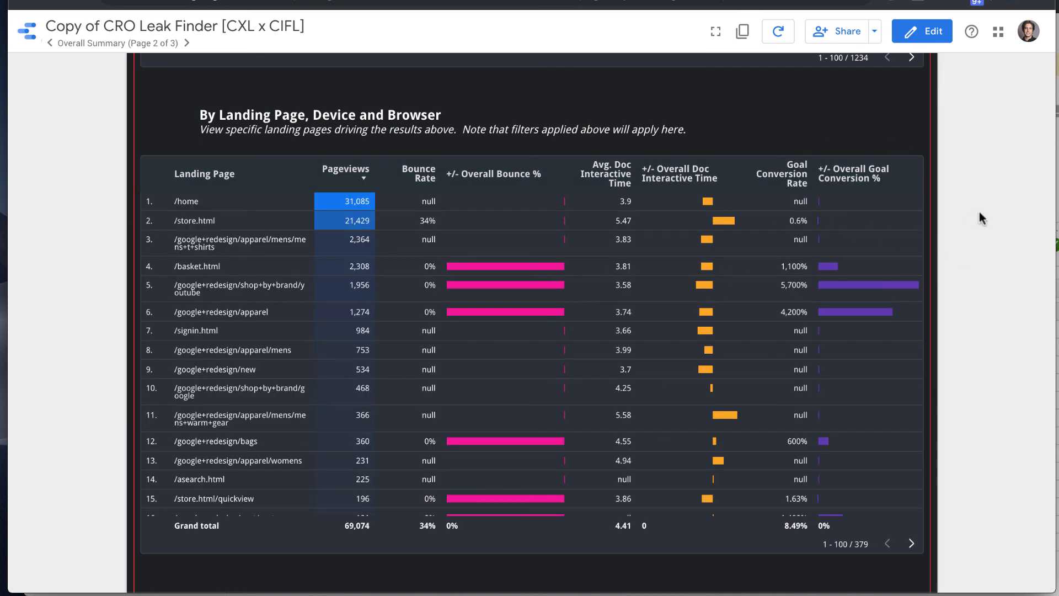
scroll(down, 3)
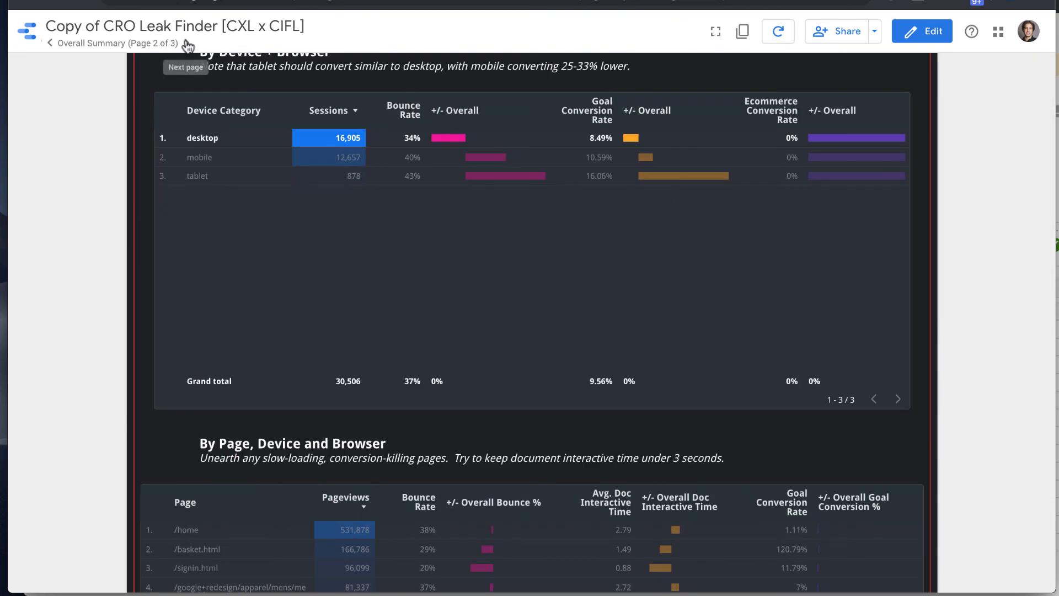
click(186, 67)
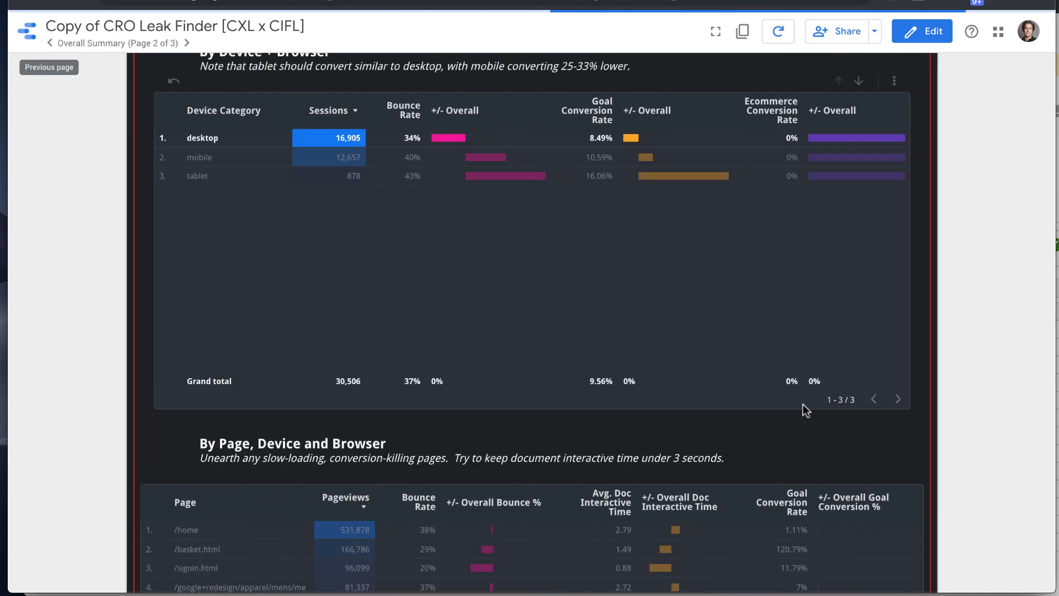
mouse_move(872, 472)
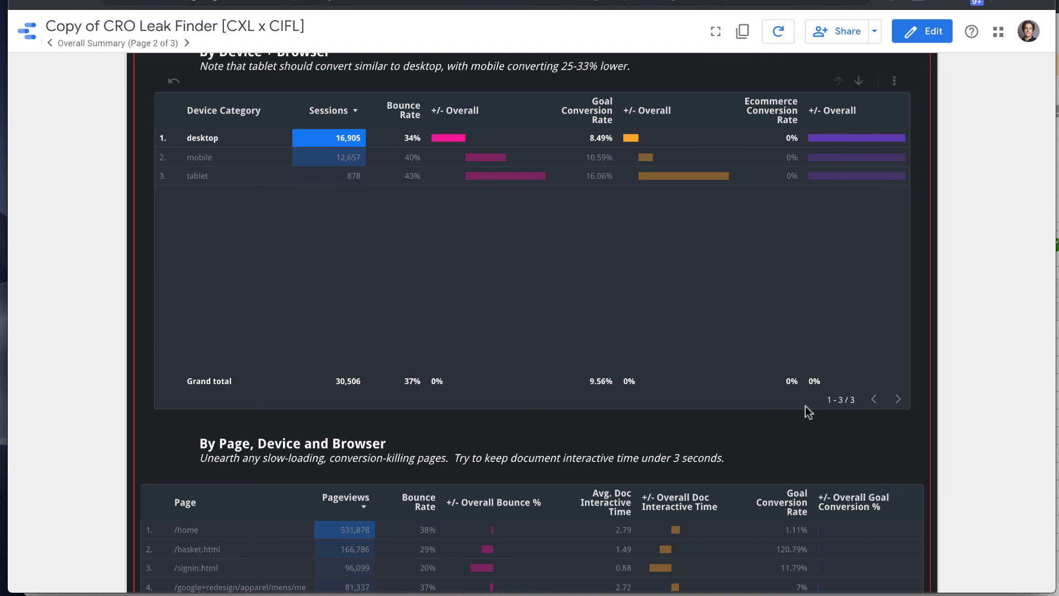
Add the Ecommerce Conversion Rate and +/- Overall Ecom Conv columns from the table's optional metrics.
scroll(down, 3)
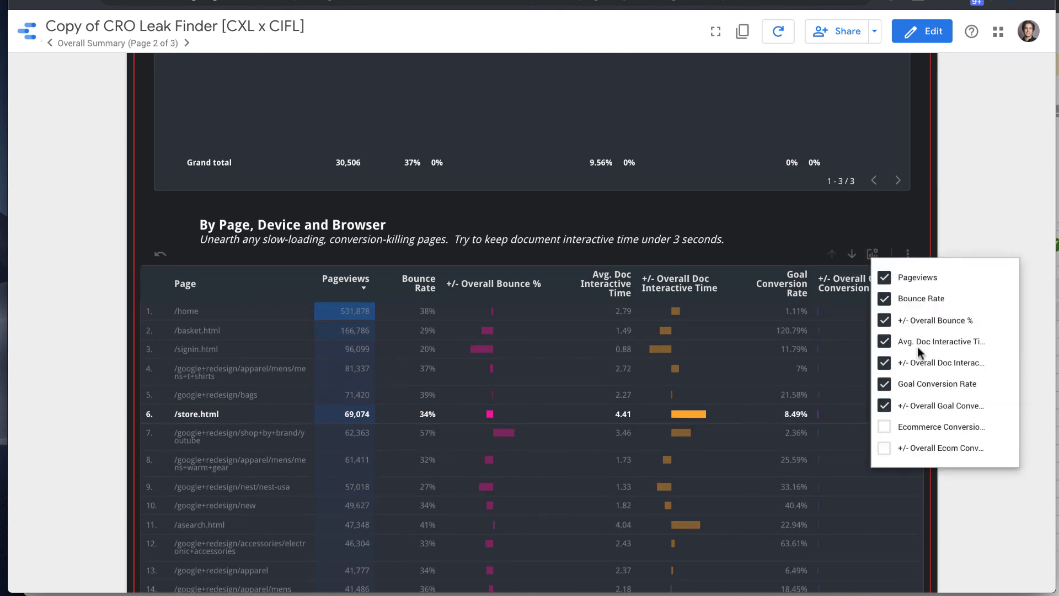
click(883, 426)
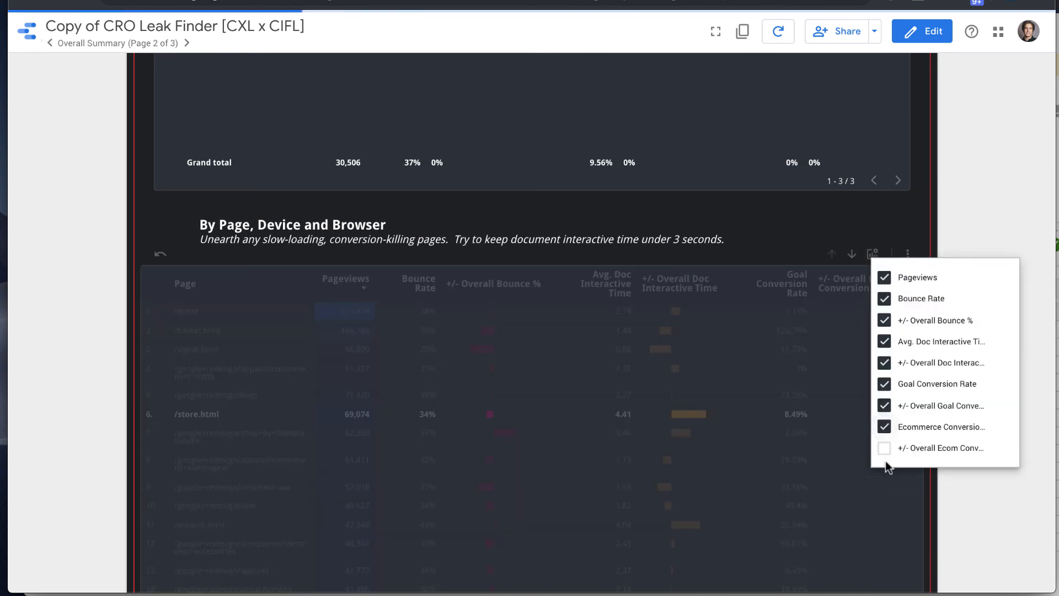
click(885, 448)
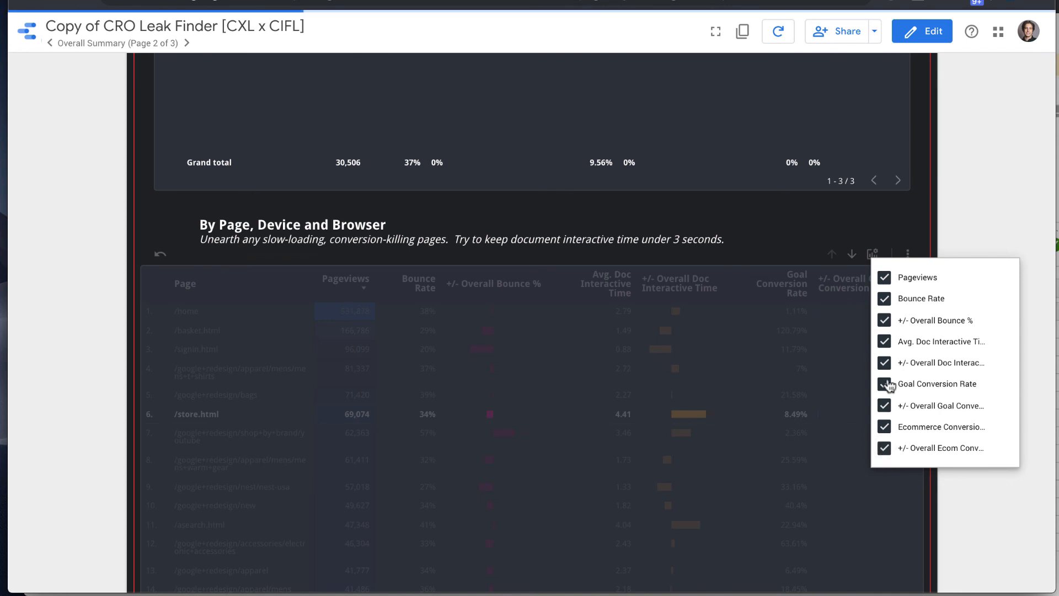
click(884, 384)
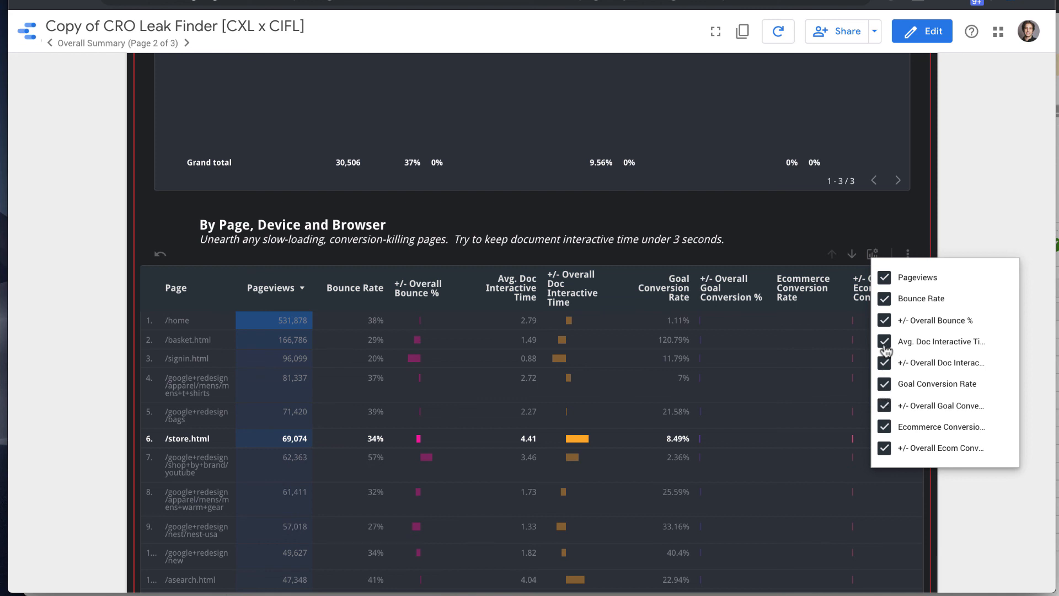
click(871, 253)
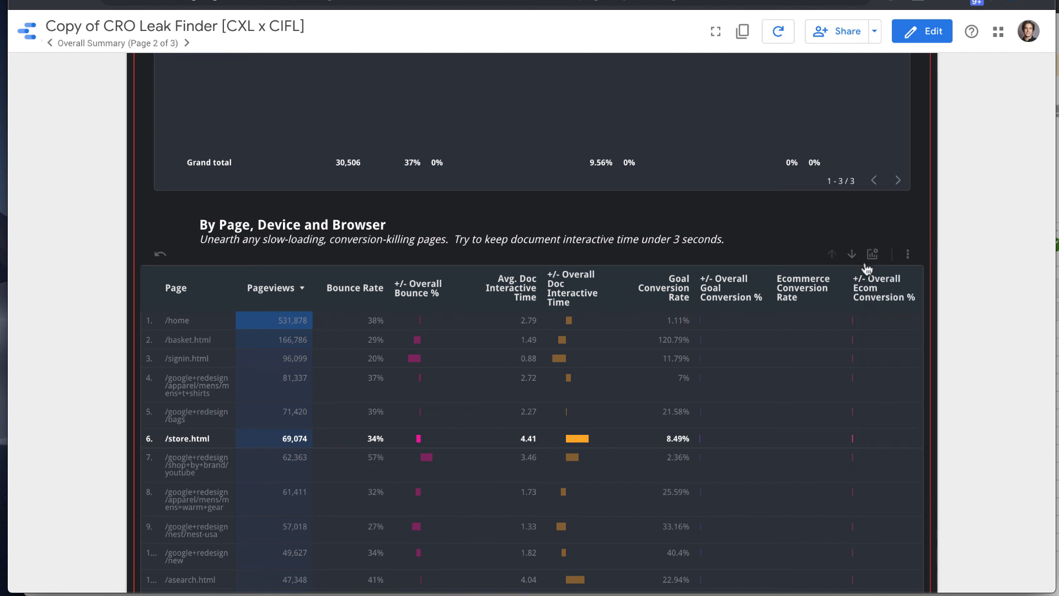
click(871, 254)
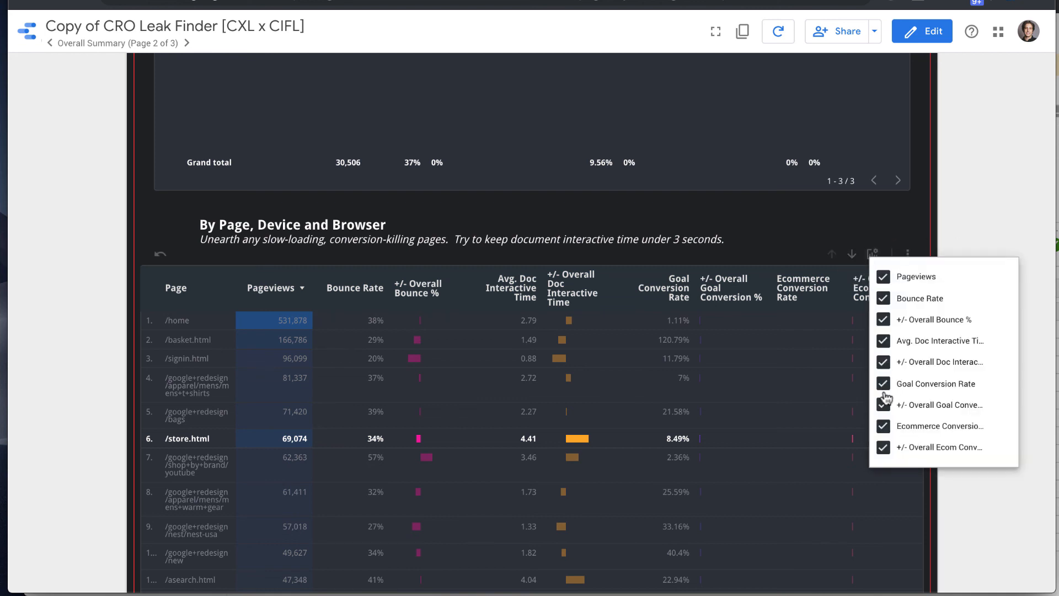
click(883, 384)
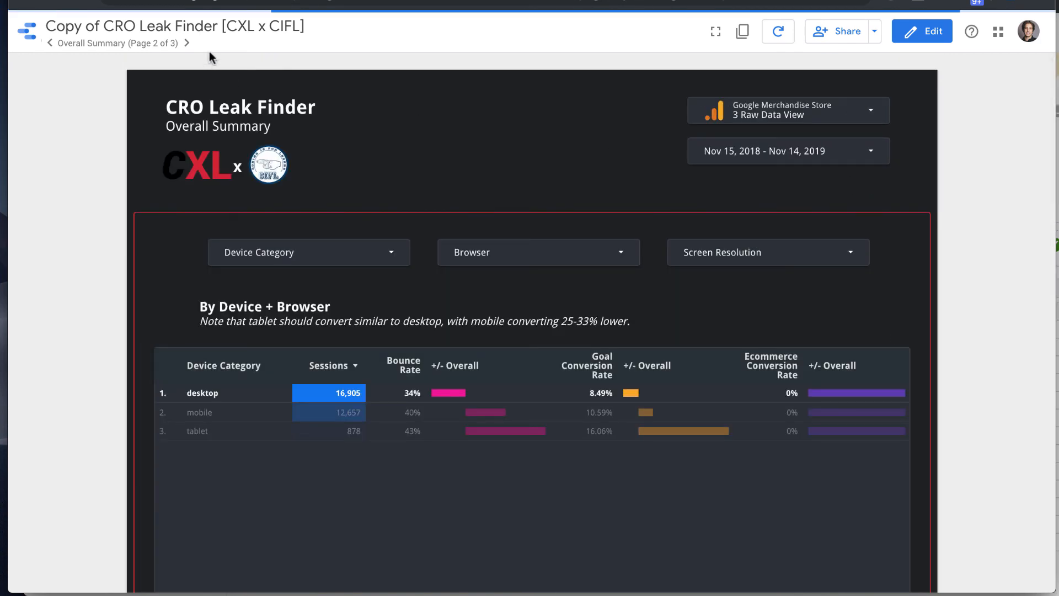
mouse_move(186, 43)
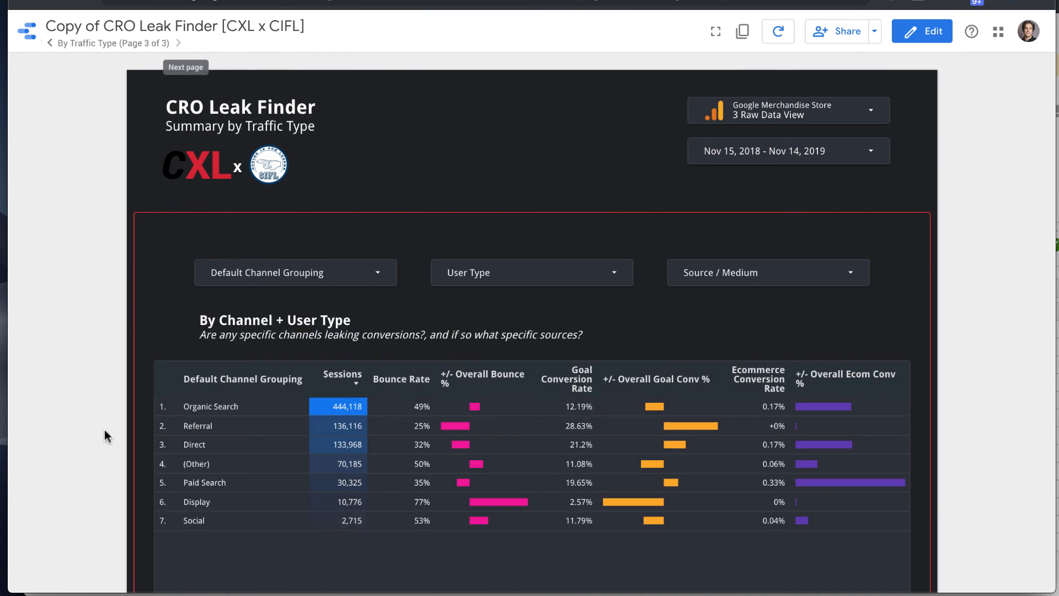
scroll(down, 3)
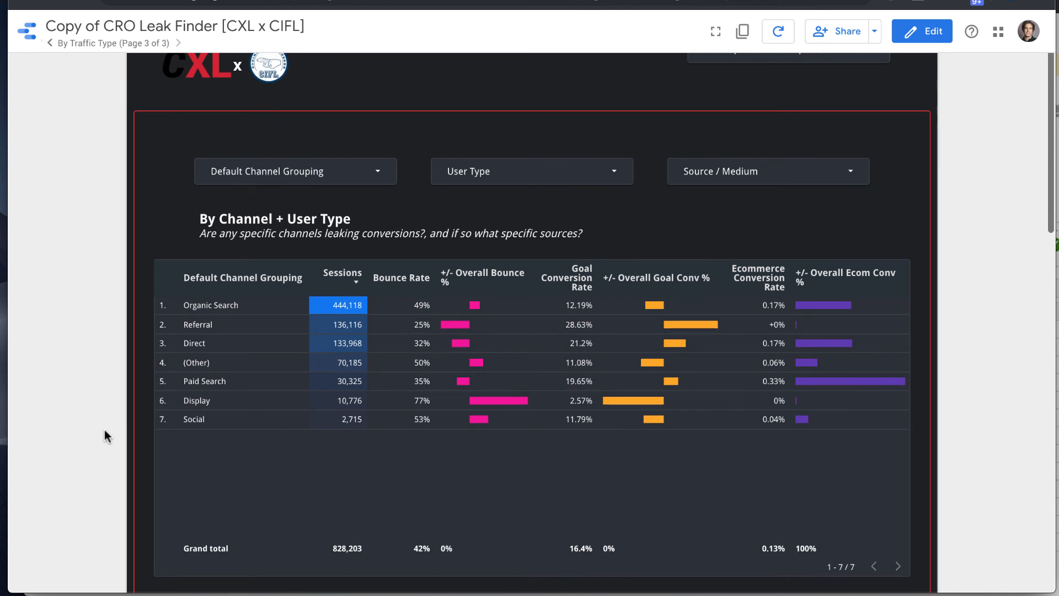
scroll(down, 3)
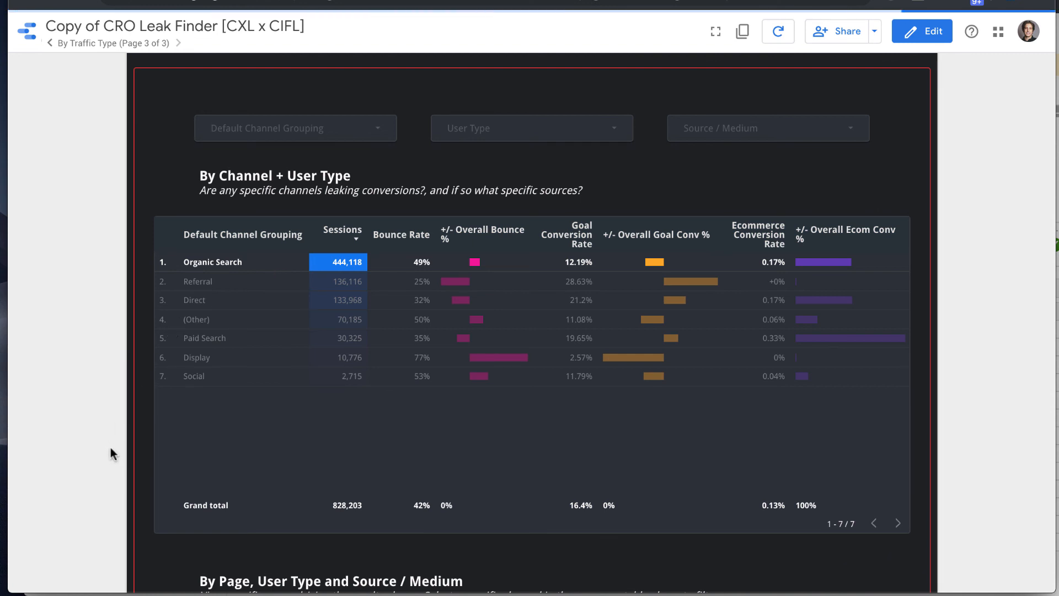
scroll(down, 3)
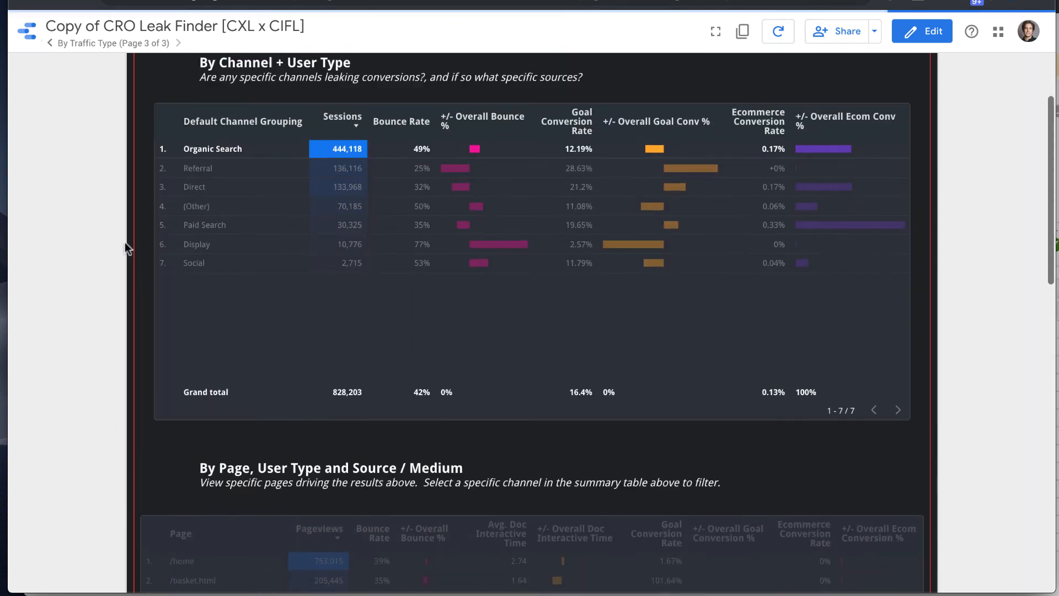
scroll(down, 3)
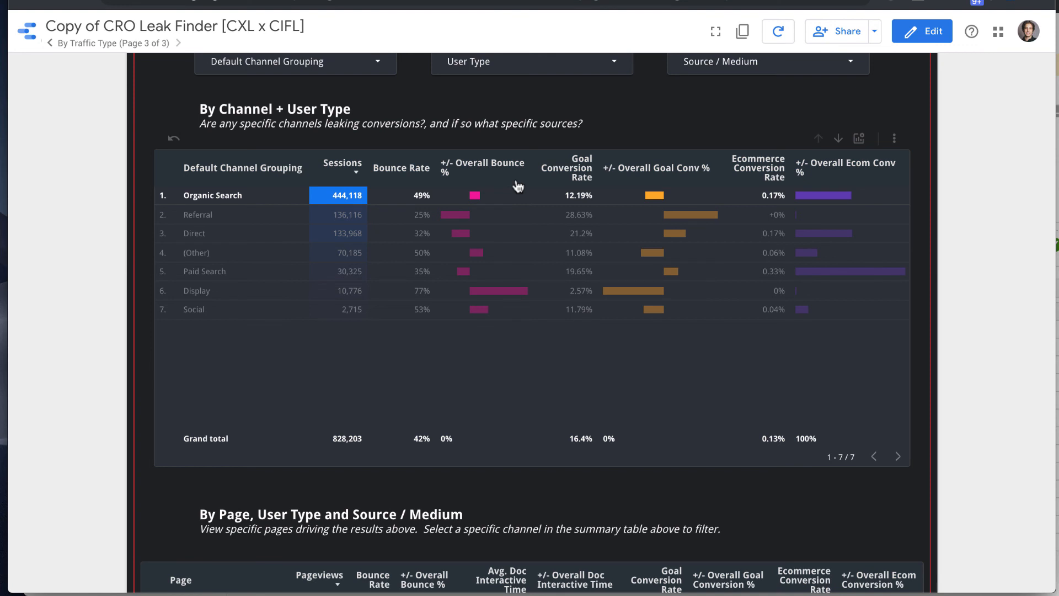
mouse_move(888, 194)
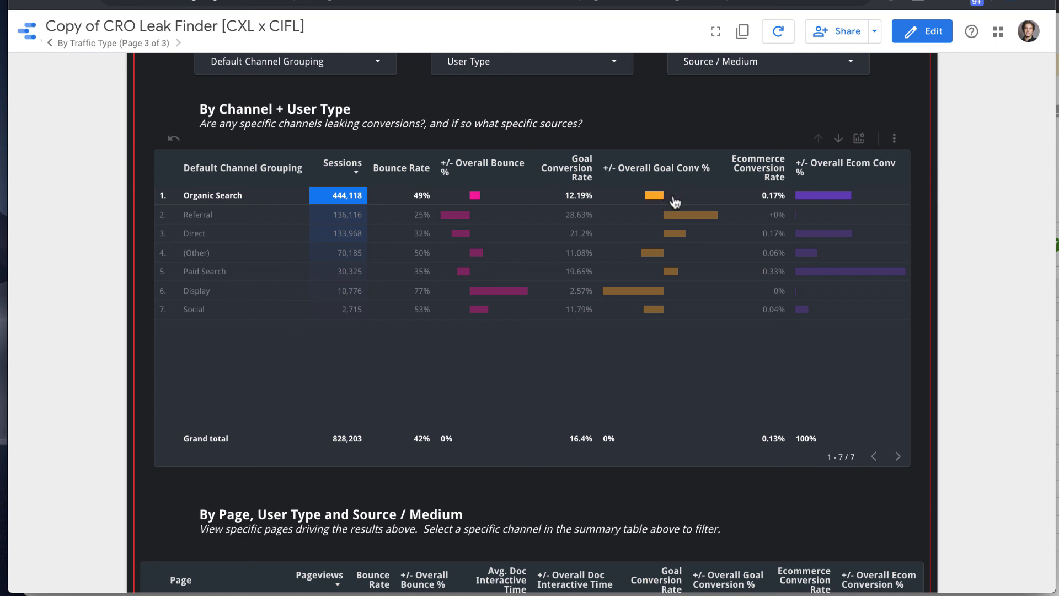
mouse_move(675, 231)
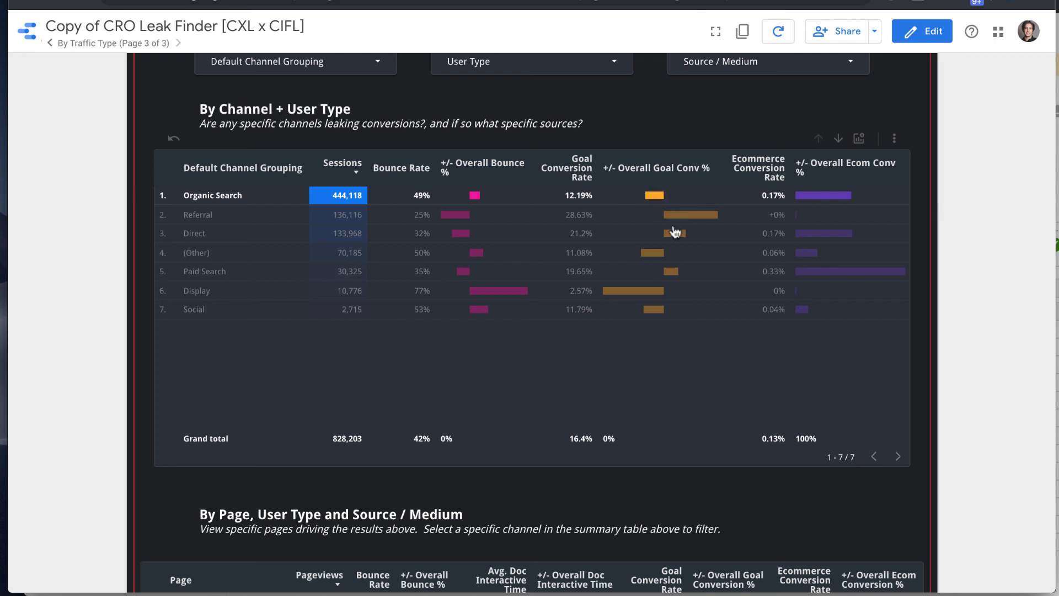
mouse_move(547, 185)
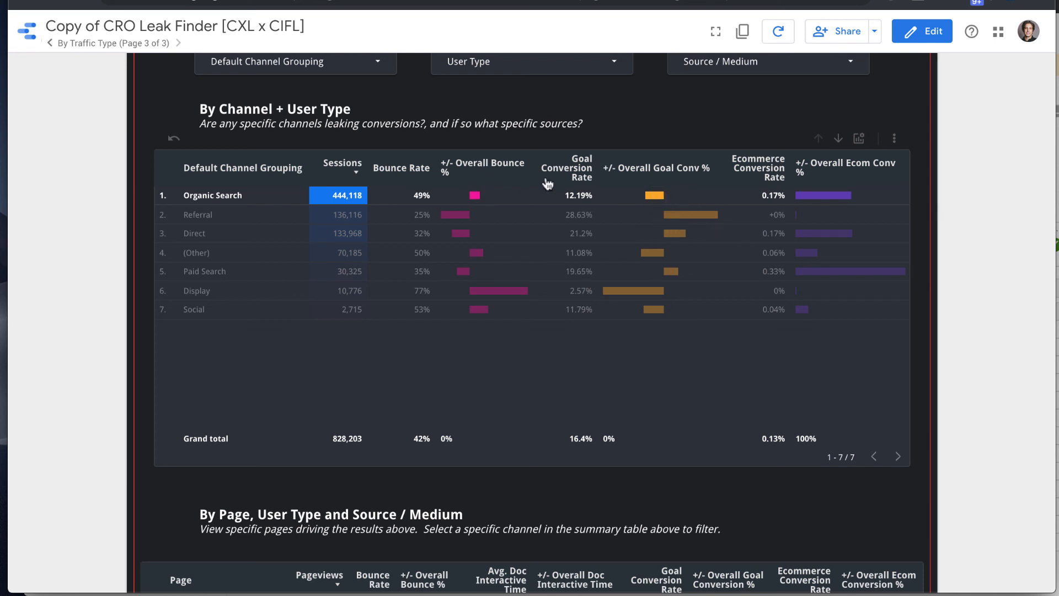
mouse_move(829, 174)
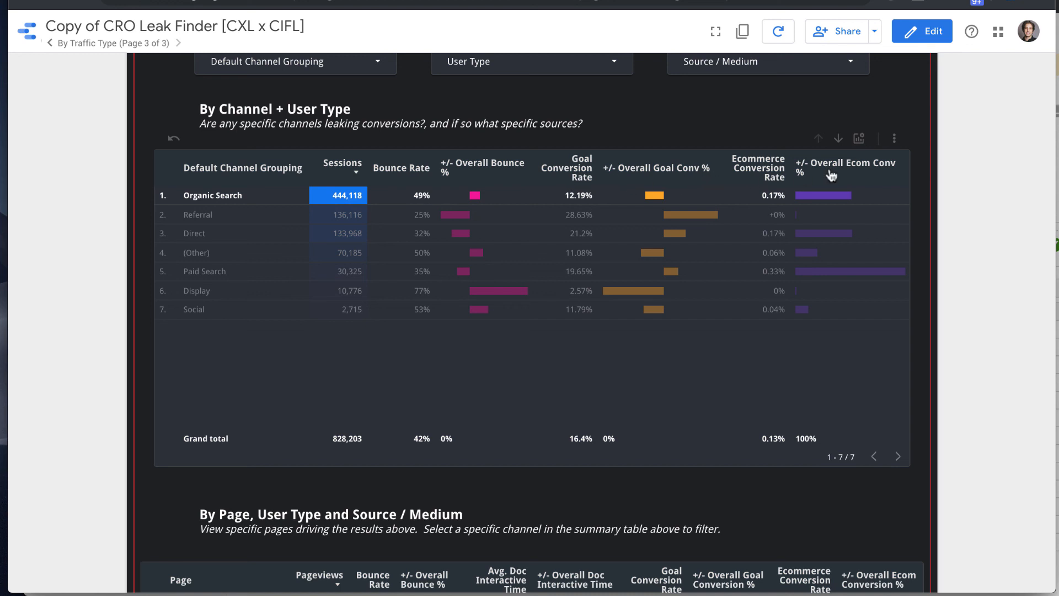
mouse_move(212, 200)
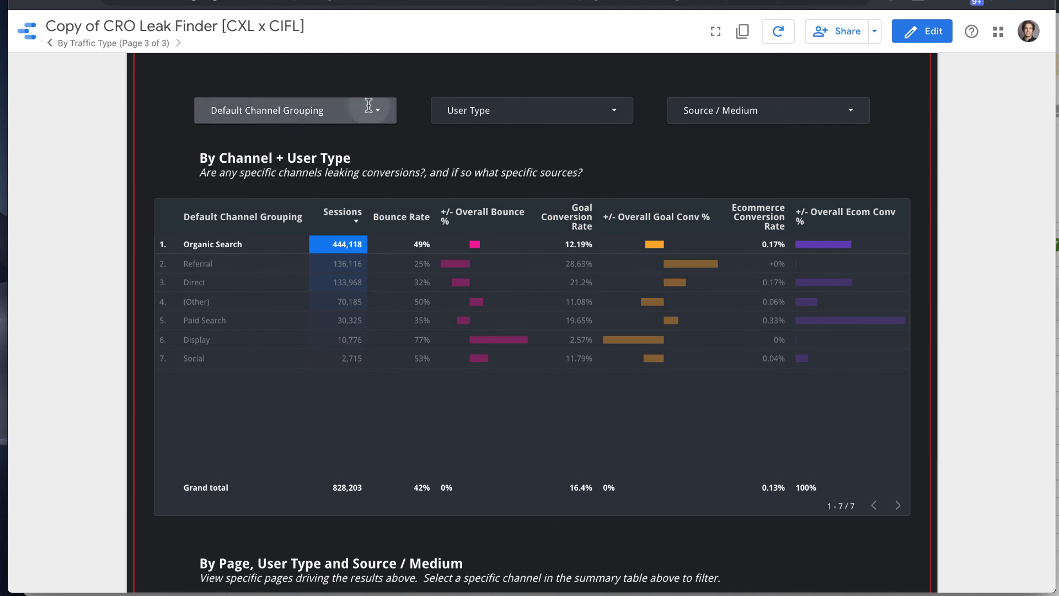
mouse_move(275, 247)
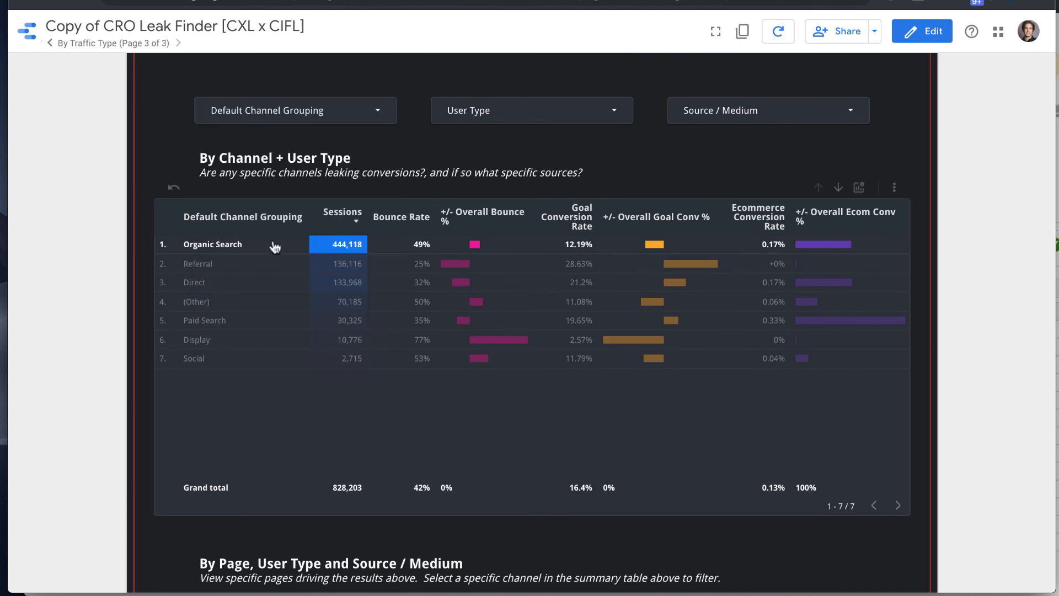
scroll(down, 3)
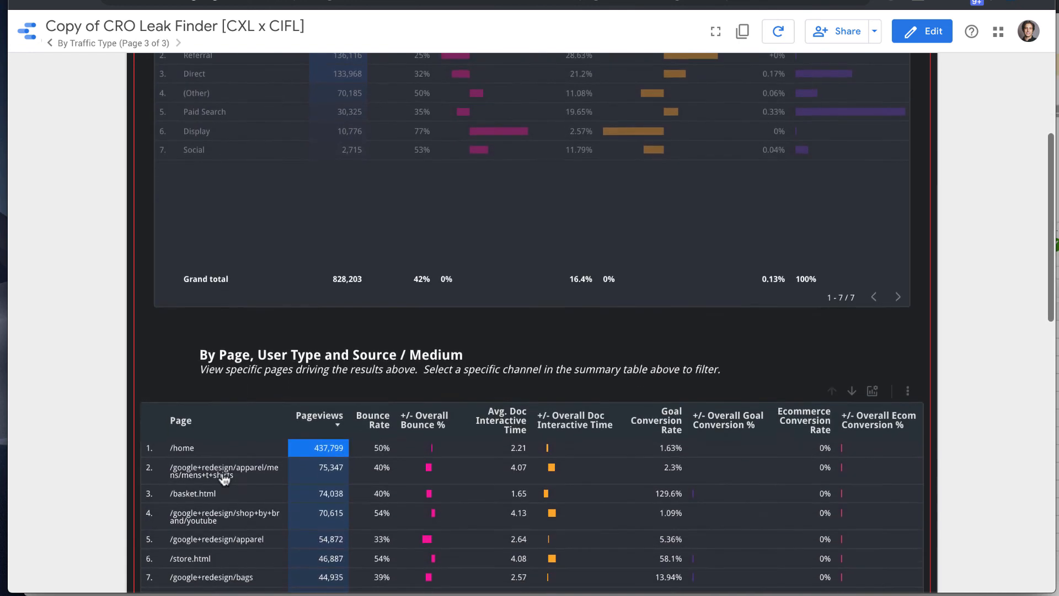
scroll(down, 3)
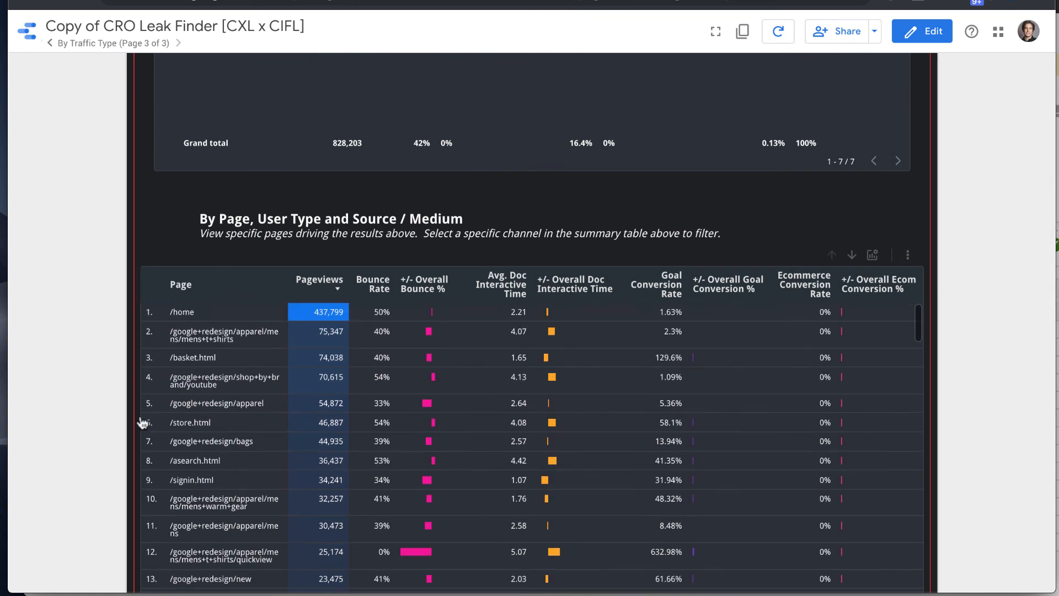
scroll(down, 3)
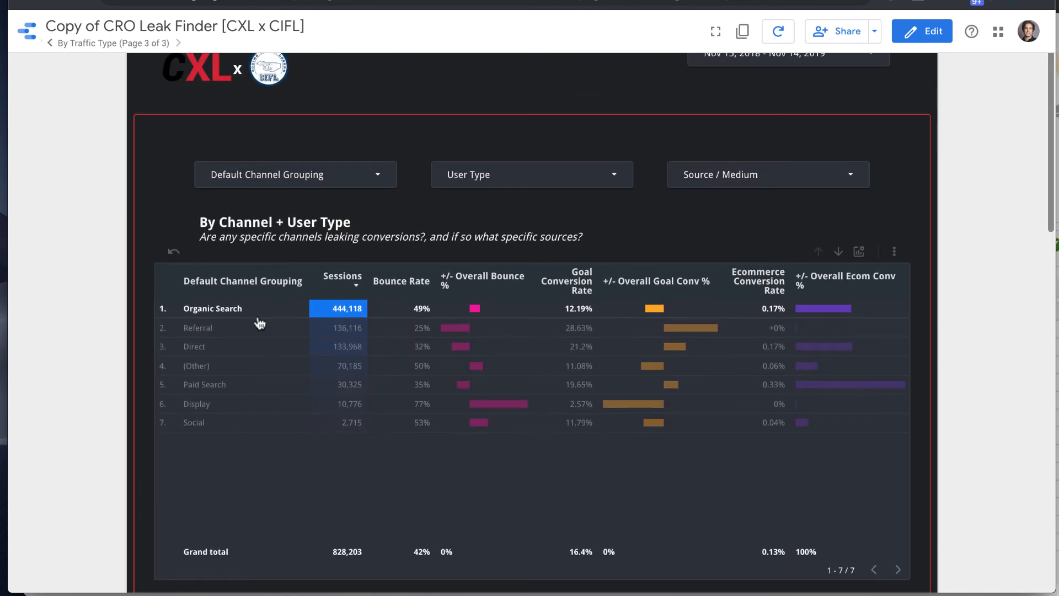
mouse_move(249, 389)
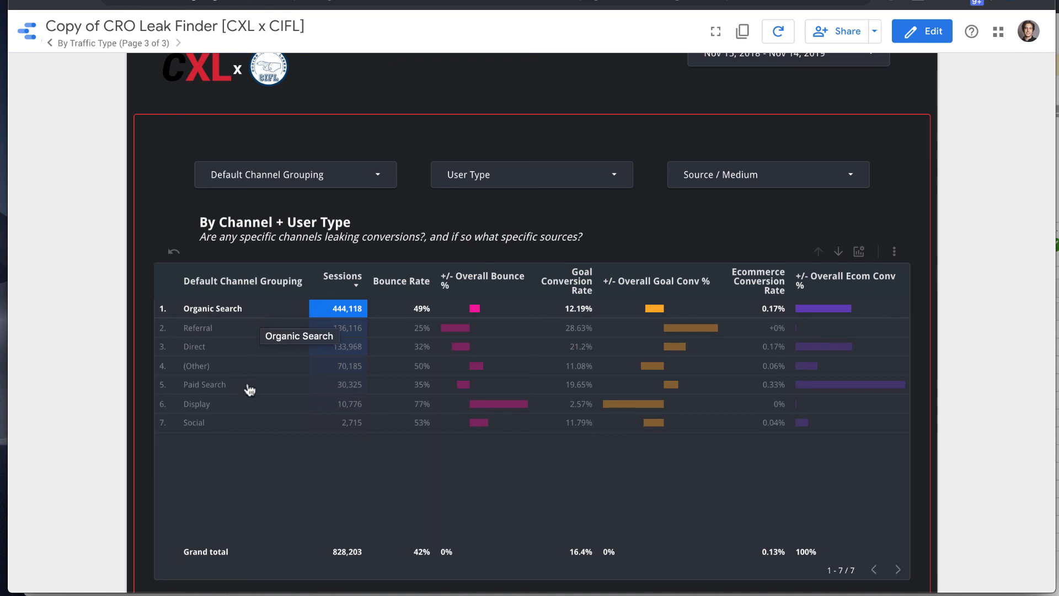
scroll(down, 3)
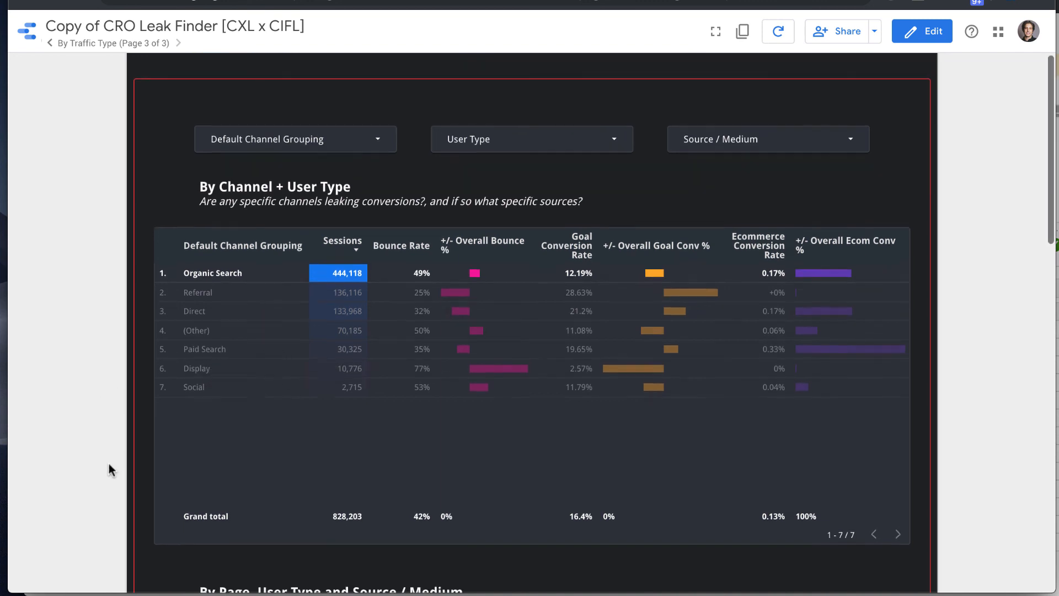
scroll(down, 3)
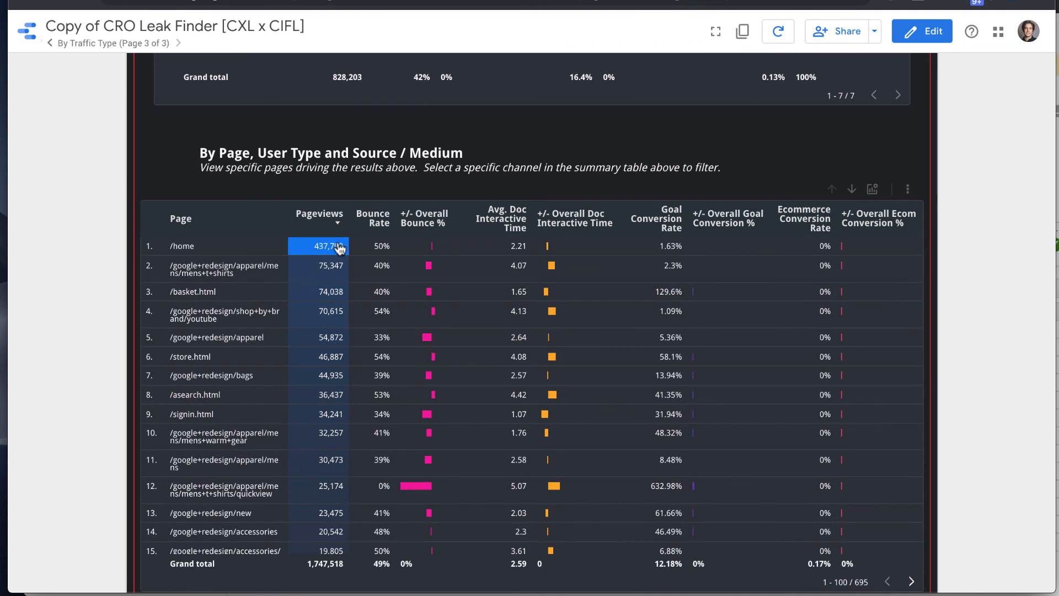
mouse_move(891, 424)
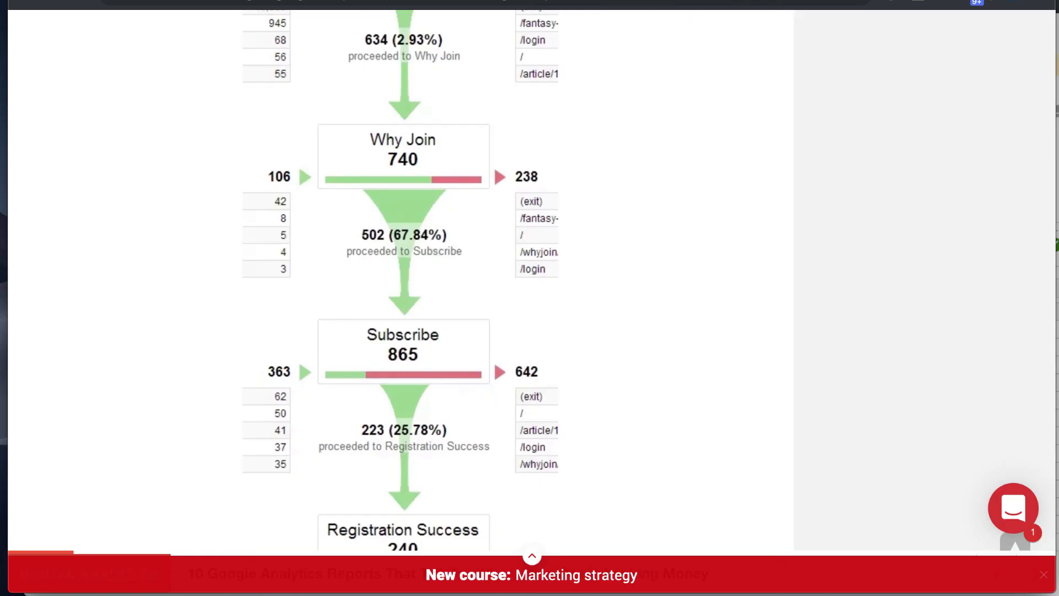
scroll(down, 3)
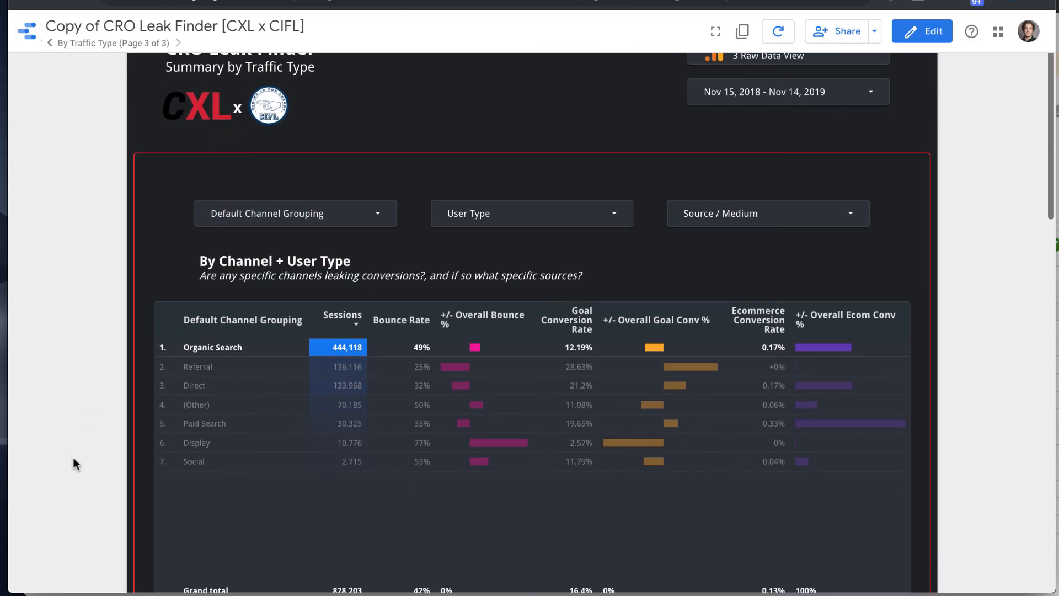
Single out the Referral channel and drill the channel table down toward Source / Medium.
scroll(down, 3)
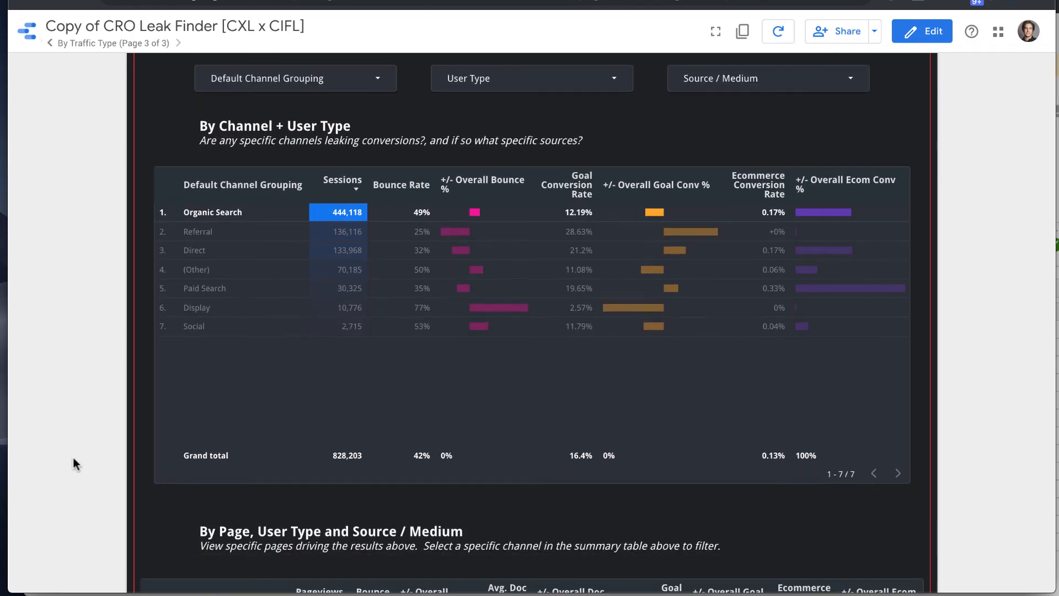
scroll(down, 3)
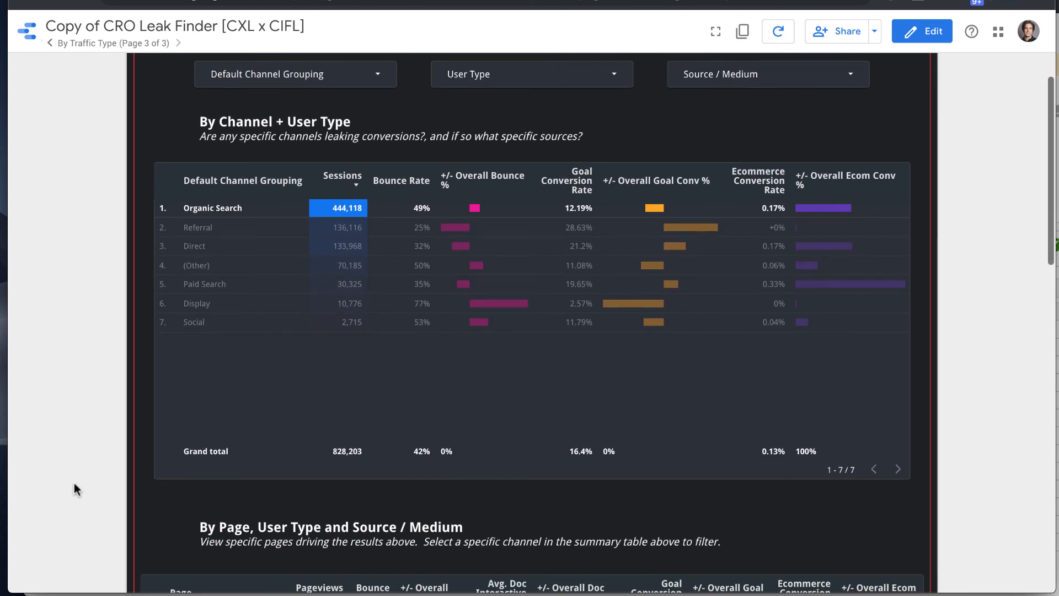
mouse_move(128, 419)
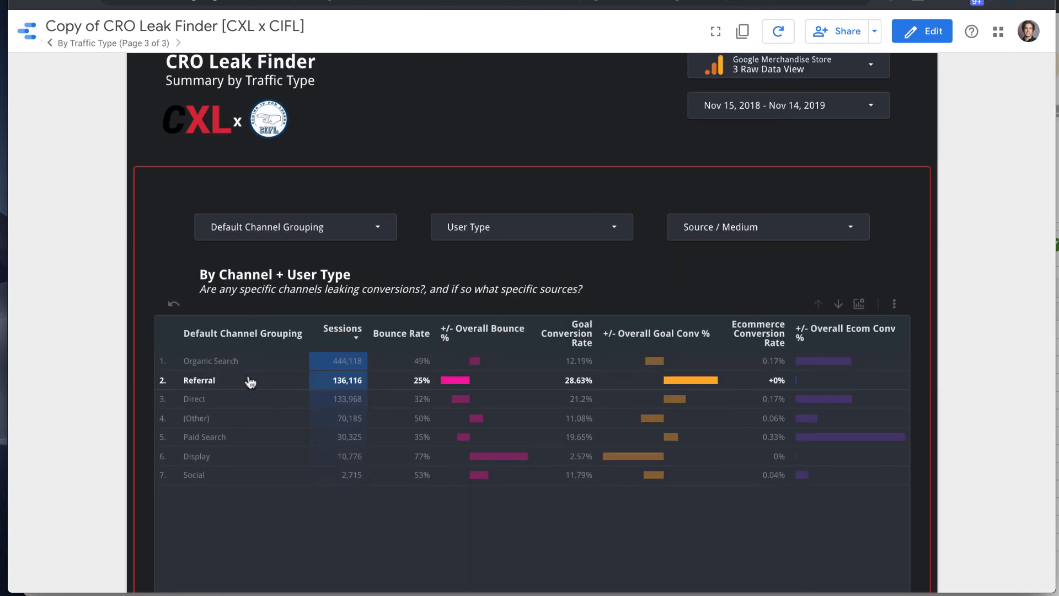
scroll(down, 3)
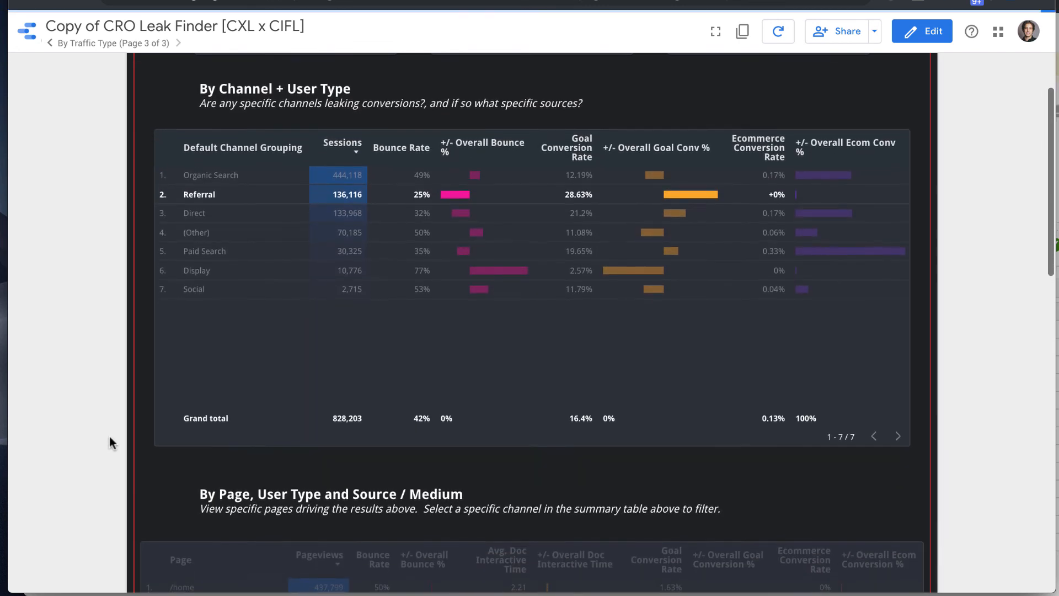
scroll(down, 3)
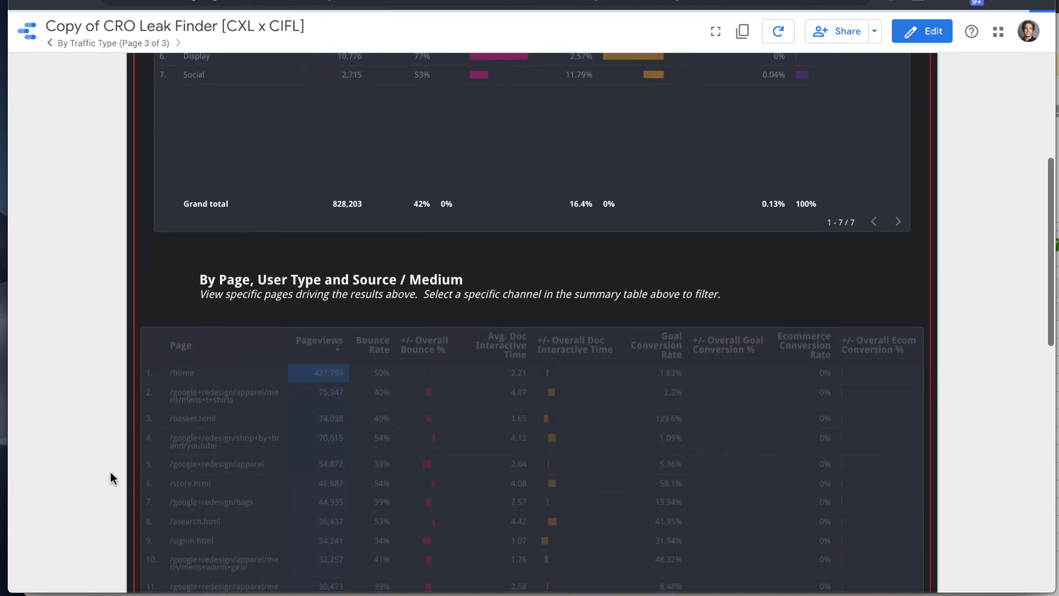
scroll(down, 3)
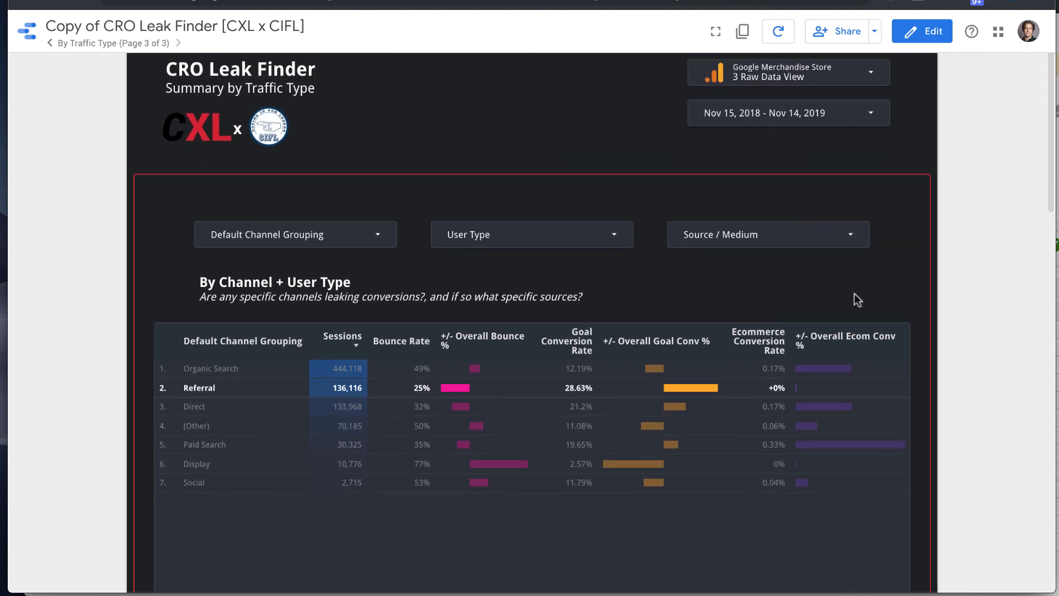
mouse_move(839, 313)
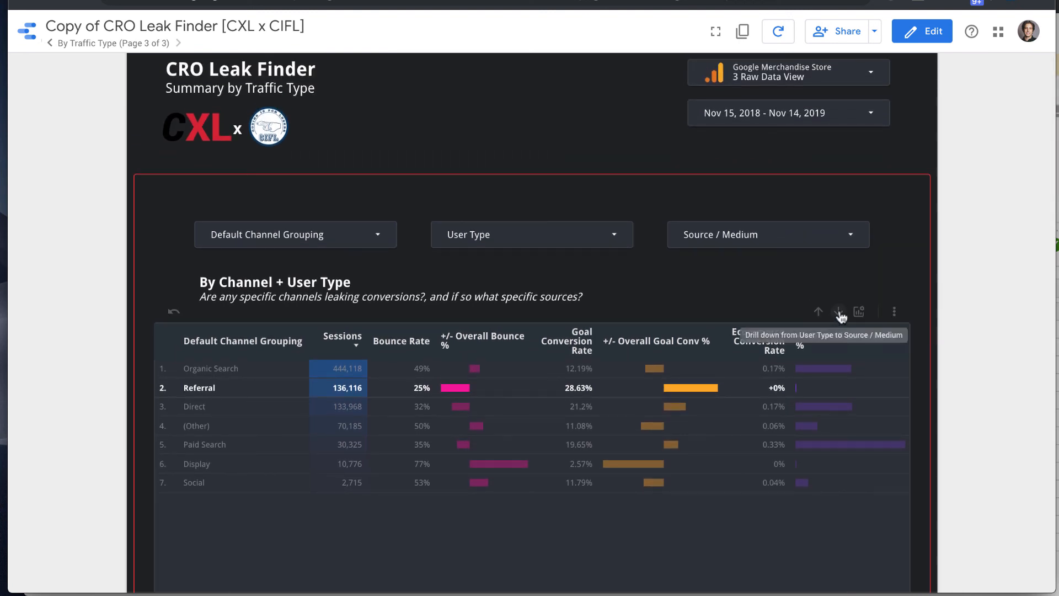
click(838, 311)
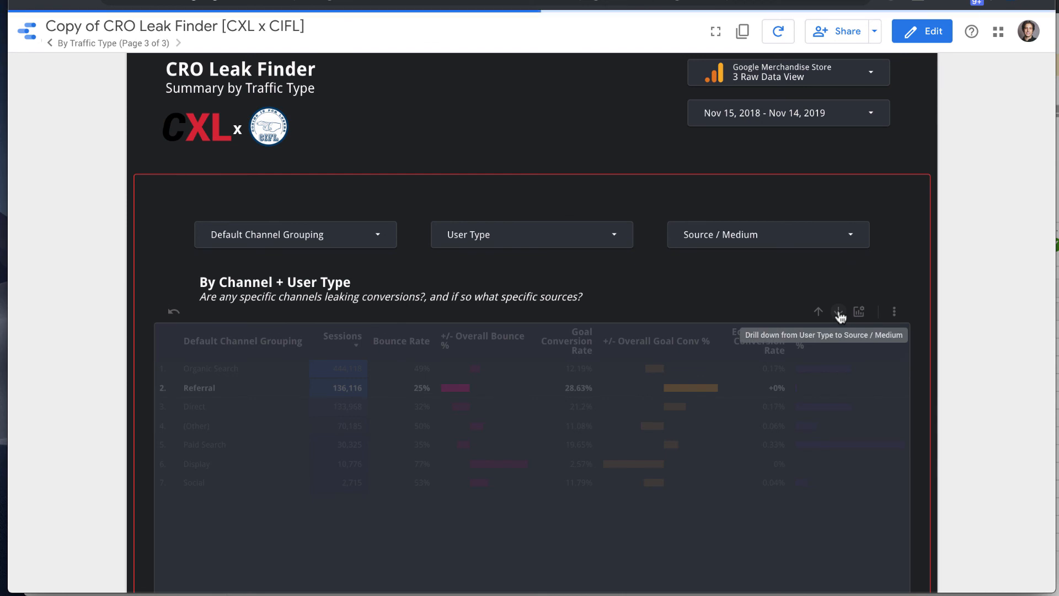